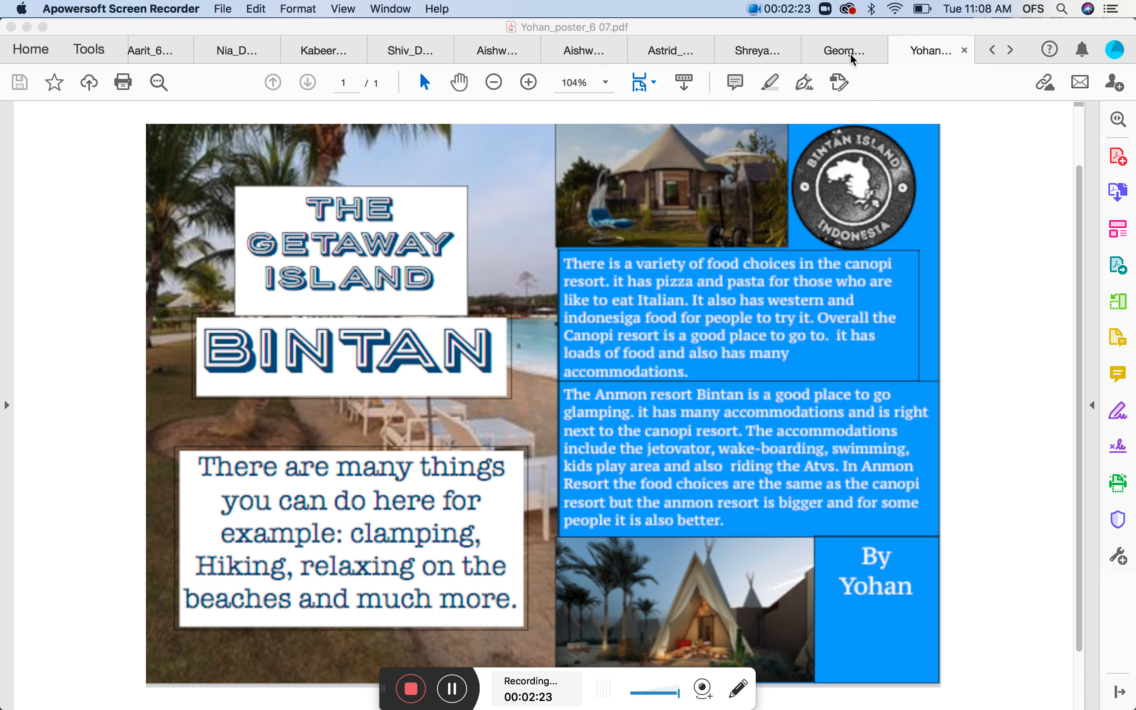
Bring up George's Greece travel poster and look down its page layout.
{"action": "left_click", "coordinate": [845, 51]}
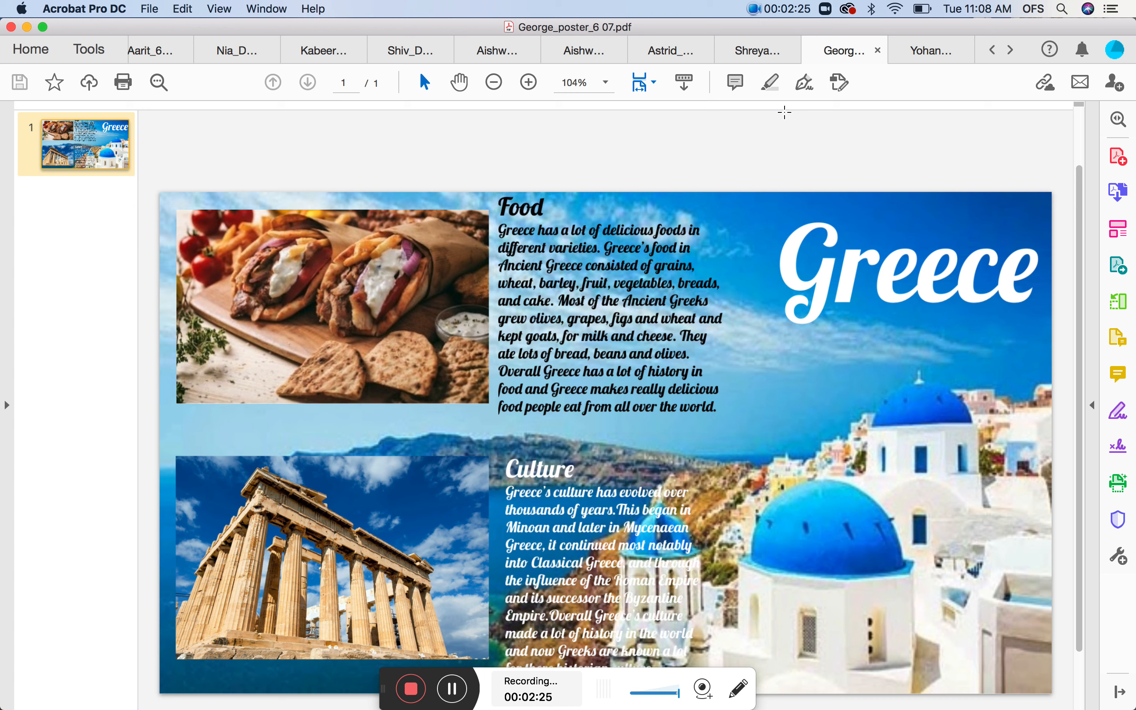
{"action": "scroll", "scroll_direction": "down", "scroll_amount": 3}
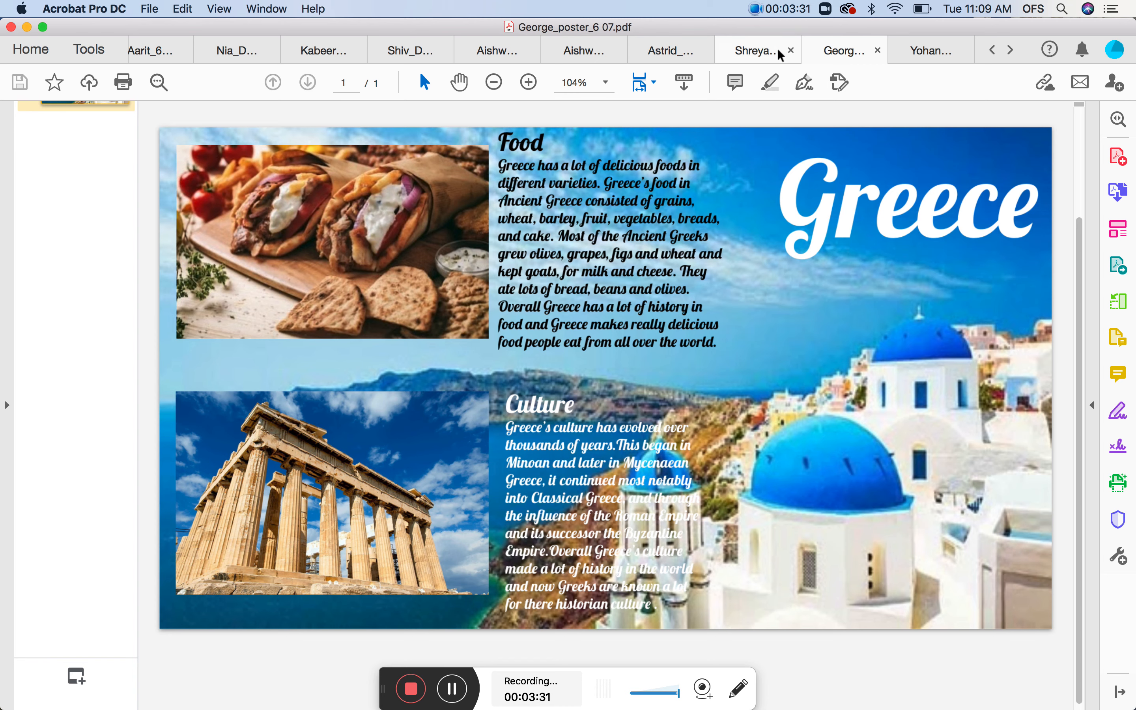
{"action": "mouse_move", "coordinate": [768, 58]}
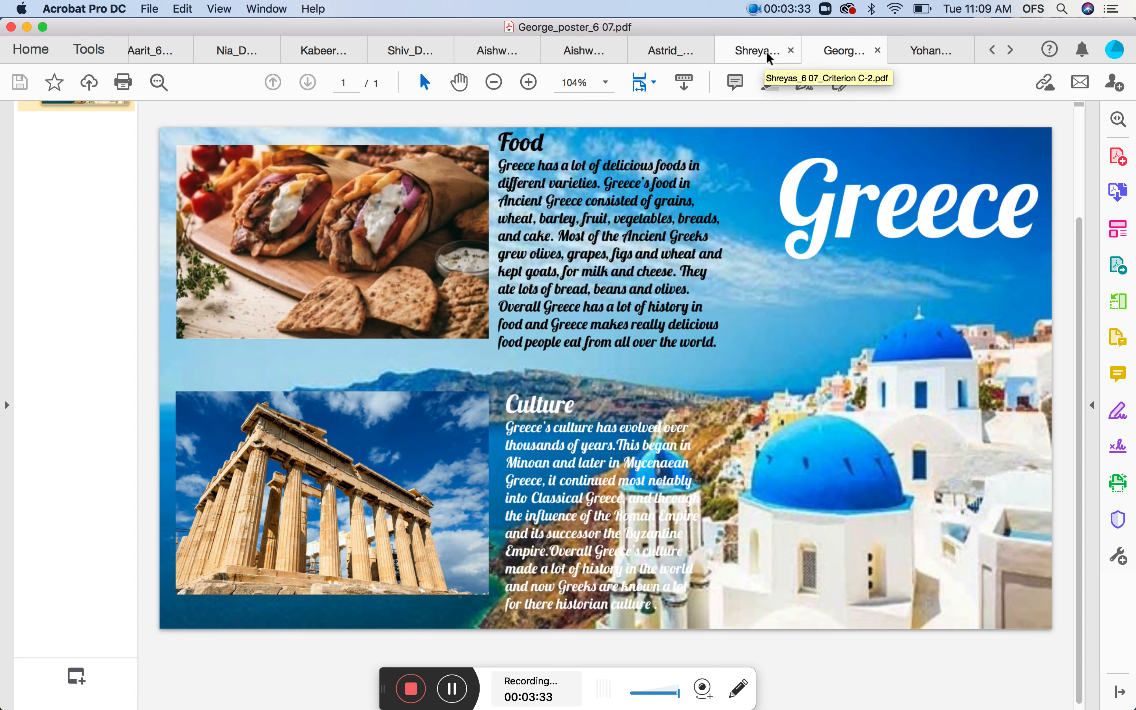
Show Shreyas's Criterion C document and move to page 5, the finished New Zealand spread.
{"action": "left_click", "coordinate": [757, 51]}
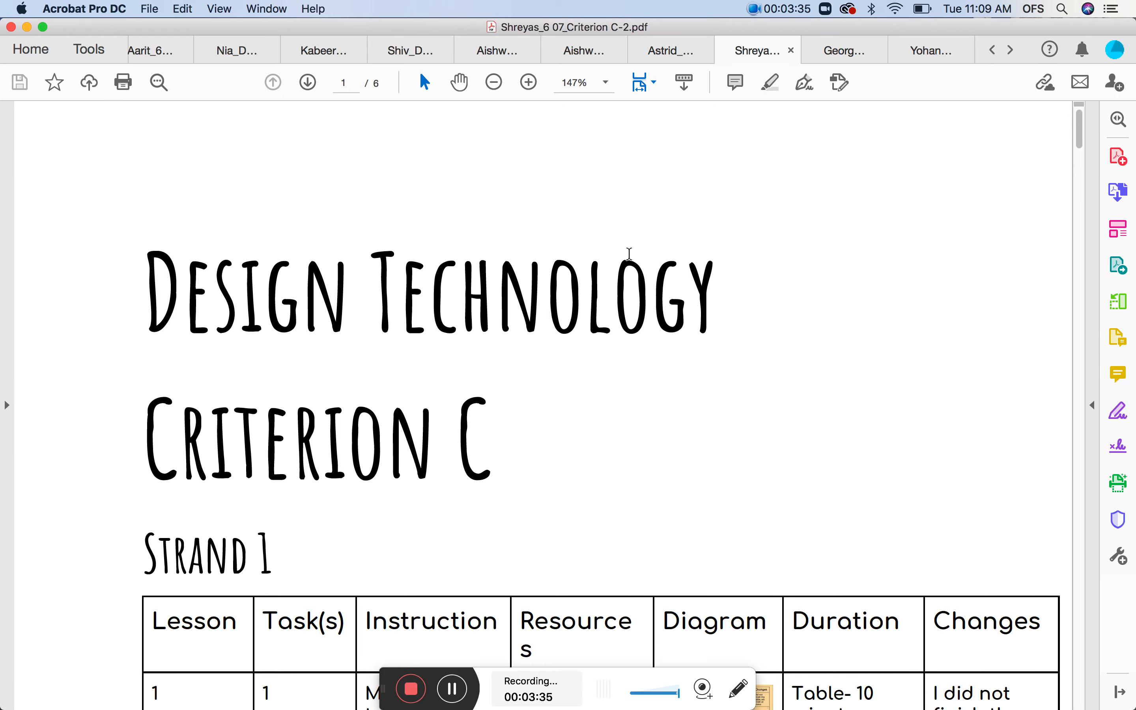
{"action": "scroll", "scroll_direction": "down", "scroll_amount": 3}
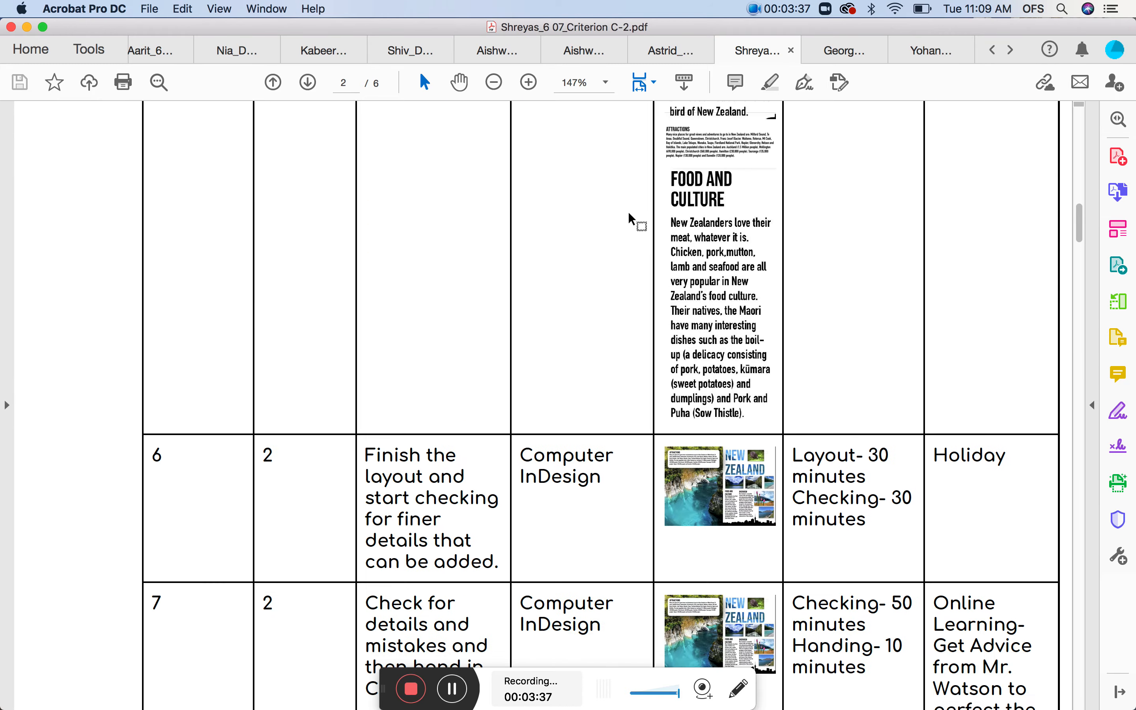
{"action": "left_click", "coordinate": [308, 82]}
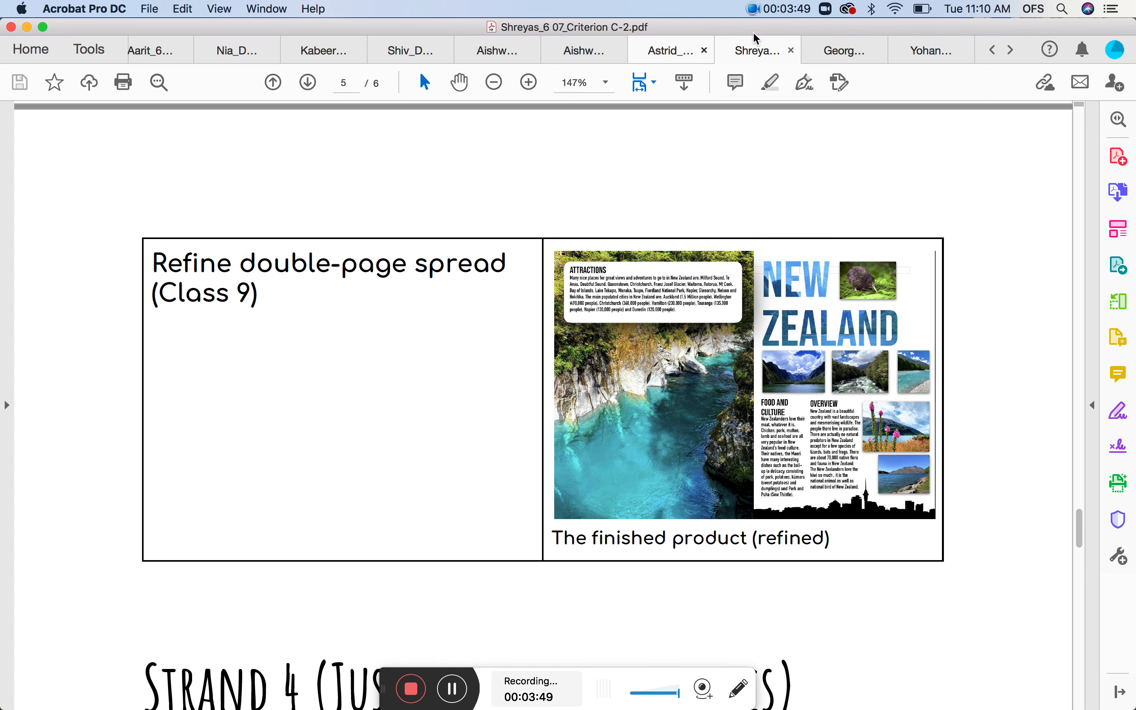
{"action": "mouse_move", "coordinate": [760, 51]}
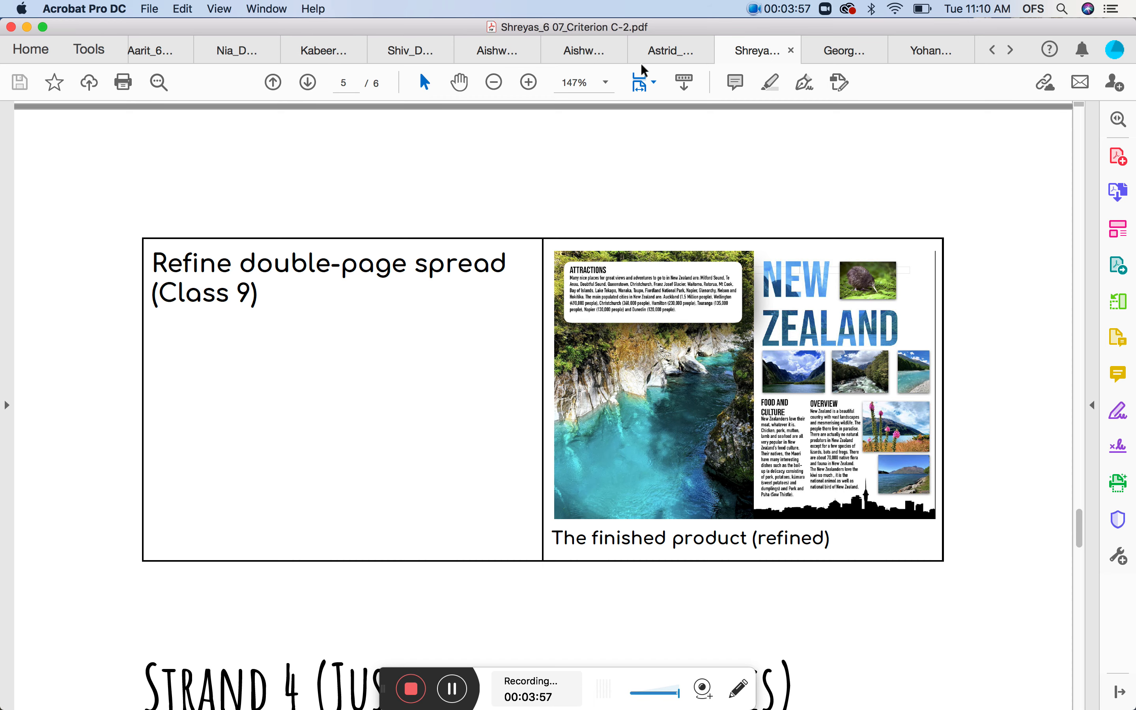
Display Astrid's Ao Nang poster with its photo collage, attractions and prices sections.
{"action": "left_click", "coordinate": [672, 50]}
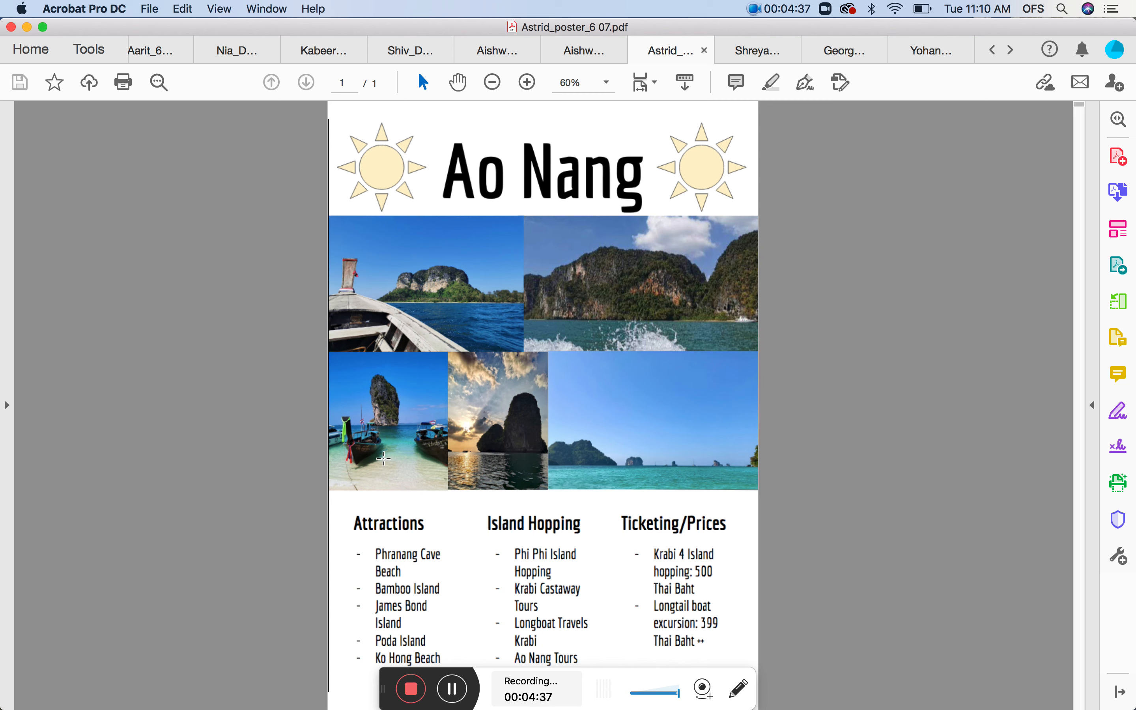
{"action": "mouse_move", "coordinate": [323, 577]}
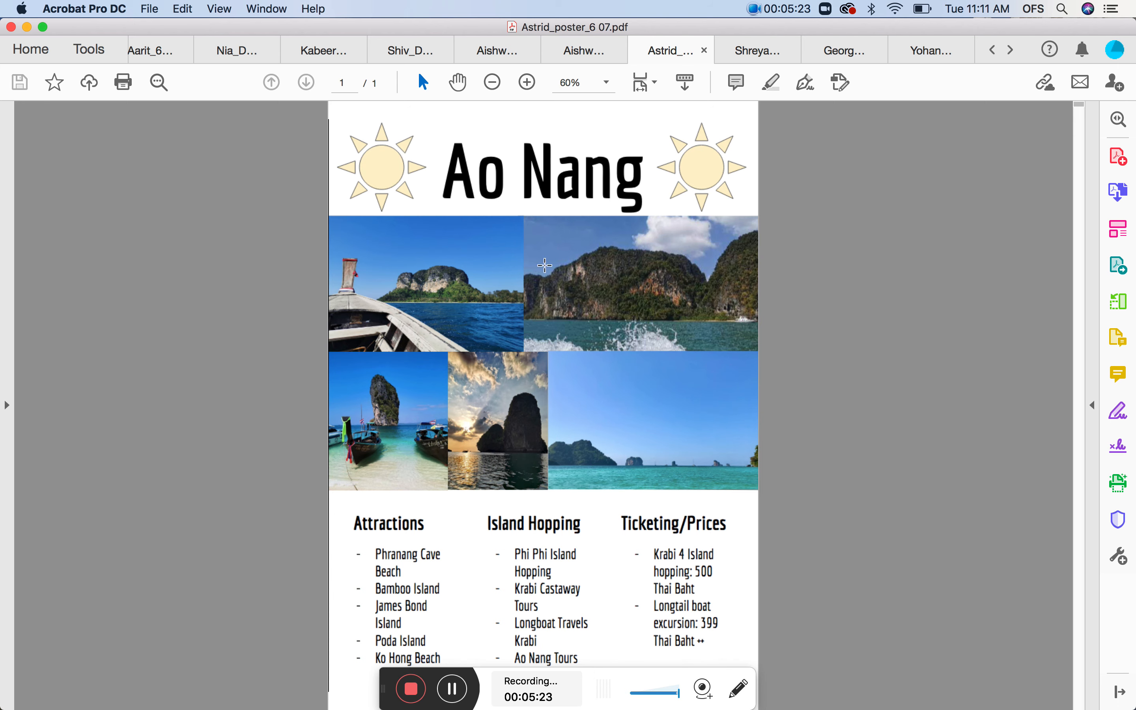
Show Aishwarya's Bali poster zoomed out to 75% so its photos and text fit on screen.
{"action": "left_click", "coordinate": [584, 50]}
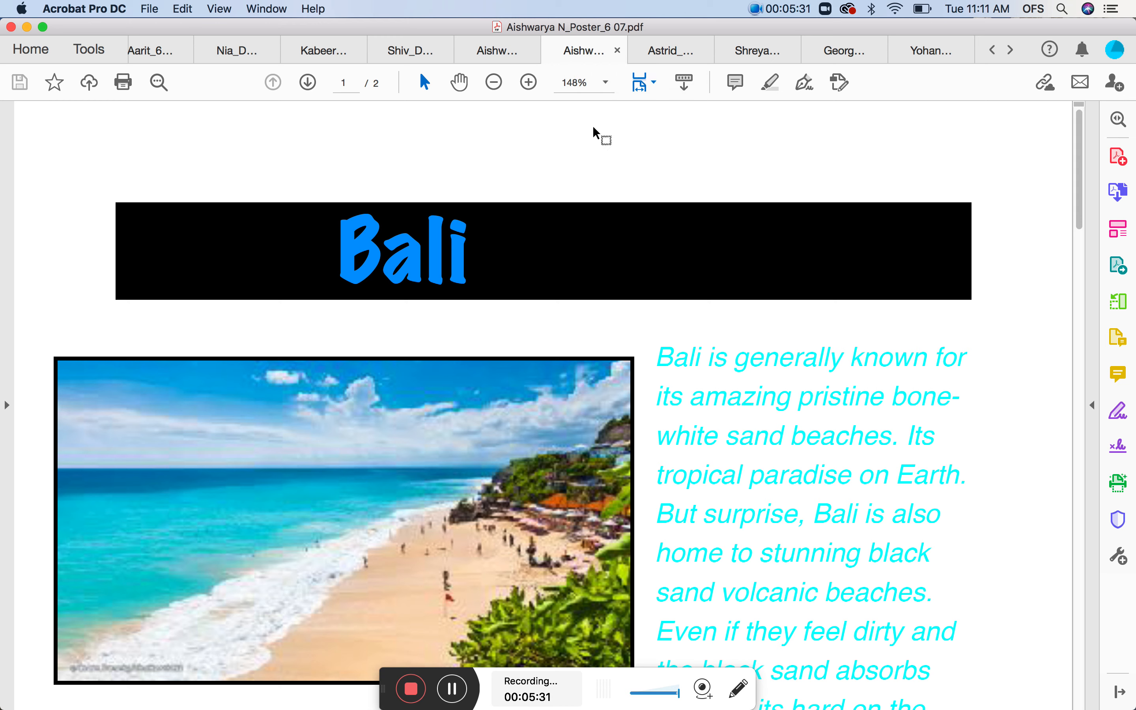
{"action": "mouse_move", "coordinate": [518, 125]}
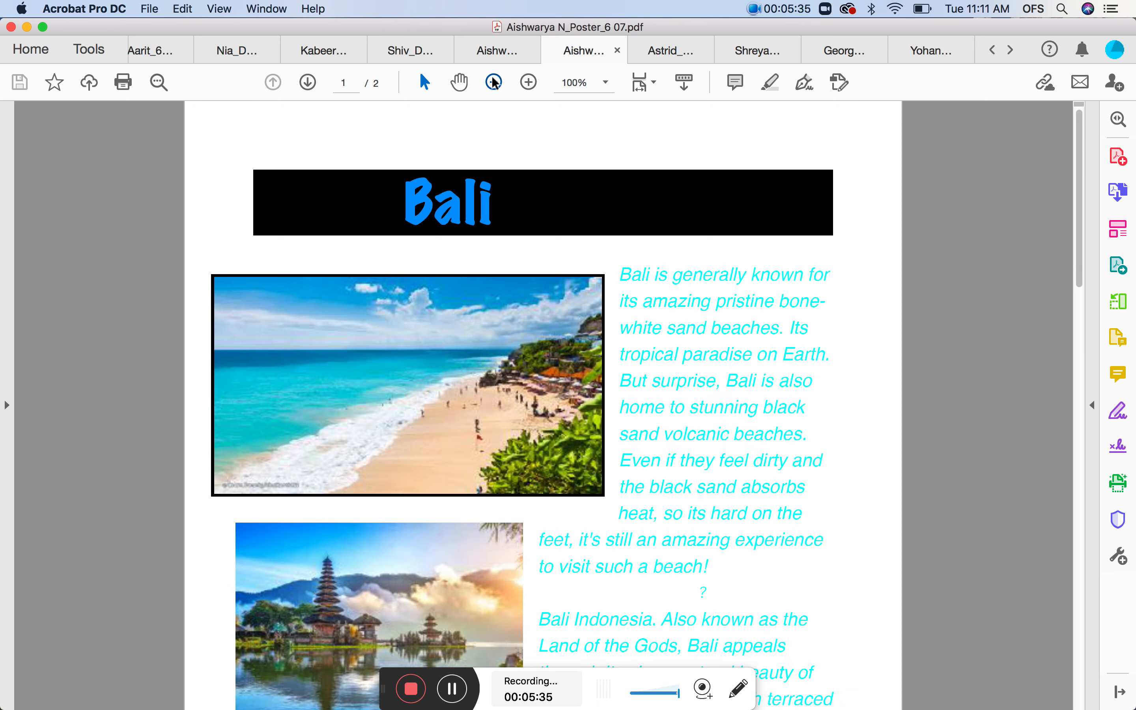
{"action": "left_click", "coordinate": [493, 82]}
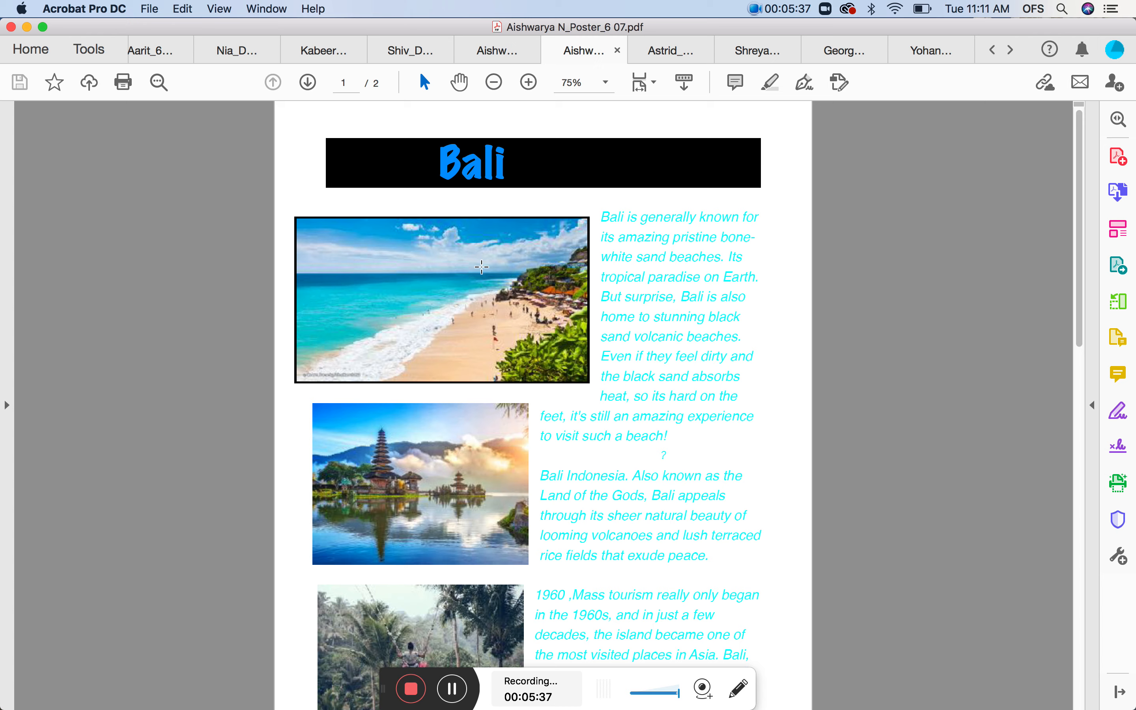
{"action": "scroll", "scroll_direction": "down", "scroll_amount": 3}
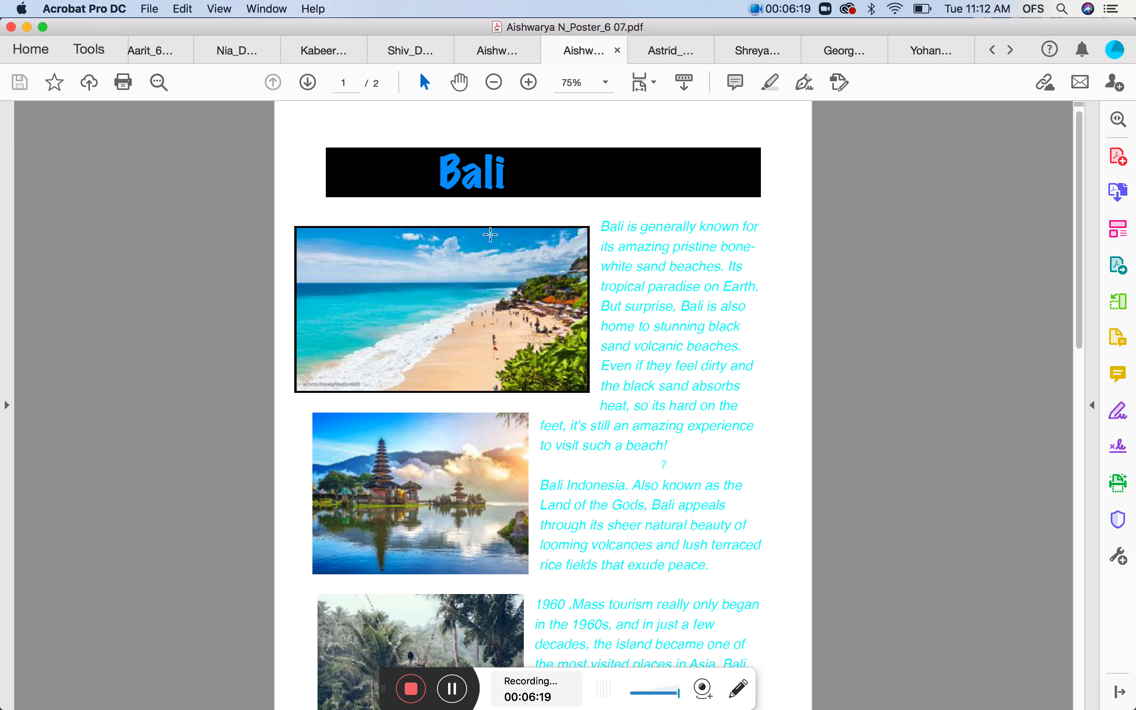
{"action": "mouse_move", "coordinate": [623, 244]}
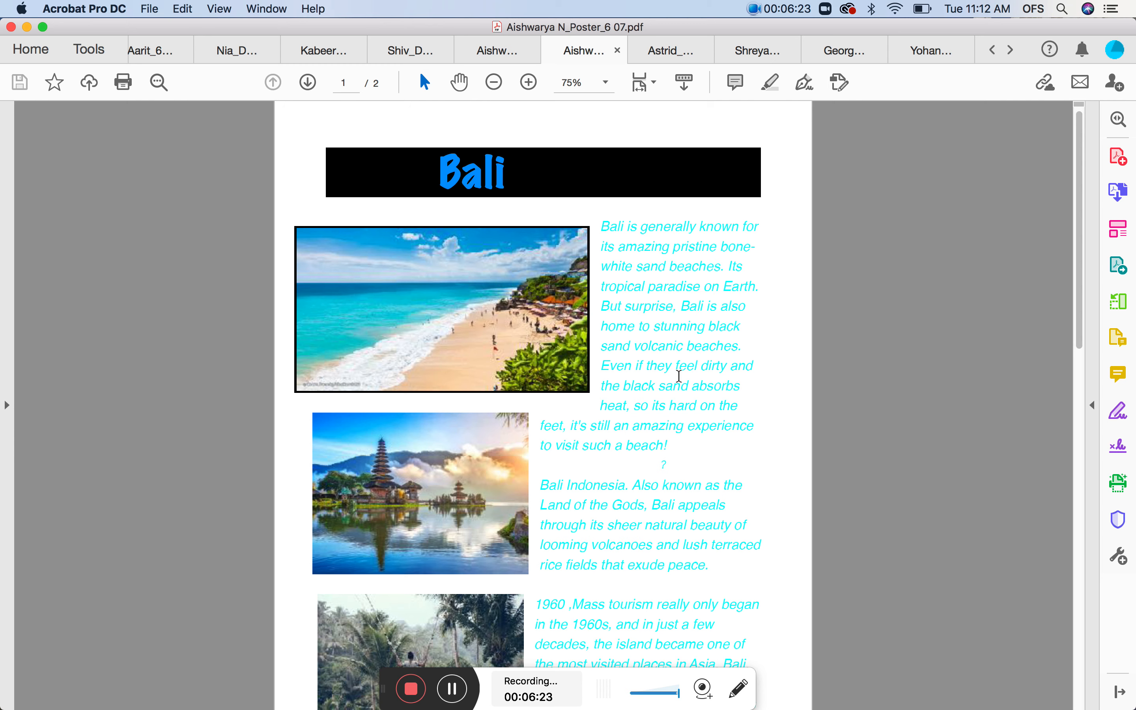
{"action": "mouse_move", "coordinate": [762, 344]}
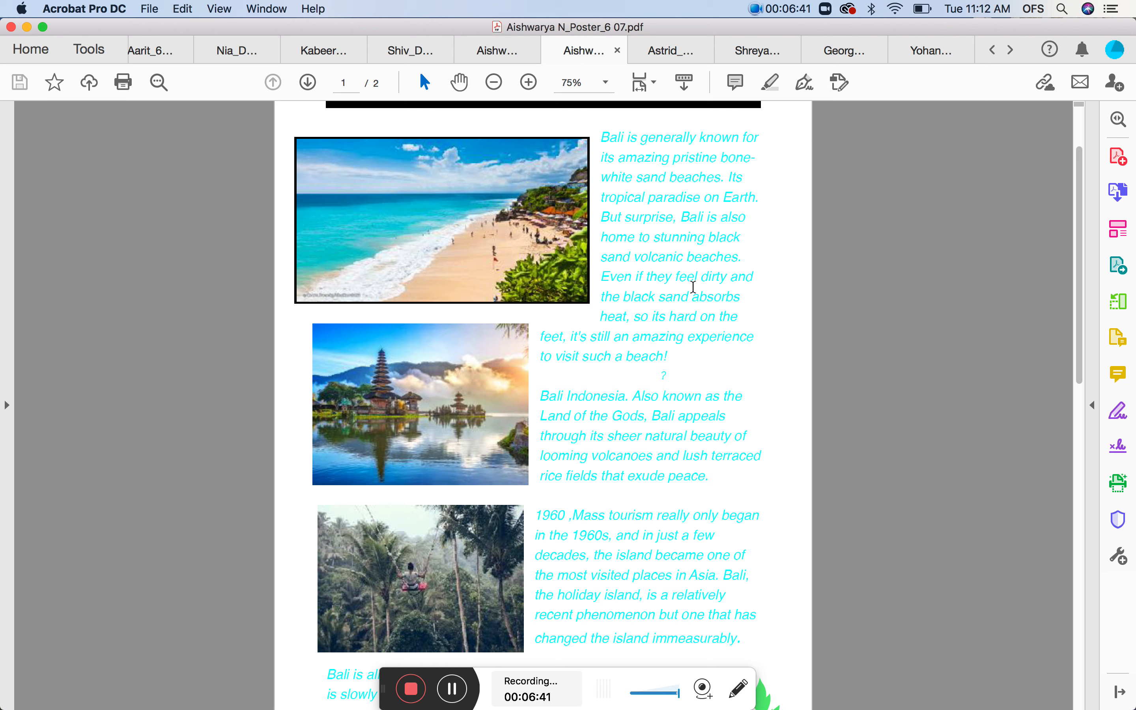
{"action": "mouse_move", "coordinate": [606, 317]}
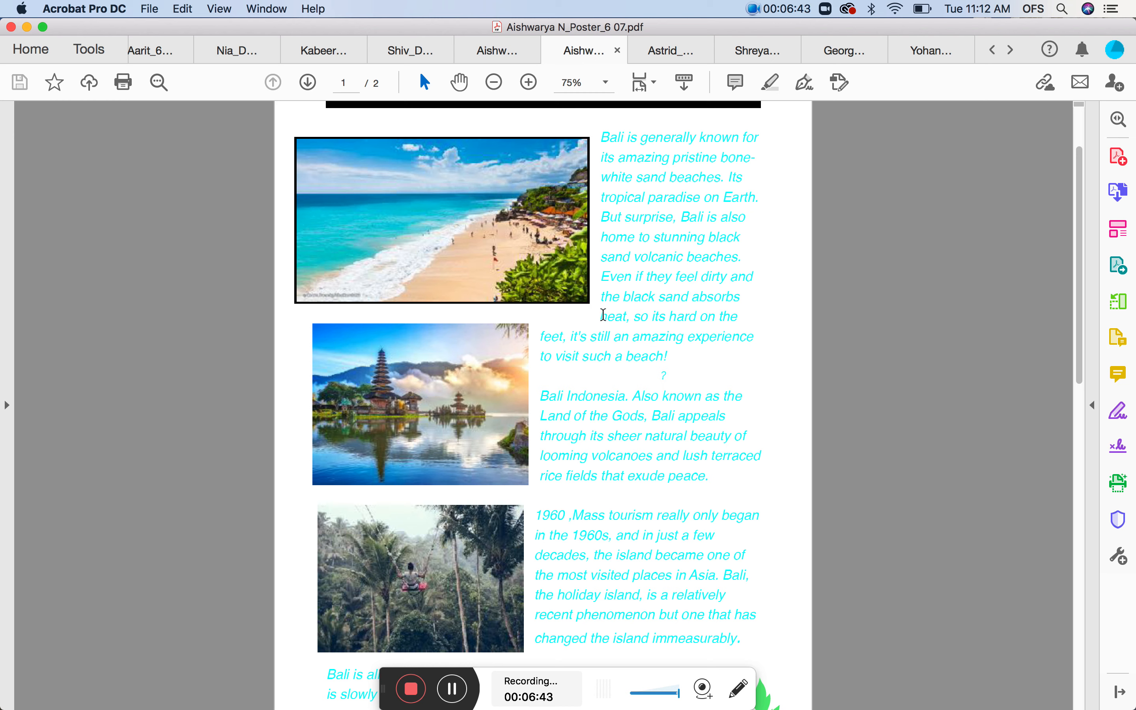
{"action": "mouse_move", "coordinate": [599, 347]}
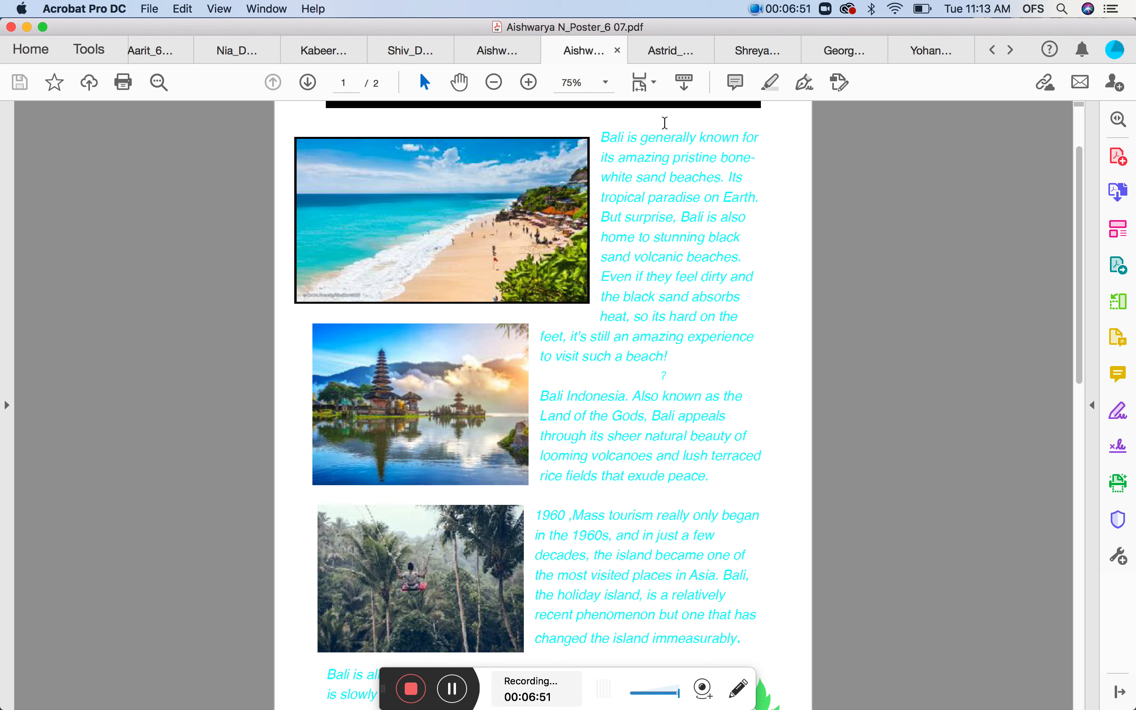
{"action": "mouse_move", "coordinate": [589, 273]}
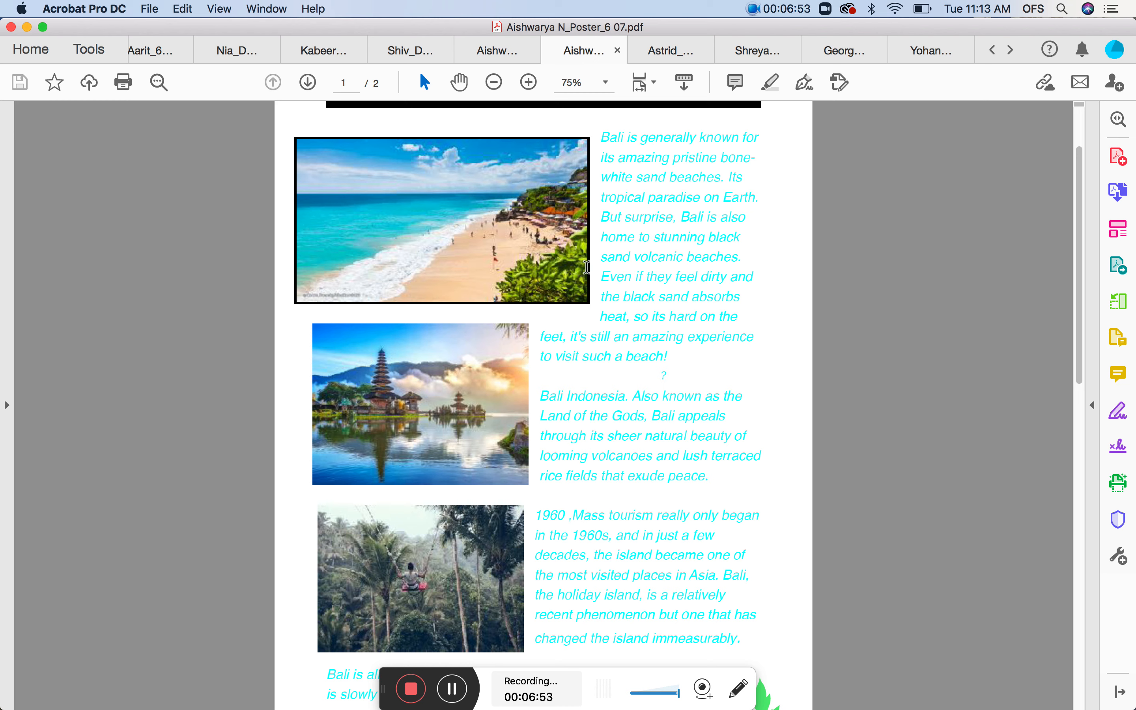
{"action": "mouse_move", "coordinate": [576, 163]}
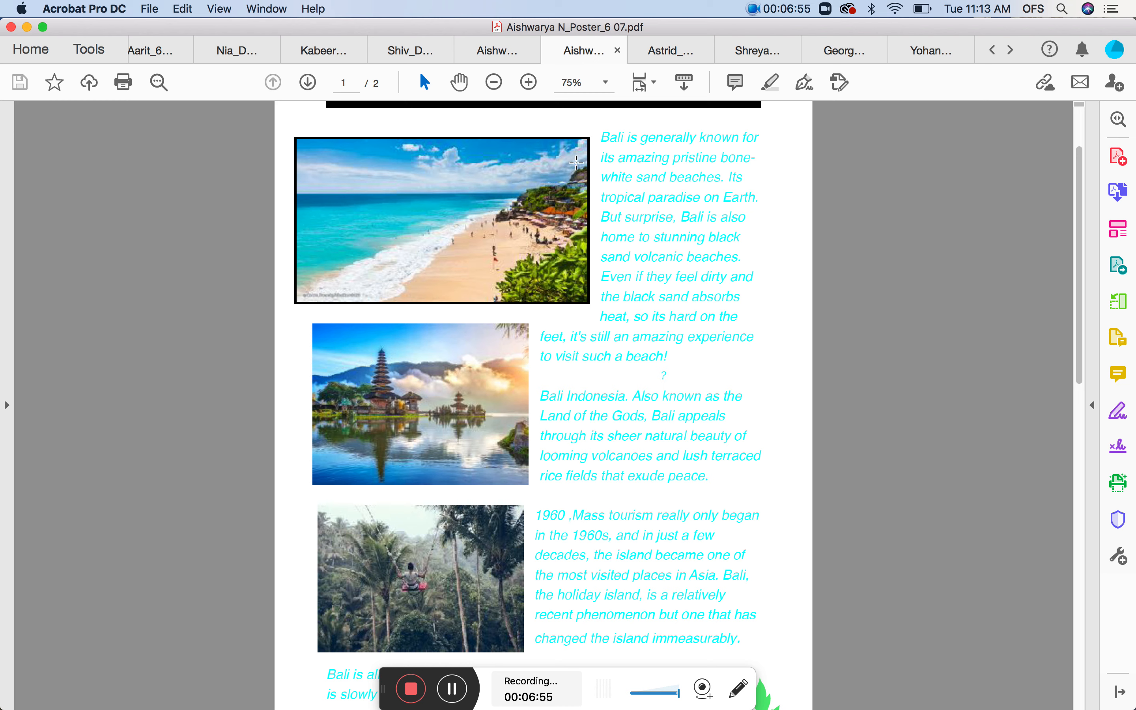
{"action": "mouse_move", "coordinate": [585, 146]}
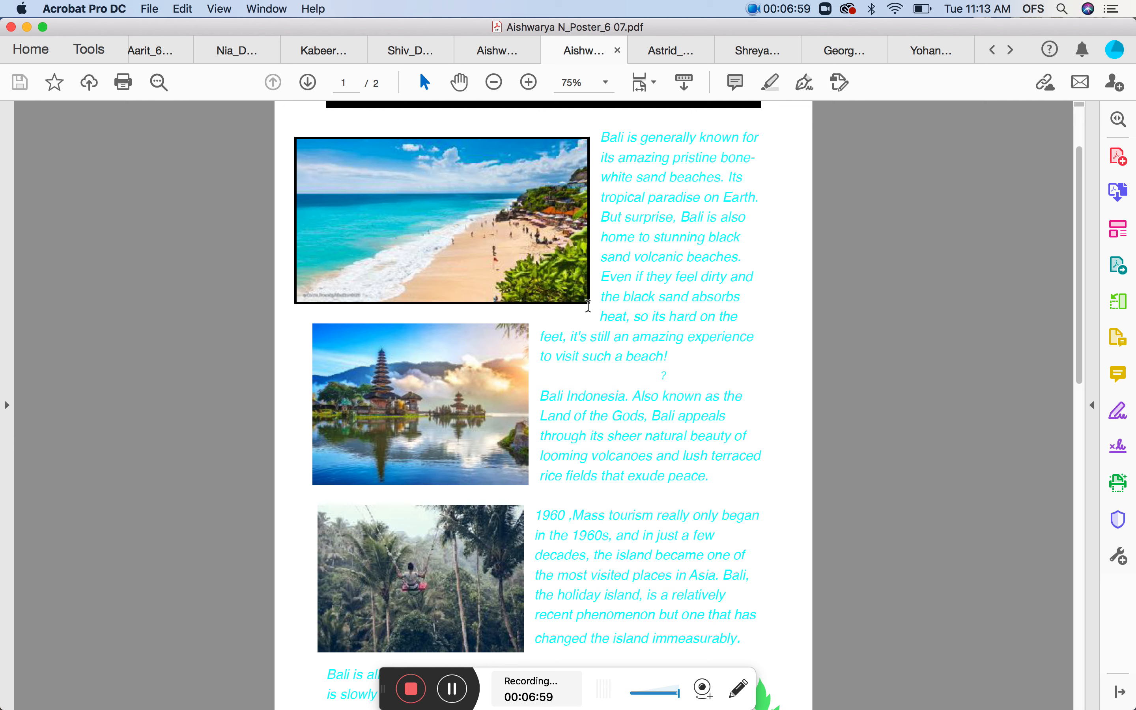
{"action": "mouse_move", "coordinate": [590, 287]}
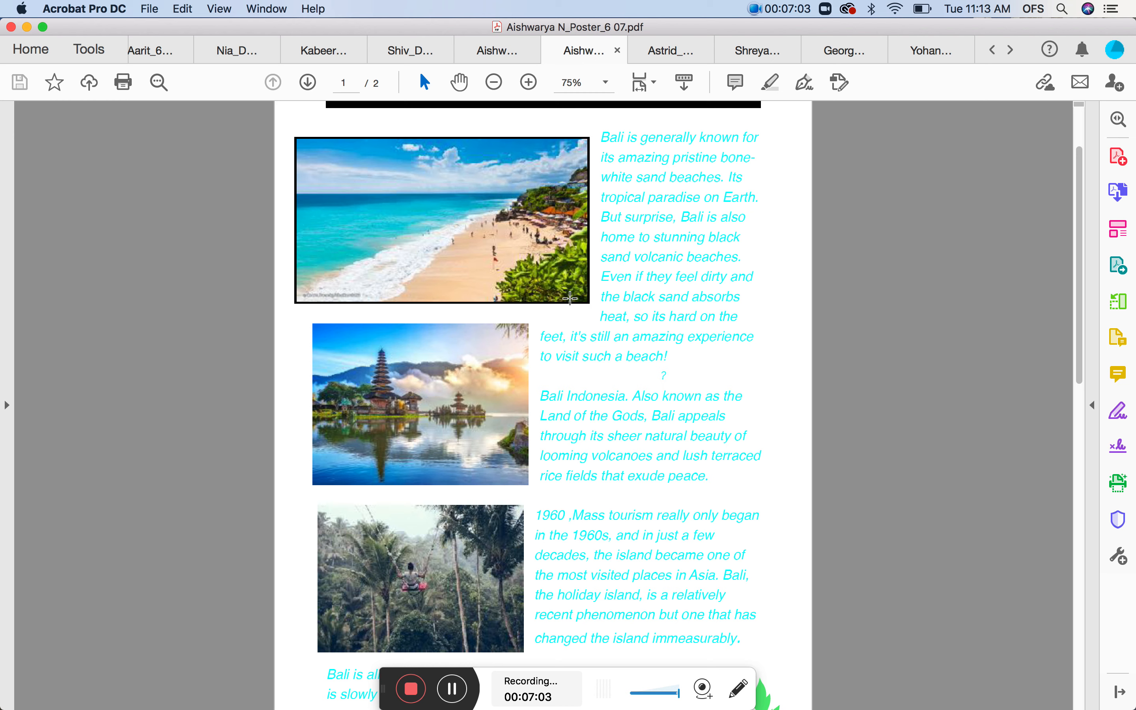
{"action": "mouse_move", "coordinate": [574, 277]}
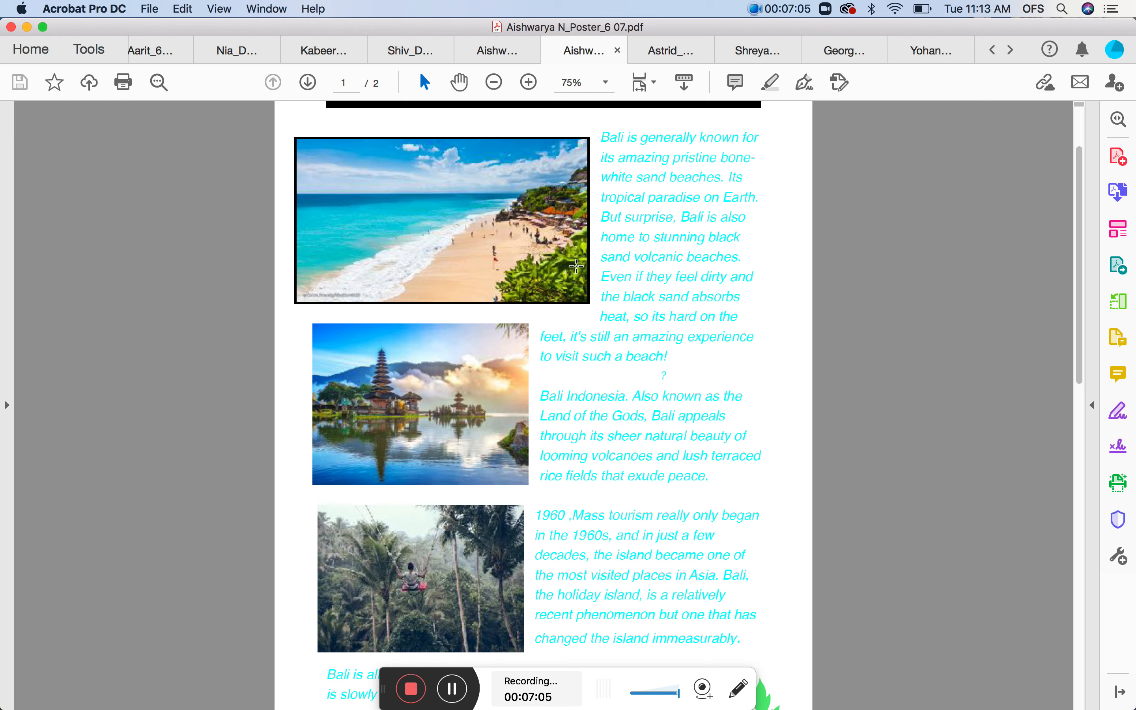
{"action": "mouse_move", "coordinate": [565, 241]}
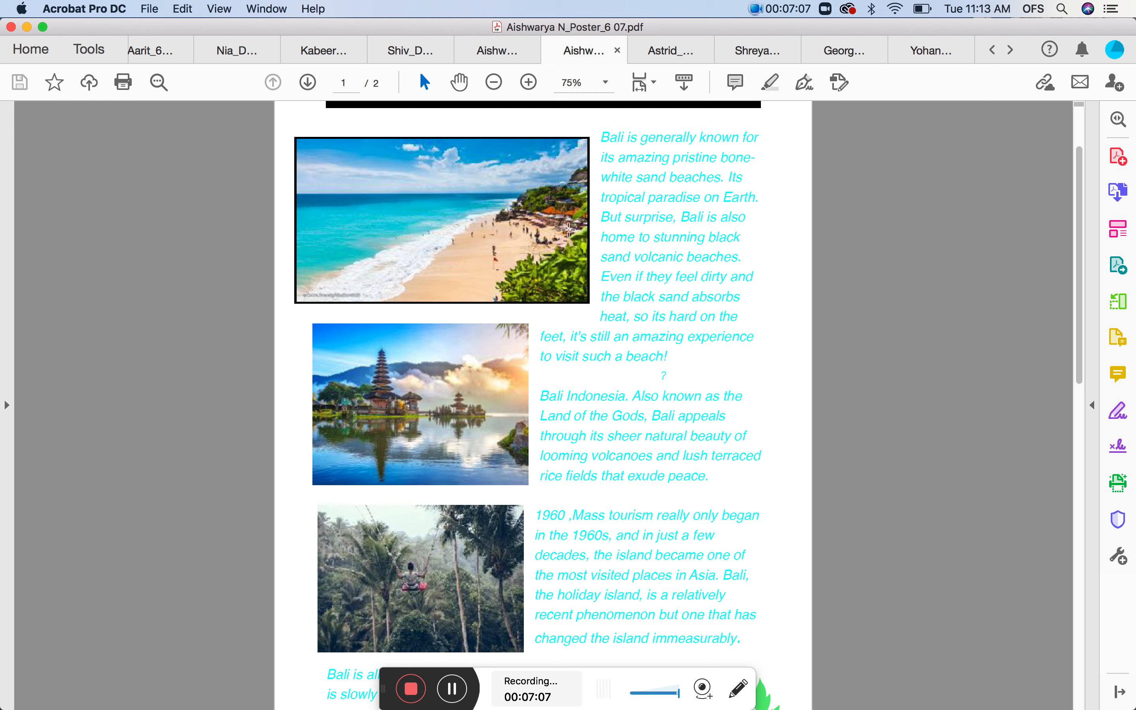
{"action": "mouse_move", "coordinate": [476, 550]}
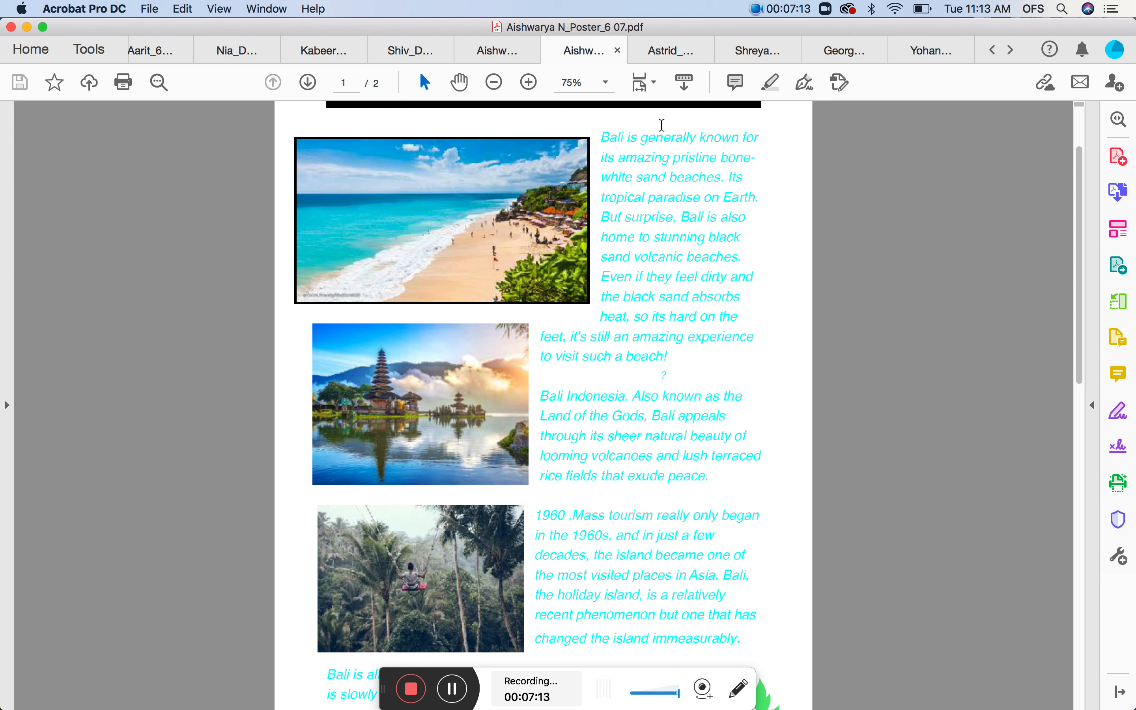
{"action": "mouse_move", "coordinate": [723, 358]}
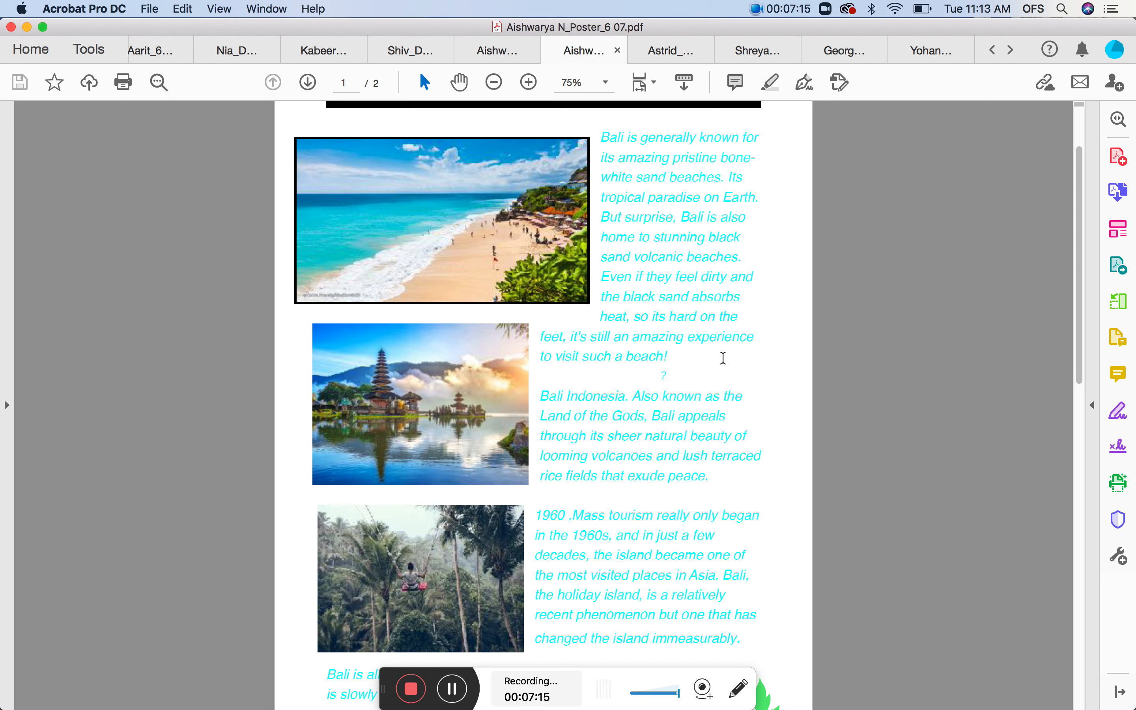
{"action": "scroll", "scroll_direction": "down", "scroll_amount": 3}
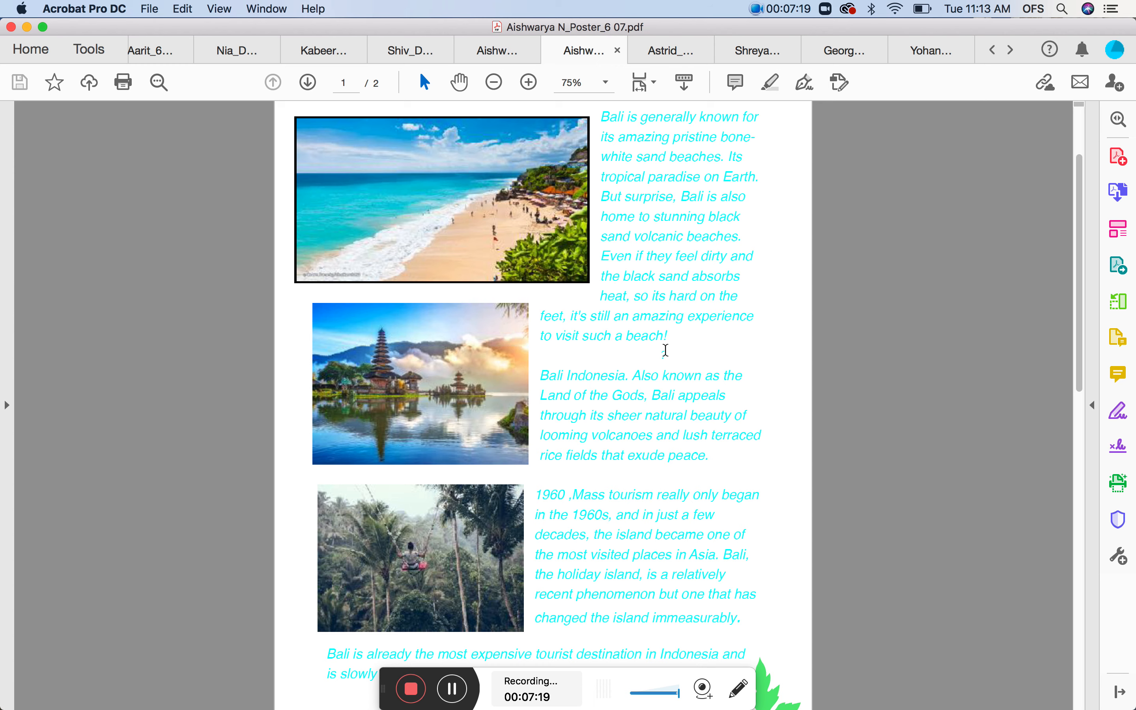
{"action": "scroll", "scroll_direction": "down", "scroll_amount": 3}
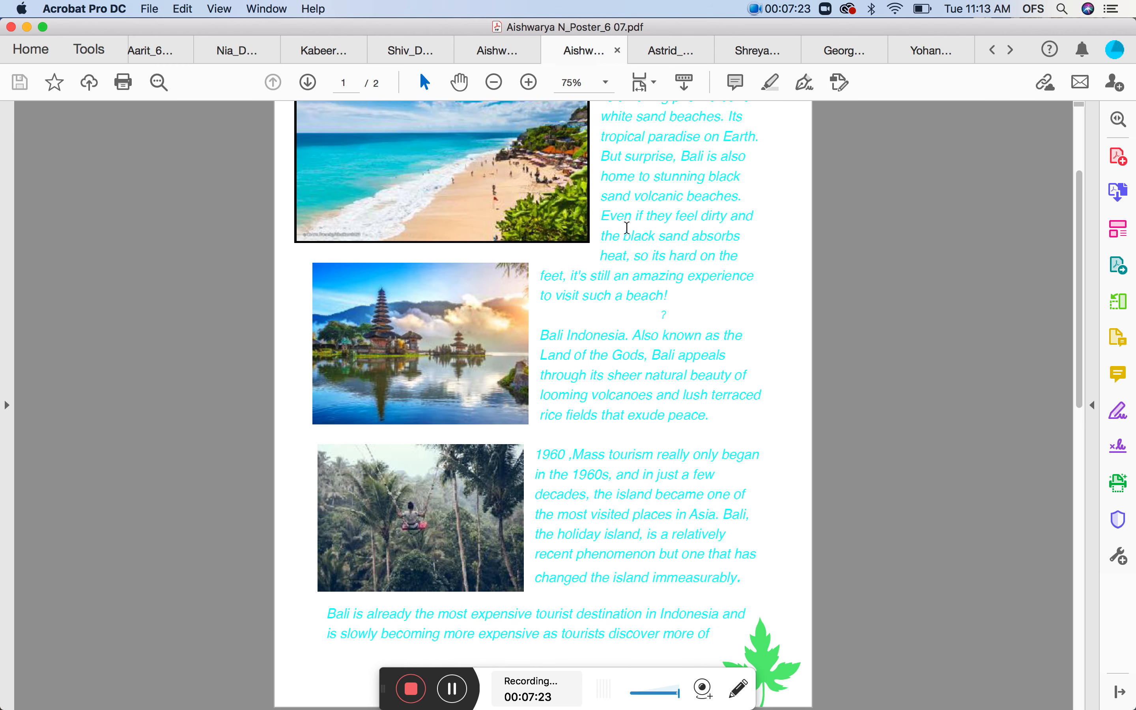
{"action": "scroll", "scroll_direction": "down", "scroll_amount": 3}
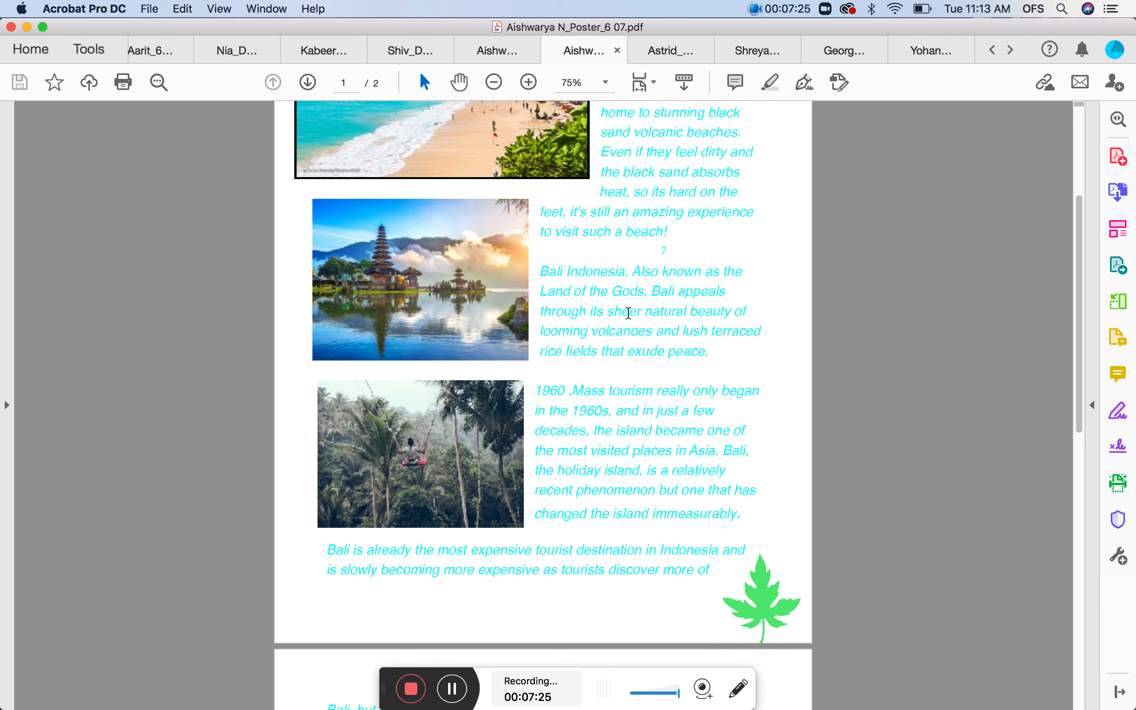
{"action": "mouse_move", "coordinate": [598, 586]}
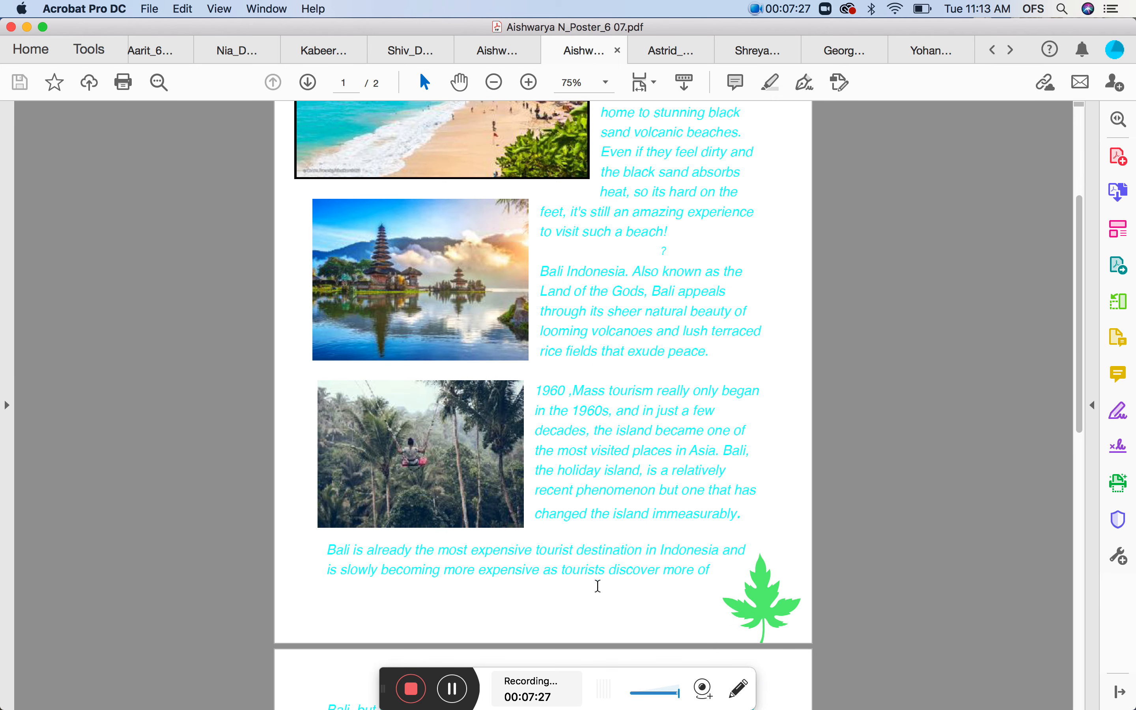
{"action": "left_click", "coordinate": [735, 82]}
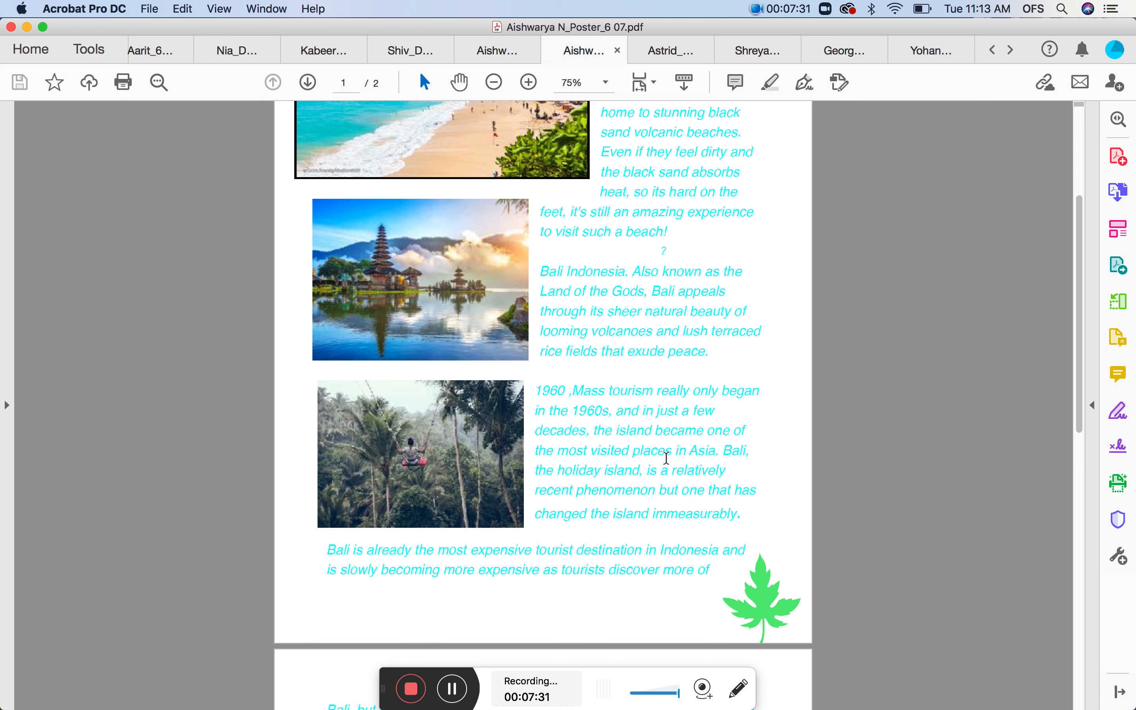
{"action": "scroll", "scroll_direction": "down", "scroll_amount": 3}
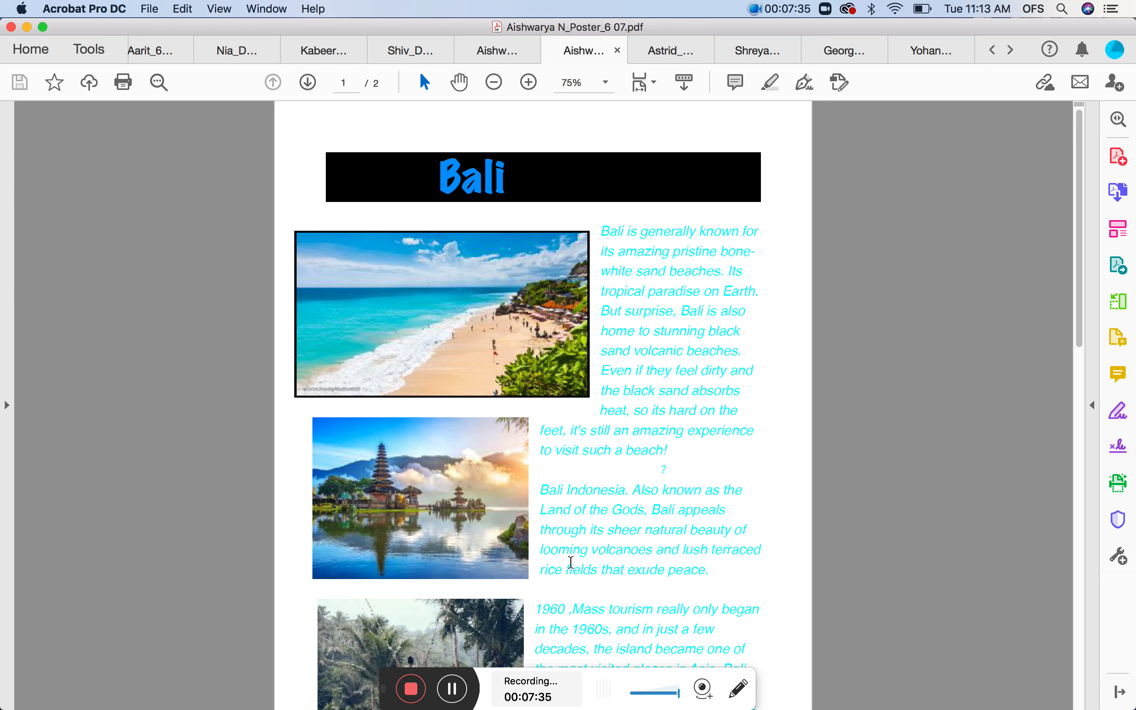
{"action": "scroll", "scroll_direction": "down", "scroll_amount": 3}
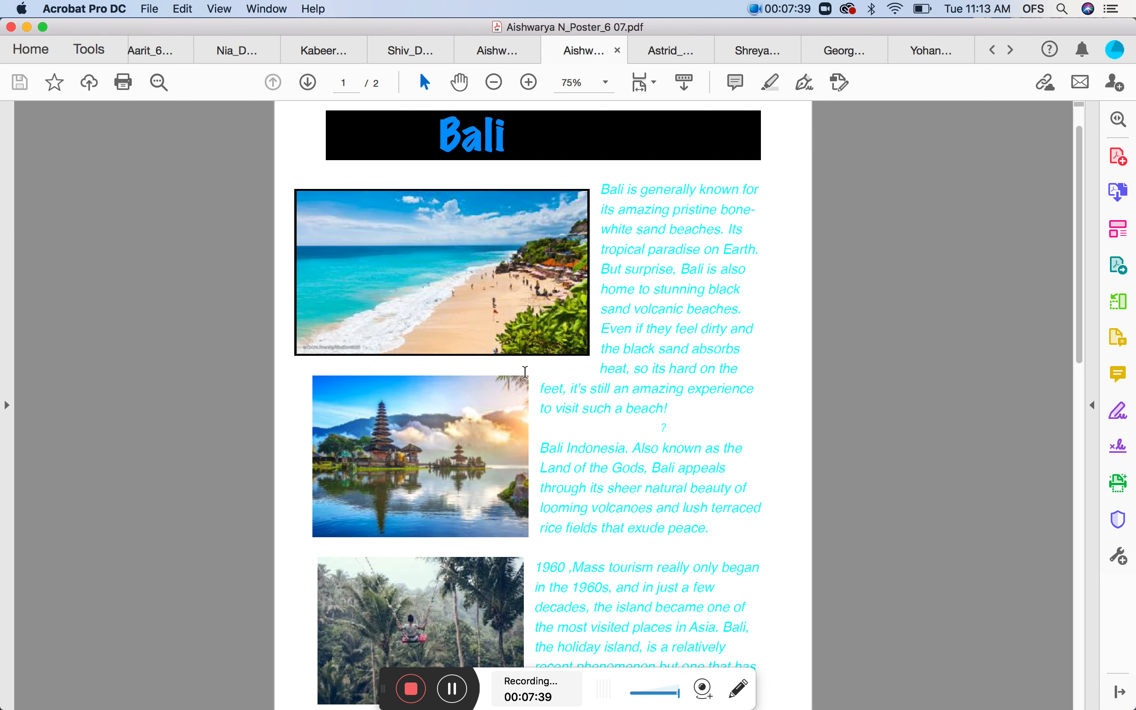
{"action": "mouse_move", "coordinate": [464, 467]}
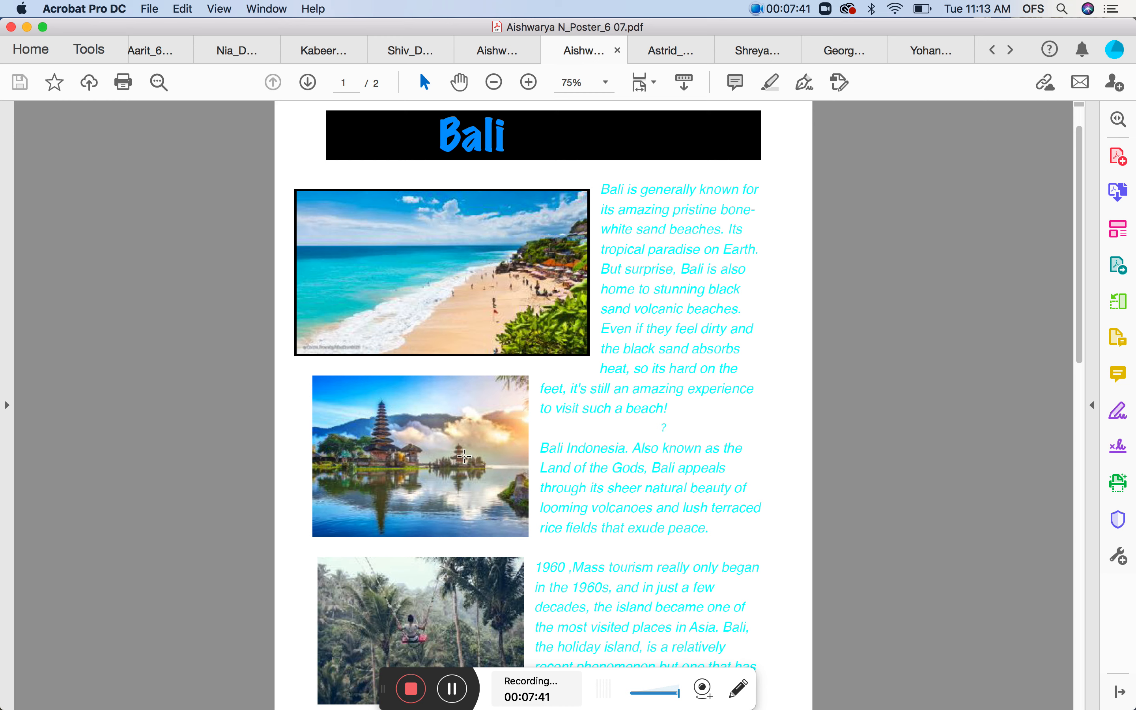
{"action": "mouse_move", "coordinate": [521, 341]}
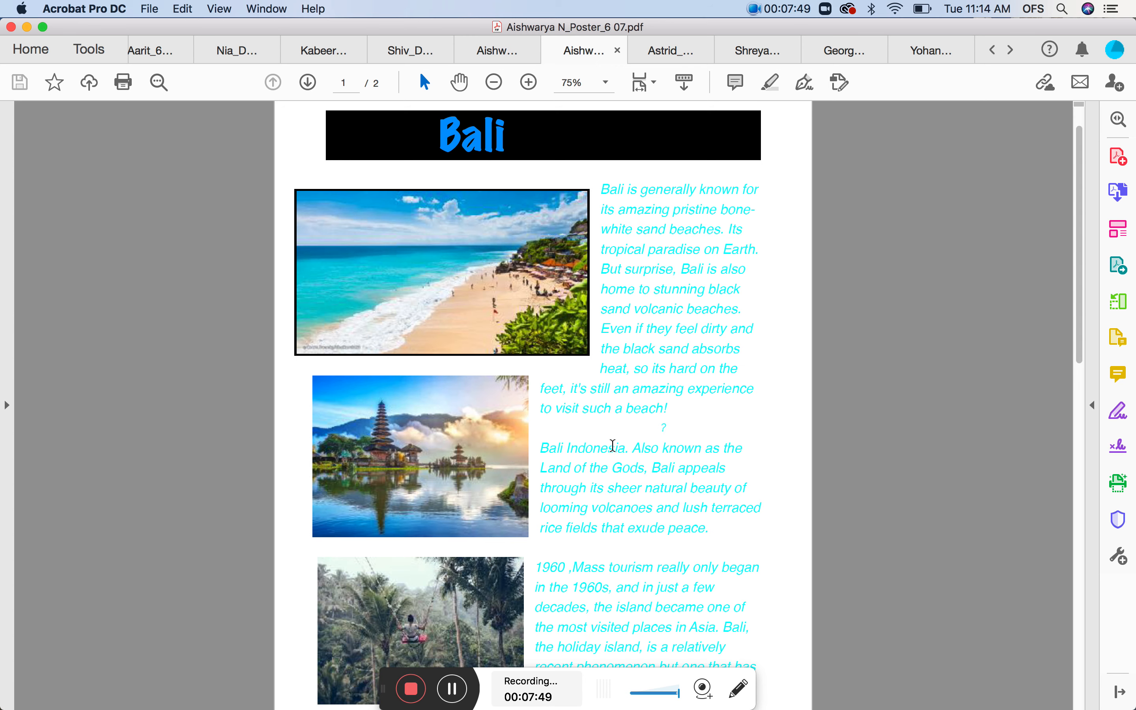
{"action": "scroll", "scroll_direction": "down", "scroll_amount": 3}
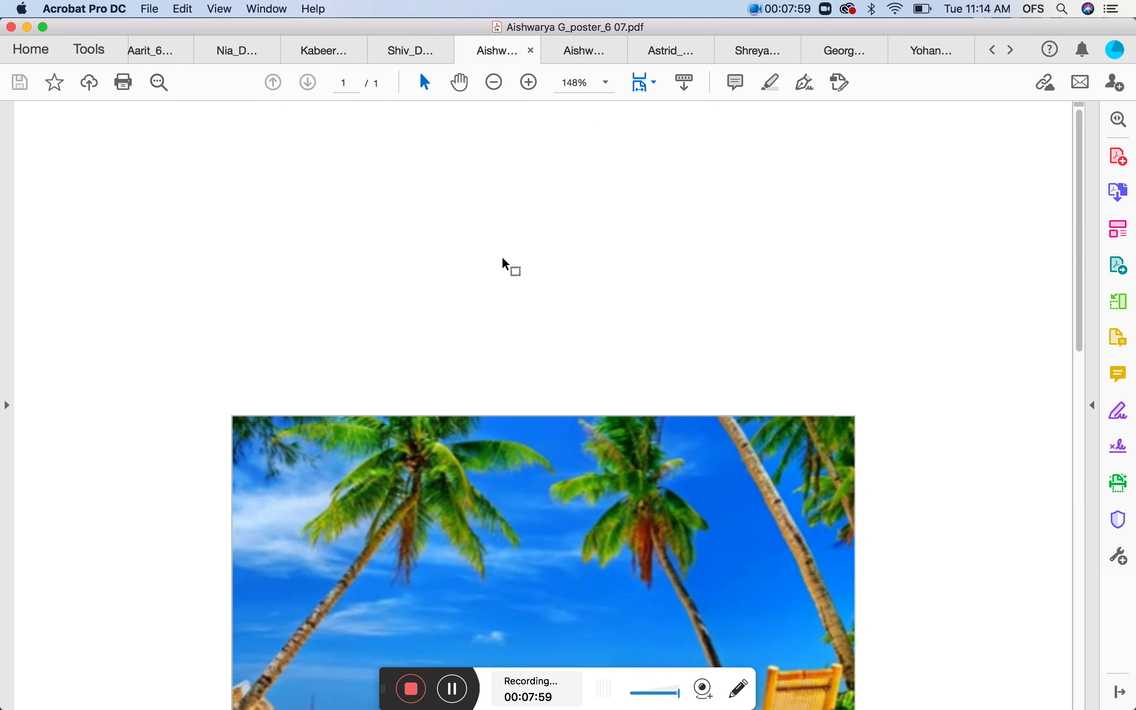
Look over the Cebu poster's photos and text, then move on to Shiv's A'SOME AUSTRALIA spread.
{"action": "scroll", "scroll_direction": "down", "scroll_amount": 3}
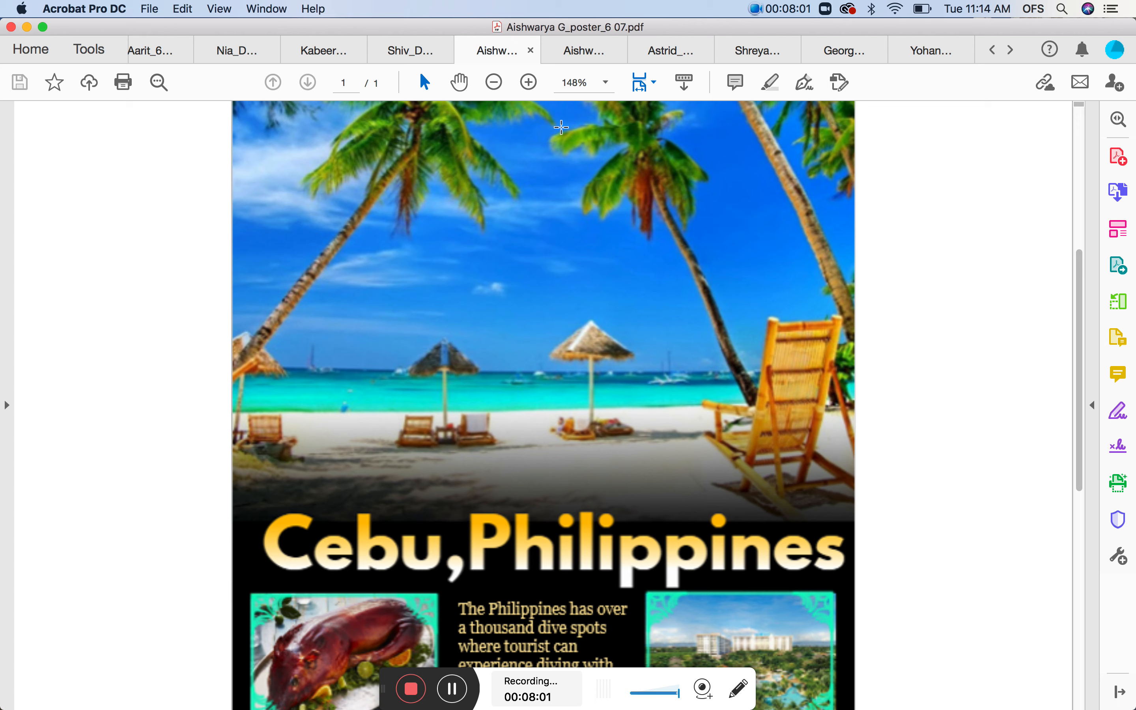
{"action": "left_click", "coordinate": [494, 82]}
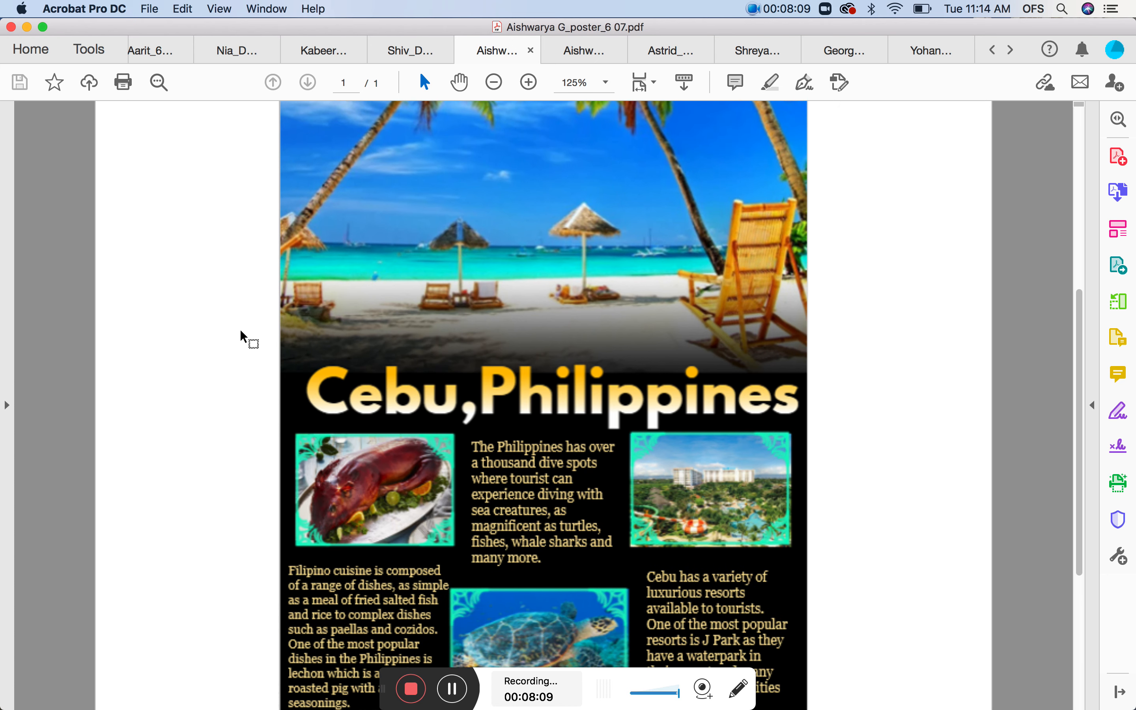
{"action": "scroll", "scroll_direction": "down", "scroll_amount": 3}
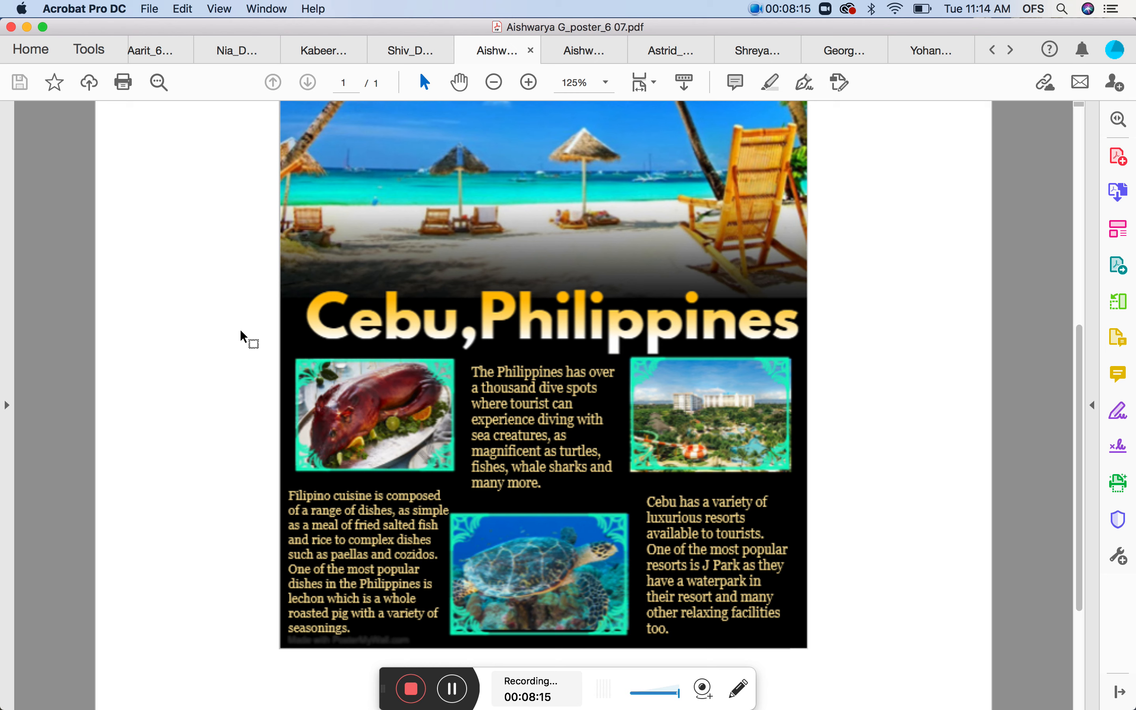
{"action": "mouse_move", "coordinate": [709, 563]}
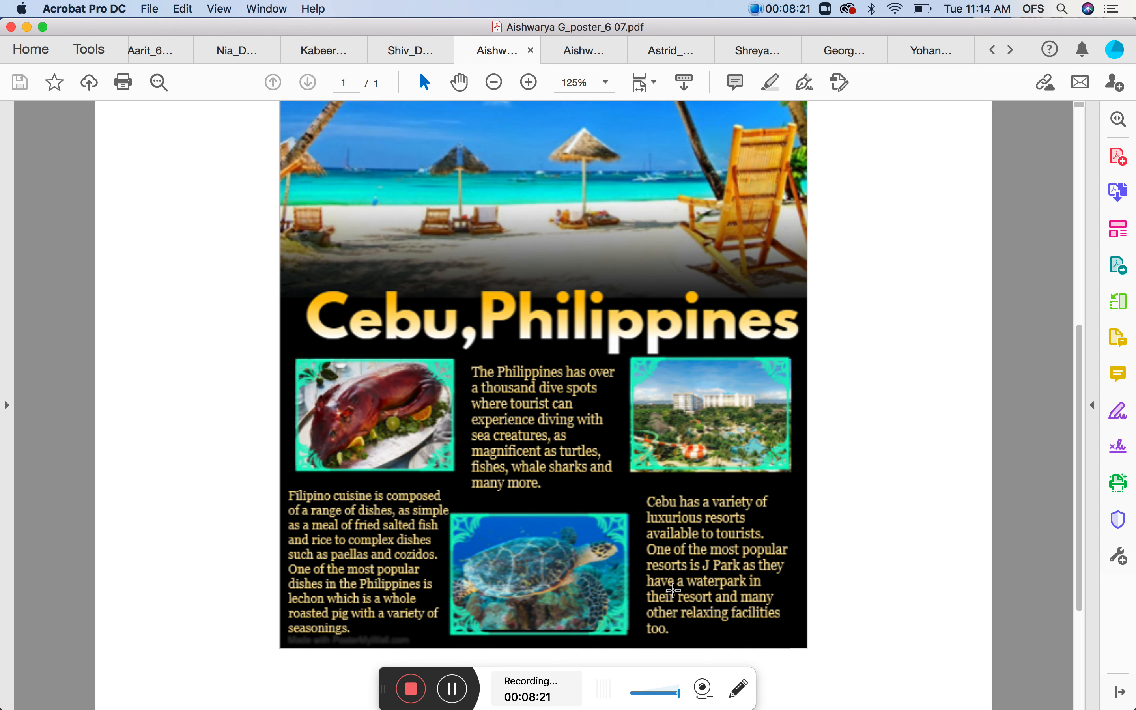
{"action": "mouse_move", "coordinate": [667, 561]}
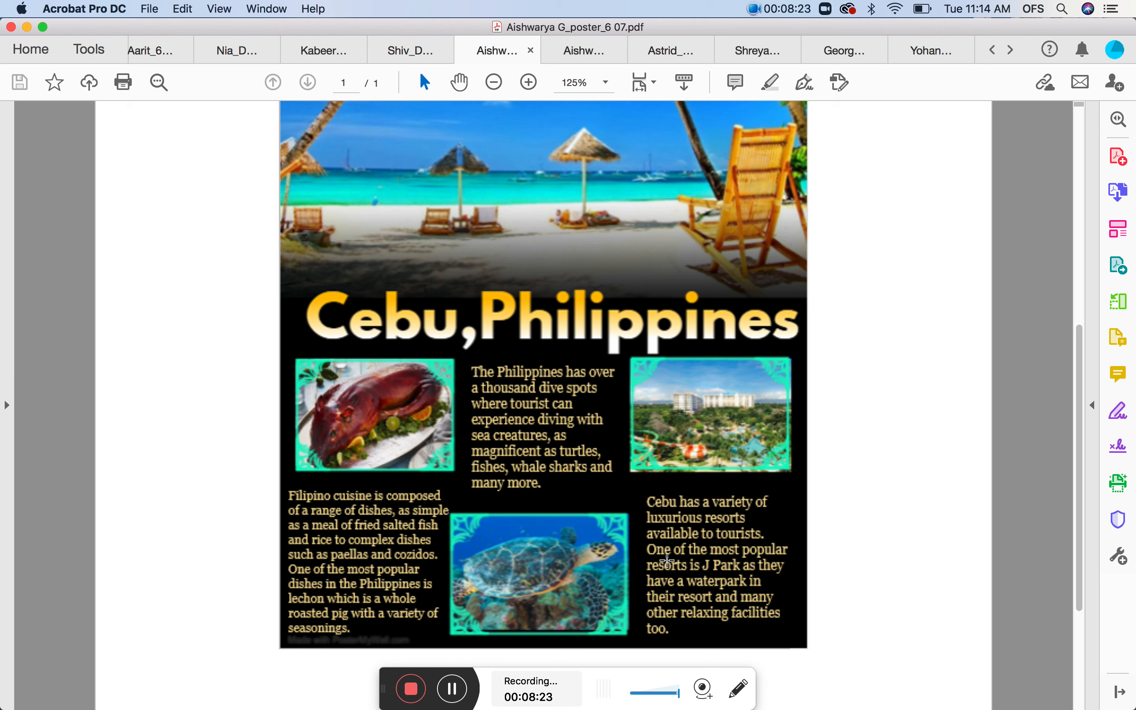
{"action": "mouse_move", "coordinate": [499, 364]}
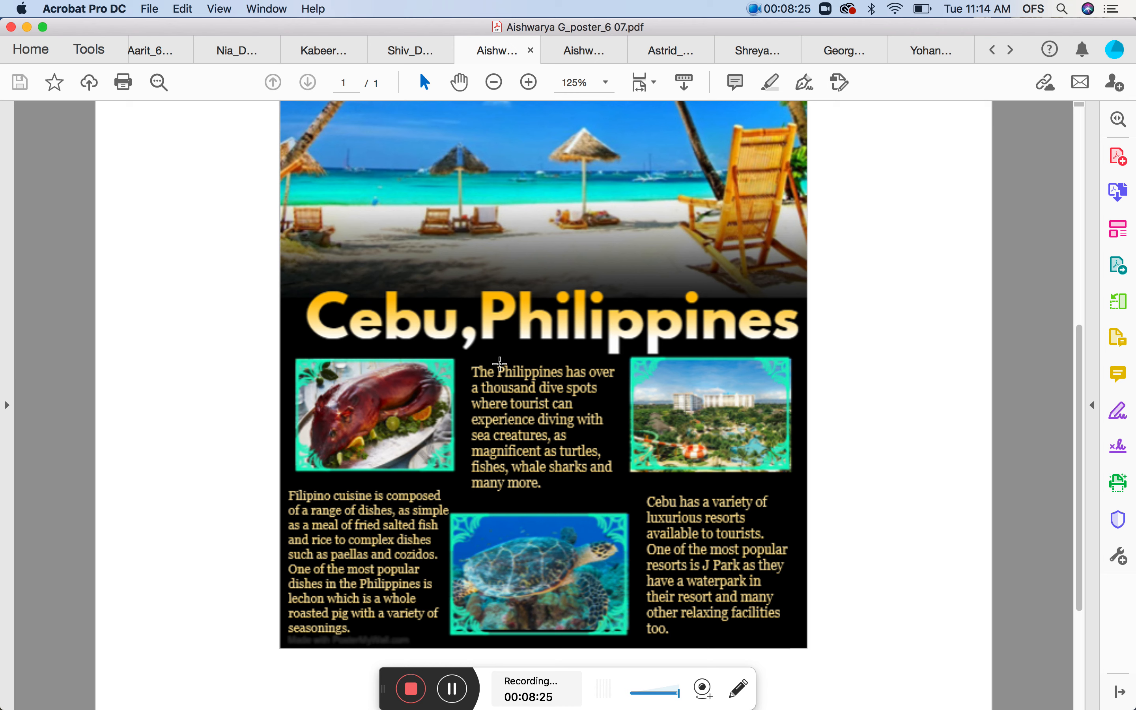
{"action": "mouse_move", "coordinate": [445, 463]}
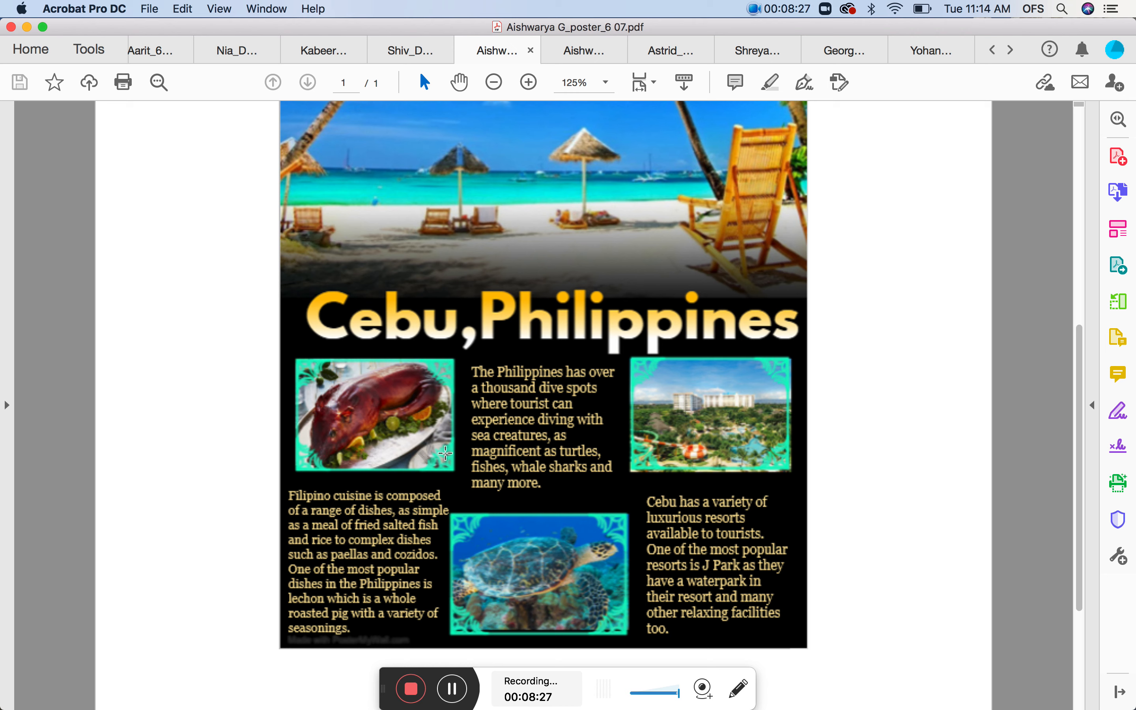
{"action": "mouse_move", "coordinate": [442, 534]}
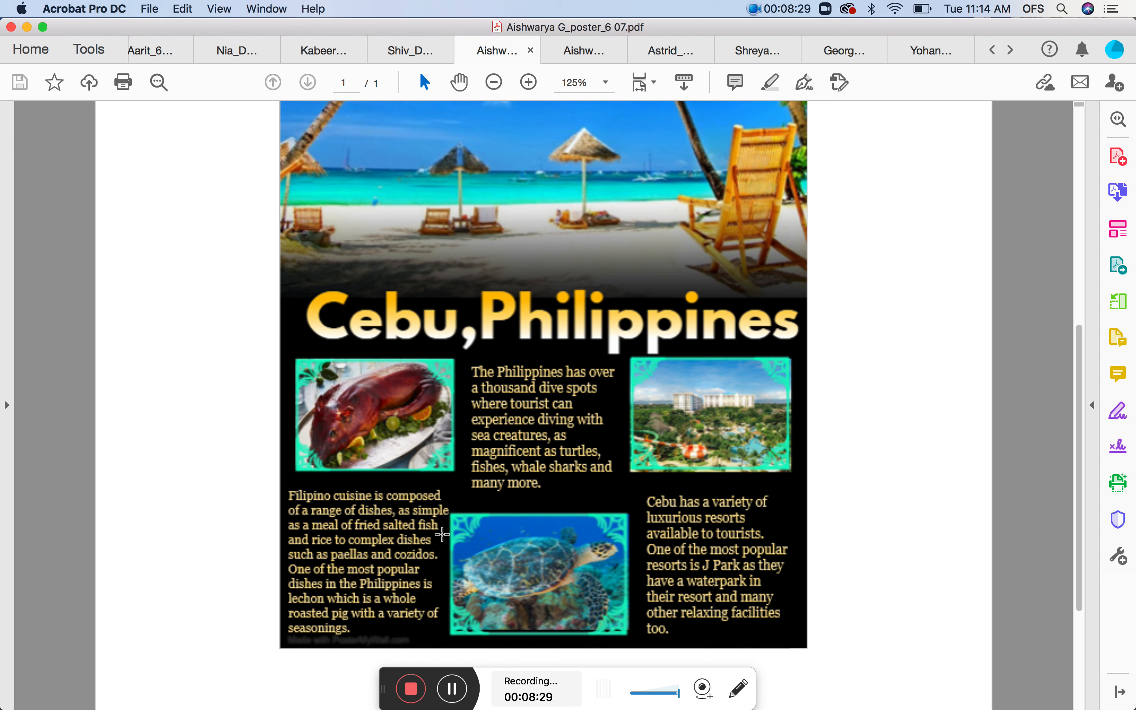
{"action": "mouse_move", "coordinate": [598, 472]}
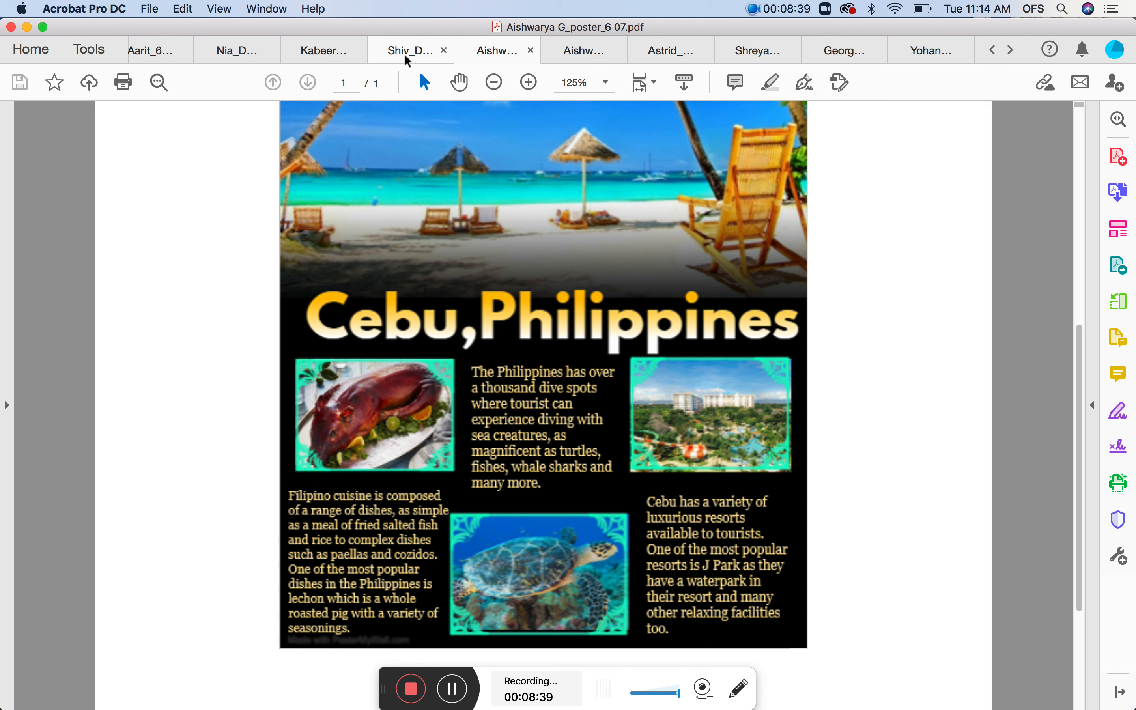
{"action": "mouse_move", "coordinate": [409, 59]}
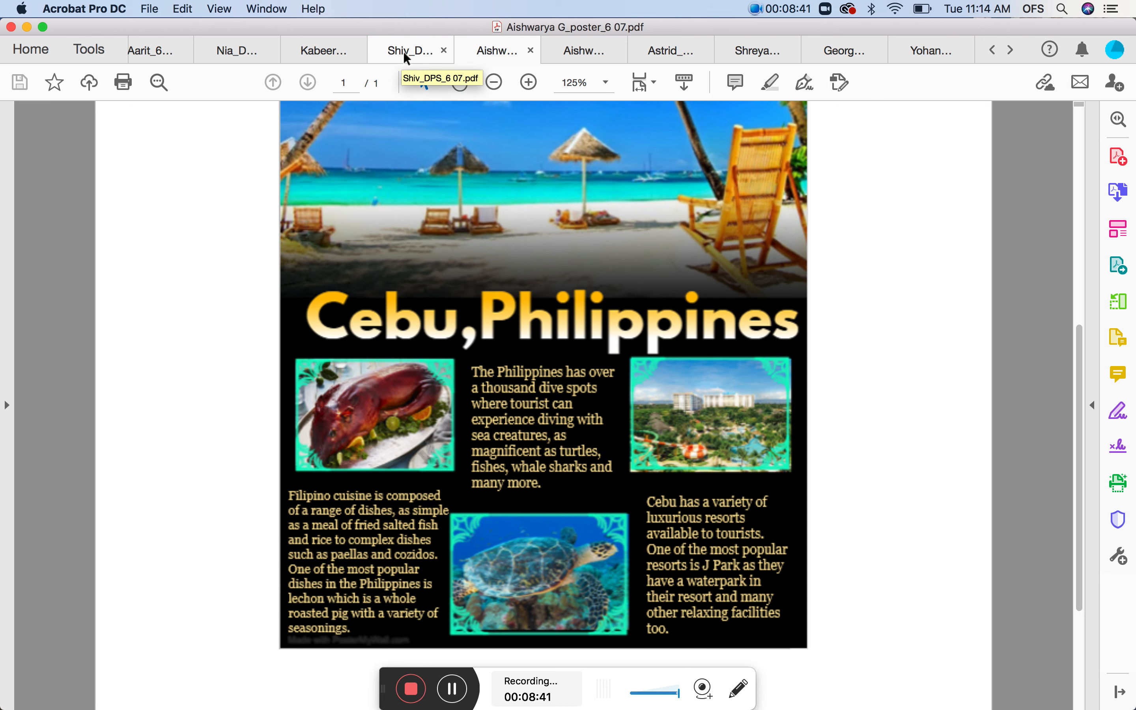
{"action": "left_click", "coordinate": [407, 50]}
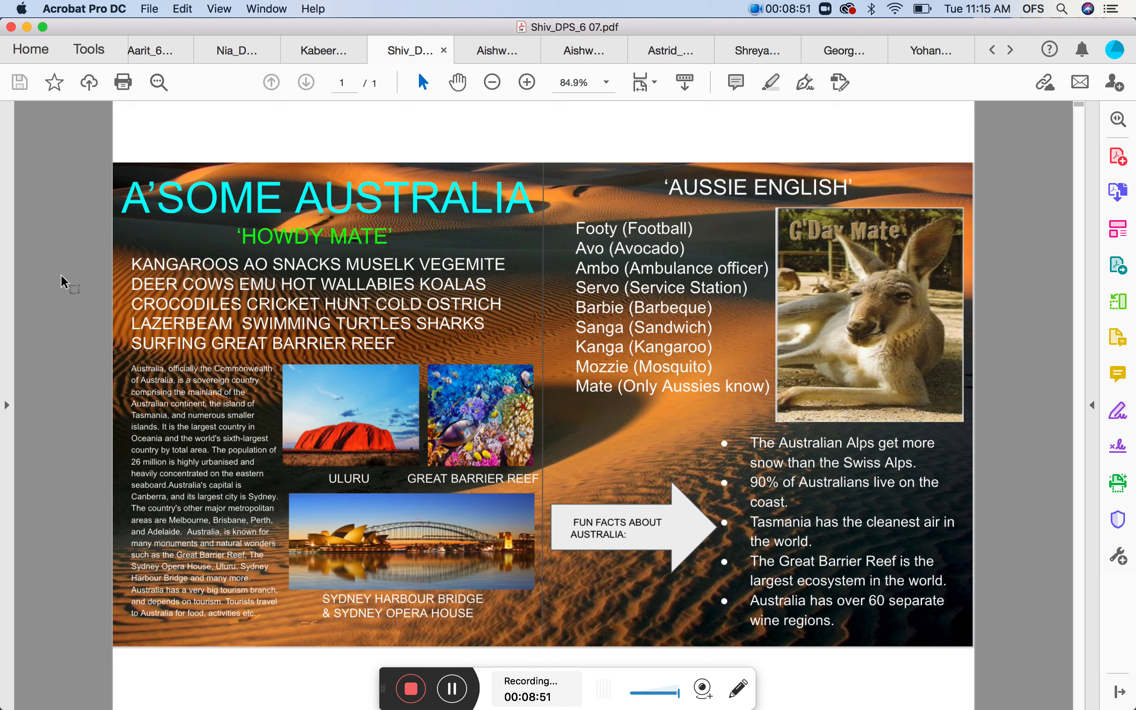
{"action": "mouse_move", "coordinate": [87, 211]}
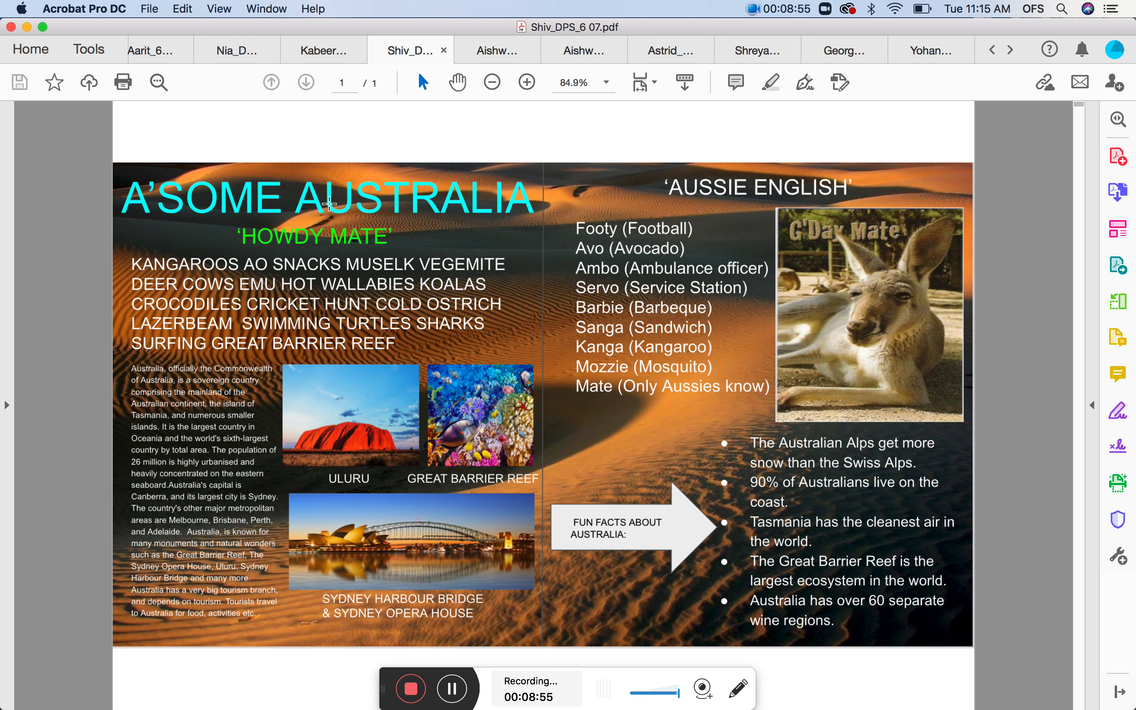
{"action": "mouse_move", "coordinate": [308, 191]}
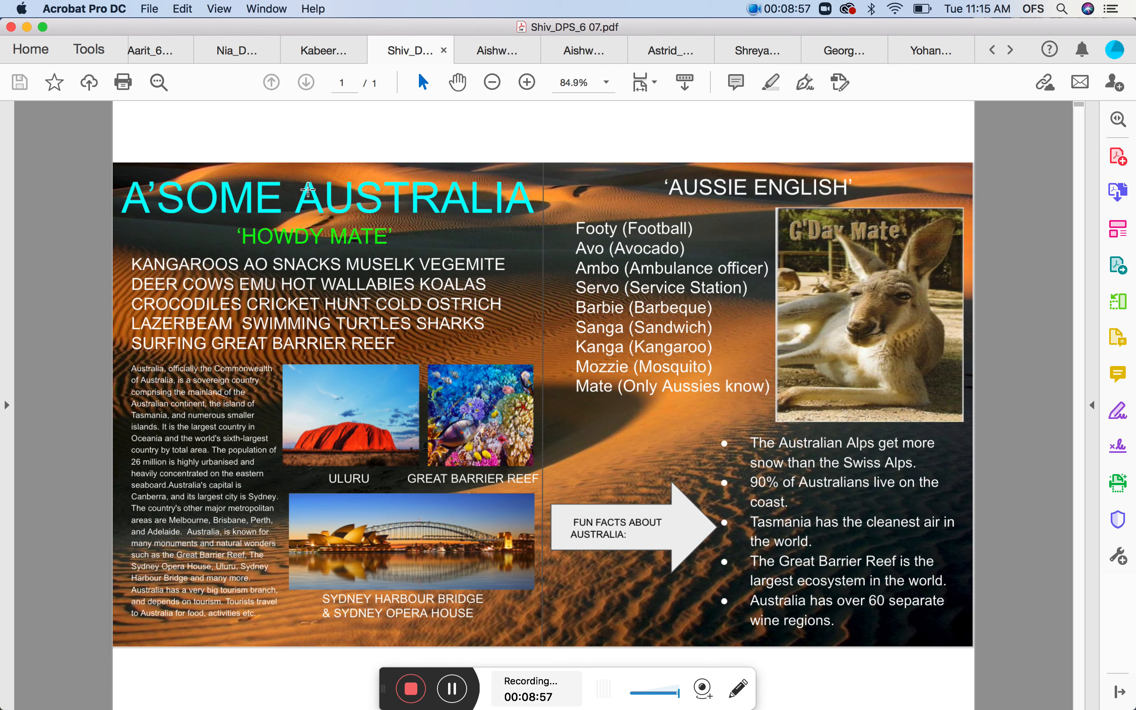
{"action": "mouse_move", "coordinate": [287, 197]}
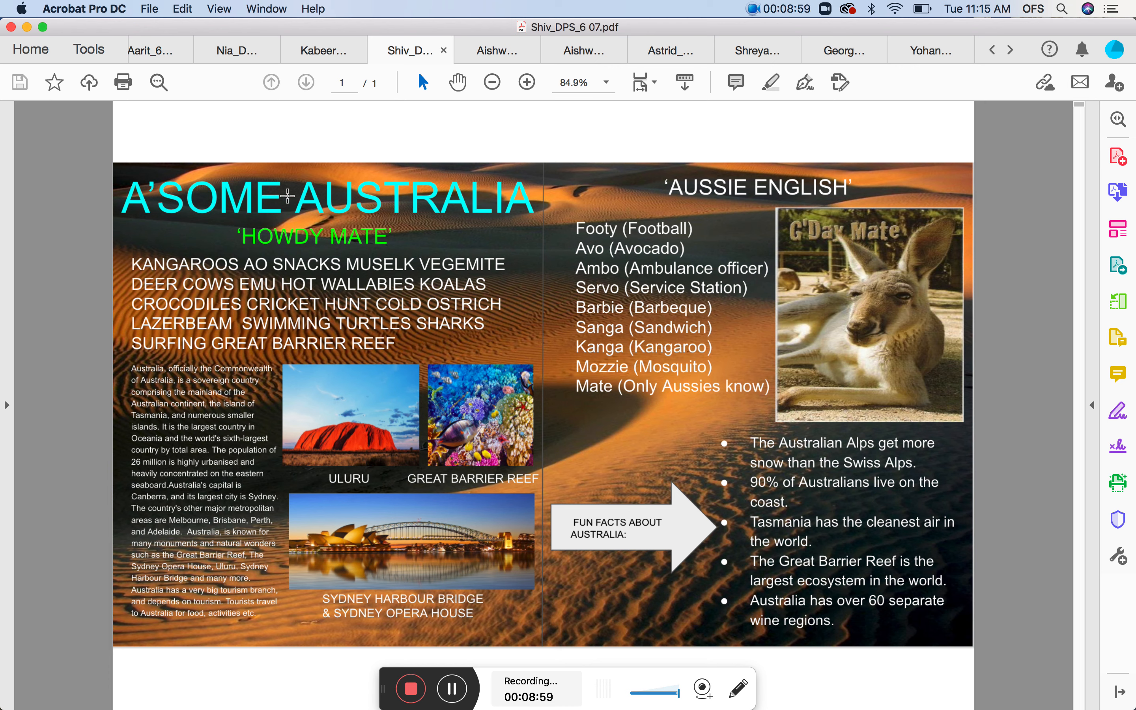
{"action": "mouse_move", "coordinate": [265, 201]}
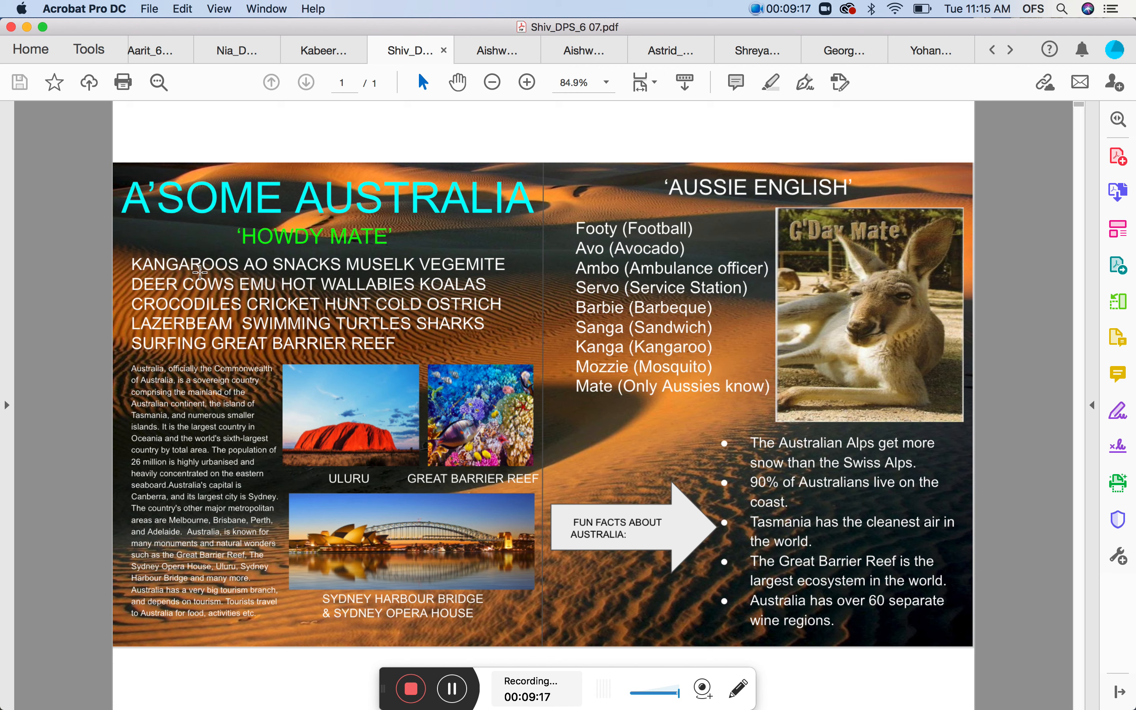
{"action": "mouse_move", "coordinate": [200, 293]}
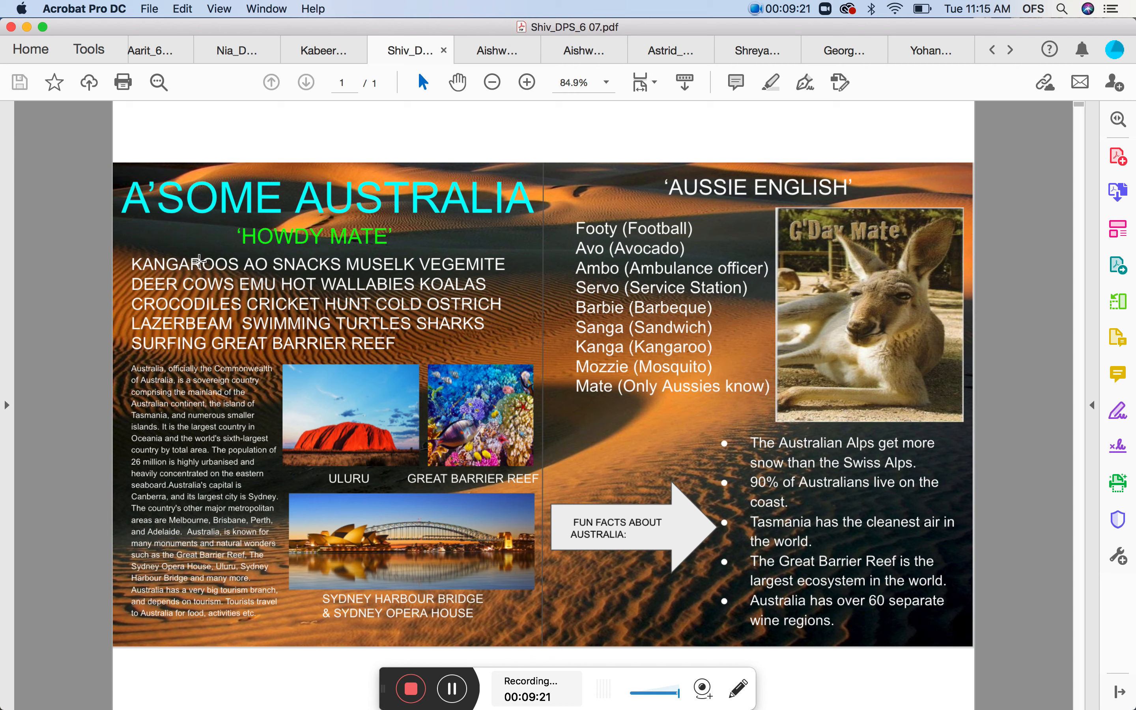
{"action": "mouse_move", "coordinate": [186, 425]}
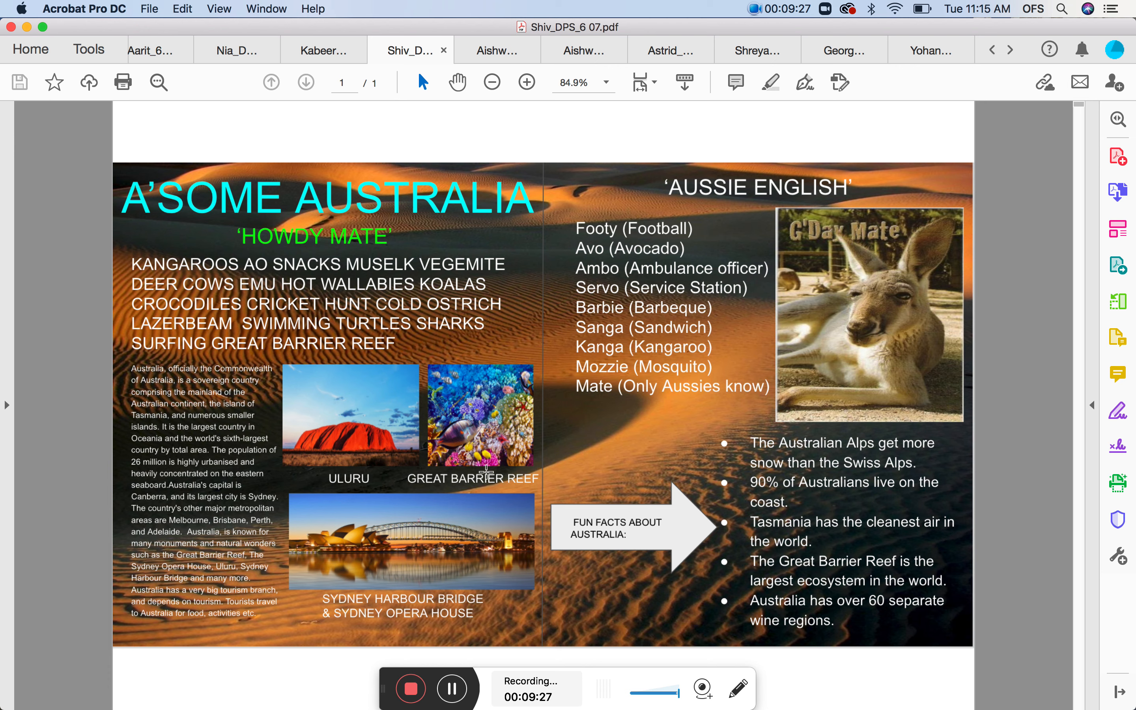
{"action": "mouse_move", "coordinate": [346, 481]}
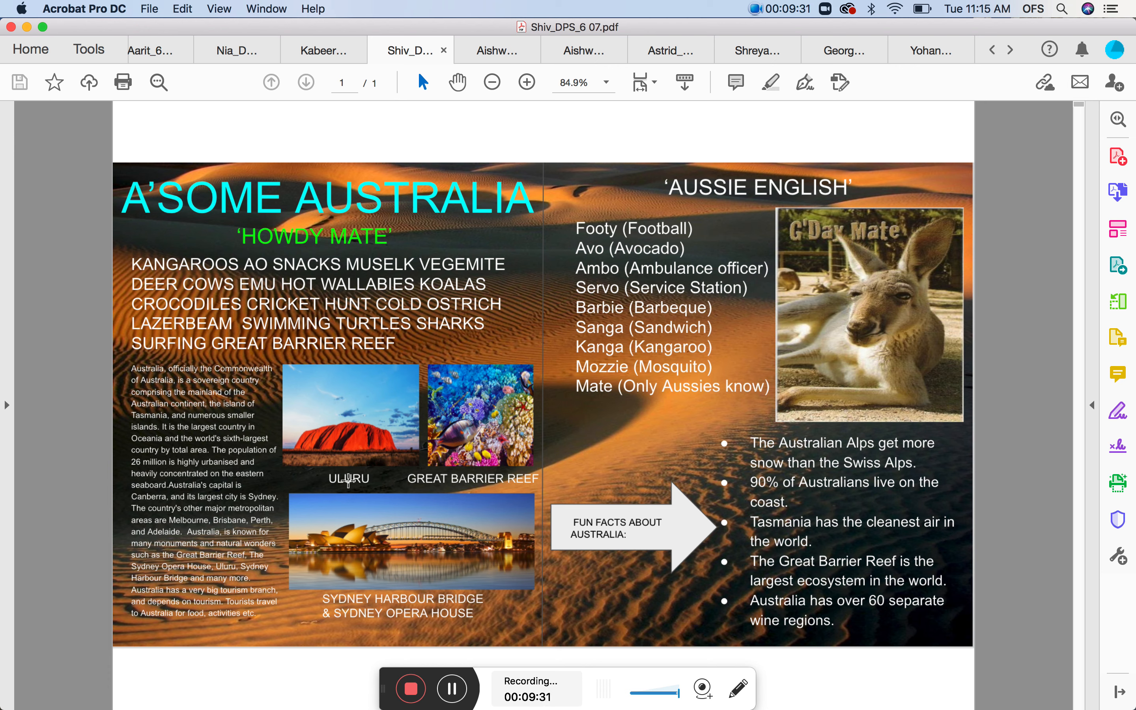
{"action": "mouse_move", "coordinate": [444, 486]}
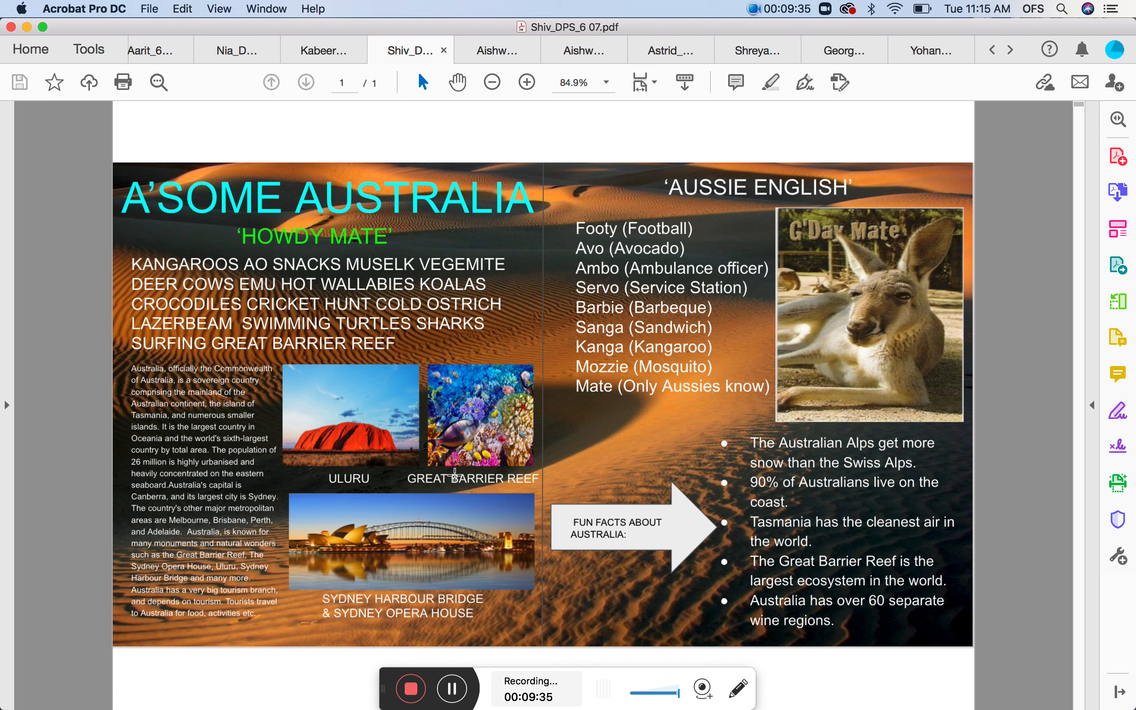
{"action": "mouse_move", "coordinate": [355, 478]}
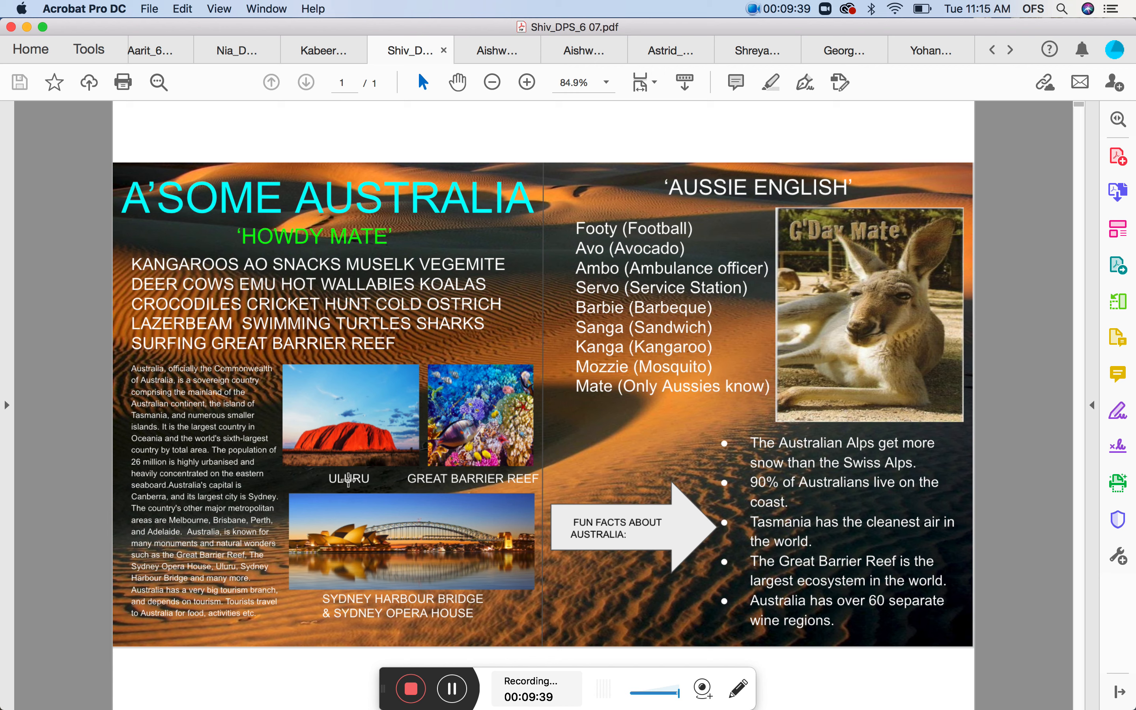
{"action": "mouse_move", "coordinate": [325, 476]}
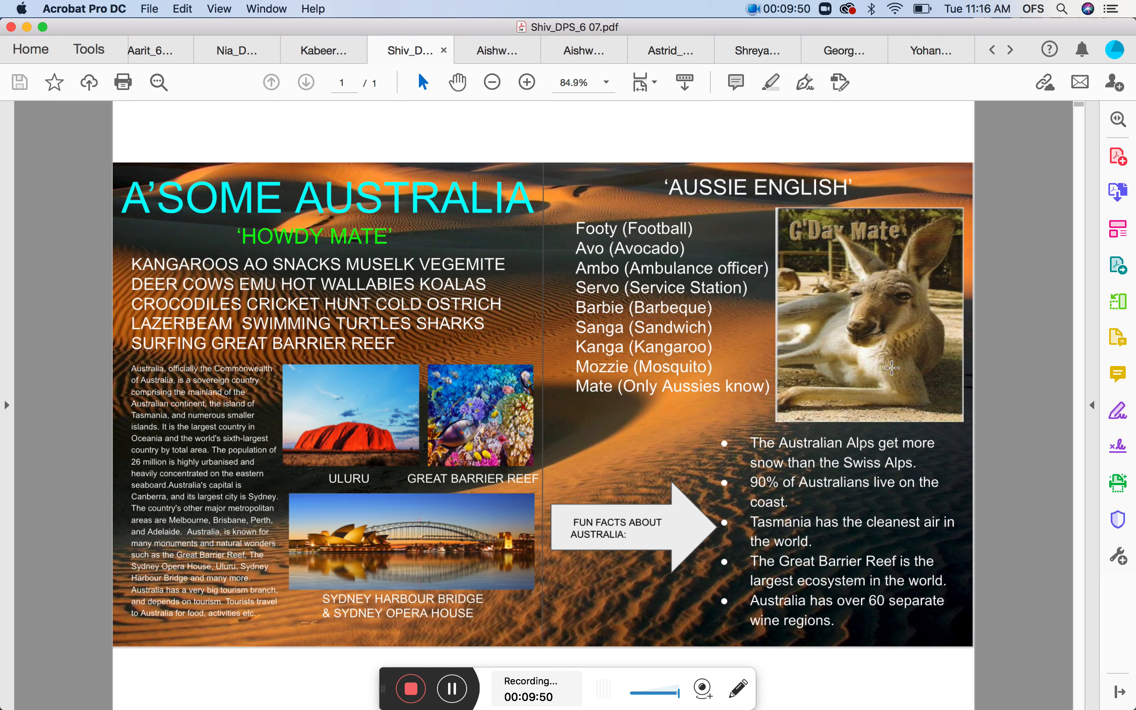
{"action": "mouse_move", "coordinate": [424, 604]}
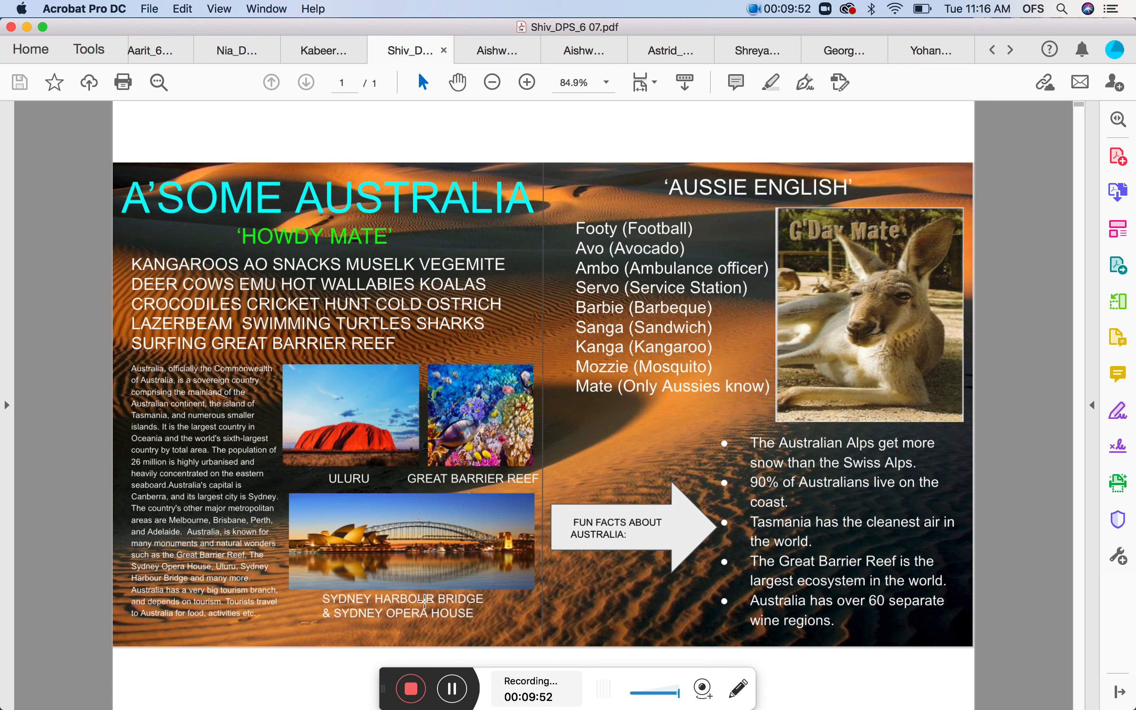
{"action": "mouse_move", "coordinate": [753, 466]}
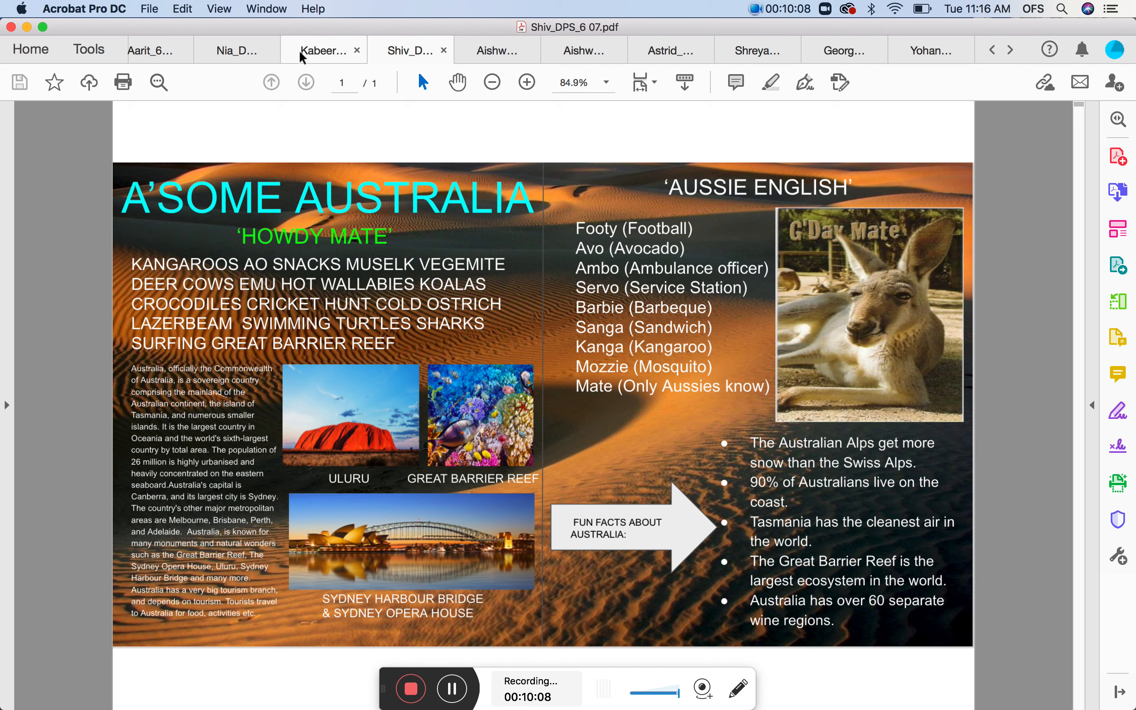
Show Kabeer's Criterion C file on page 3, the KOLKATA 'Where Heritage Meets Modernity' poster.
{"action": "left_click", "coordinate": [322, 50]}
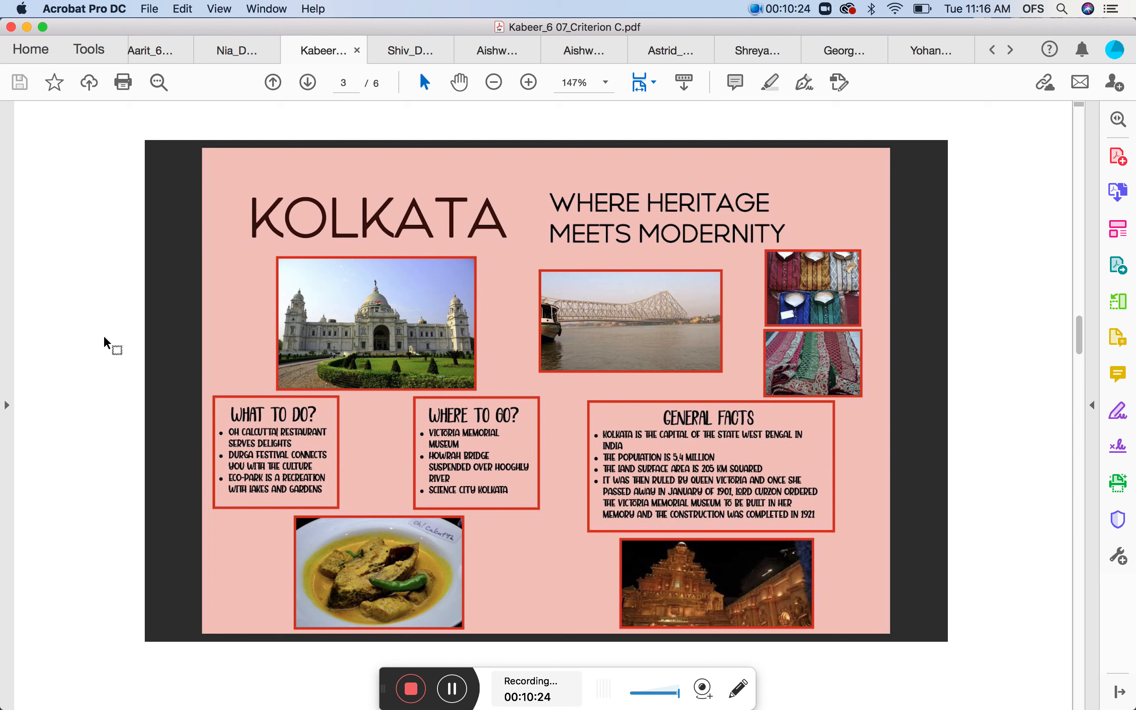
{"action": "mouse_move", "coordinate": [821, 278]}
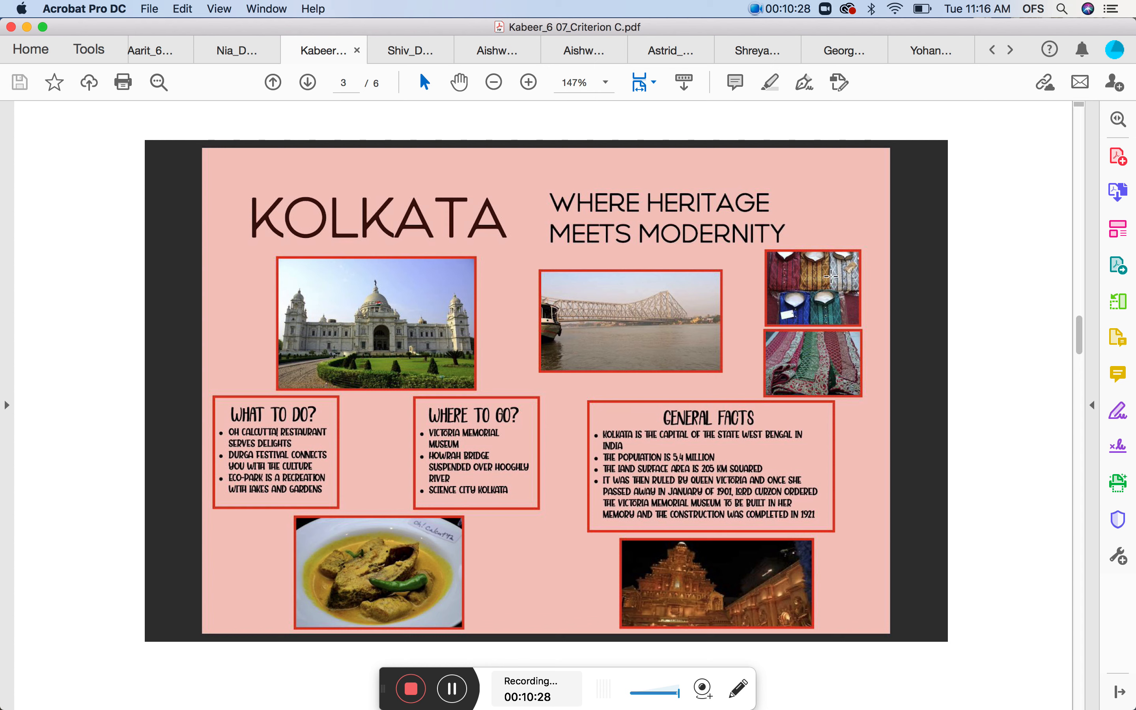
{"action": "mouse_move", "coordinate": [835, 150]}
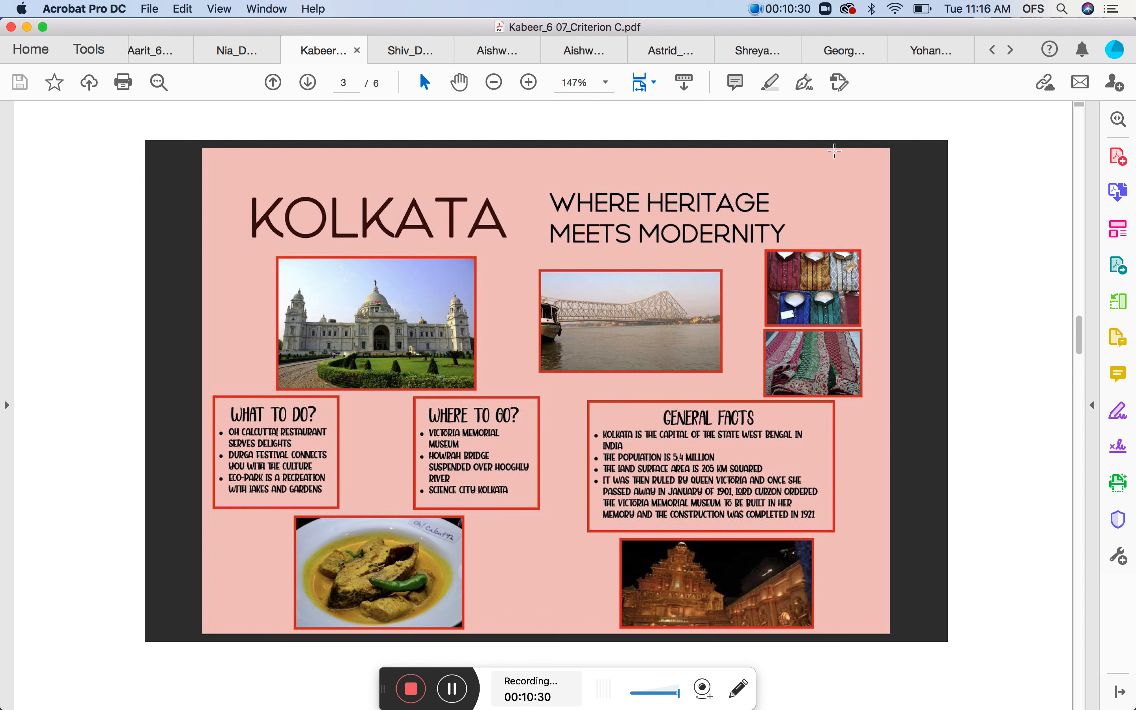
{"action": "mouse_move", "coordinate": [617, 624]}
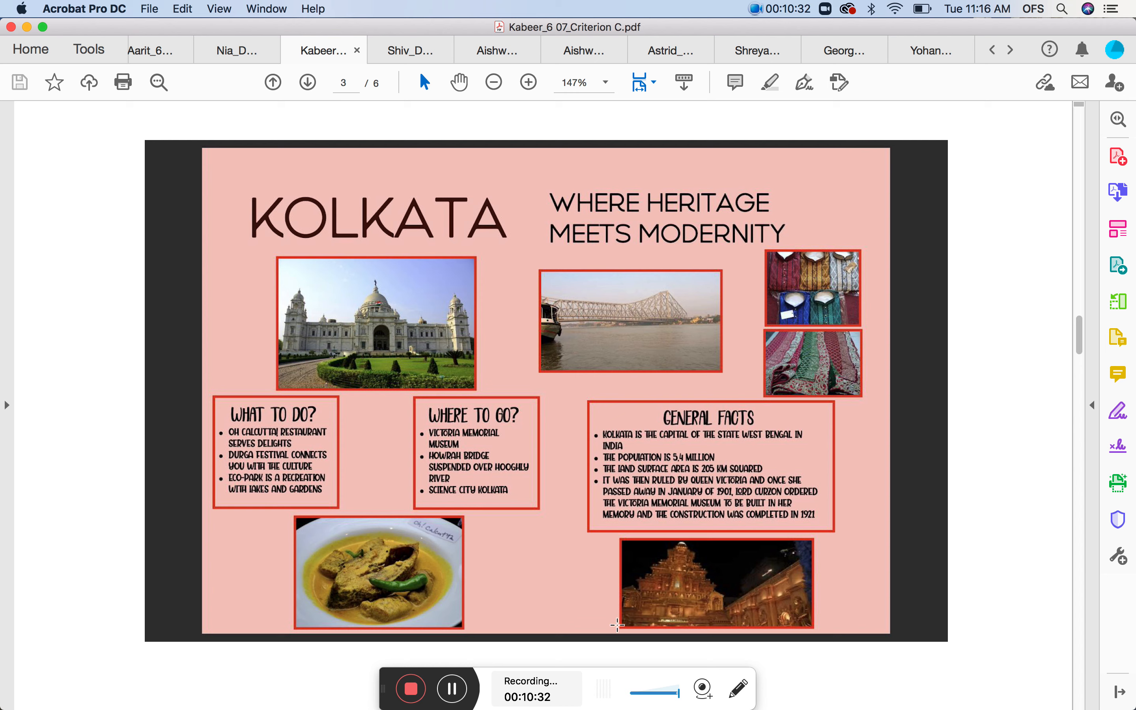
{"action": "mouse_move", "coordinate": [211, 180]}
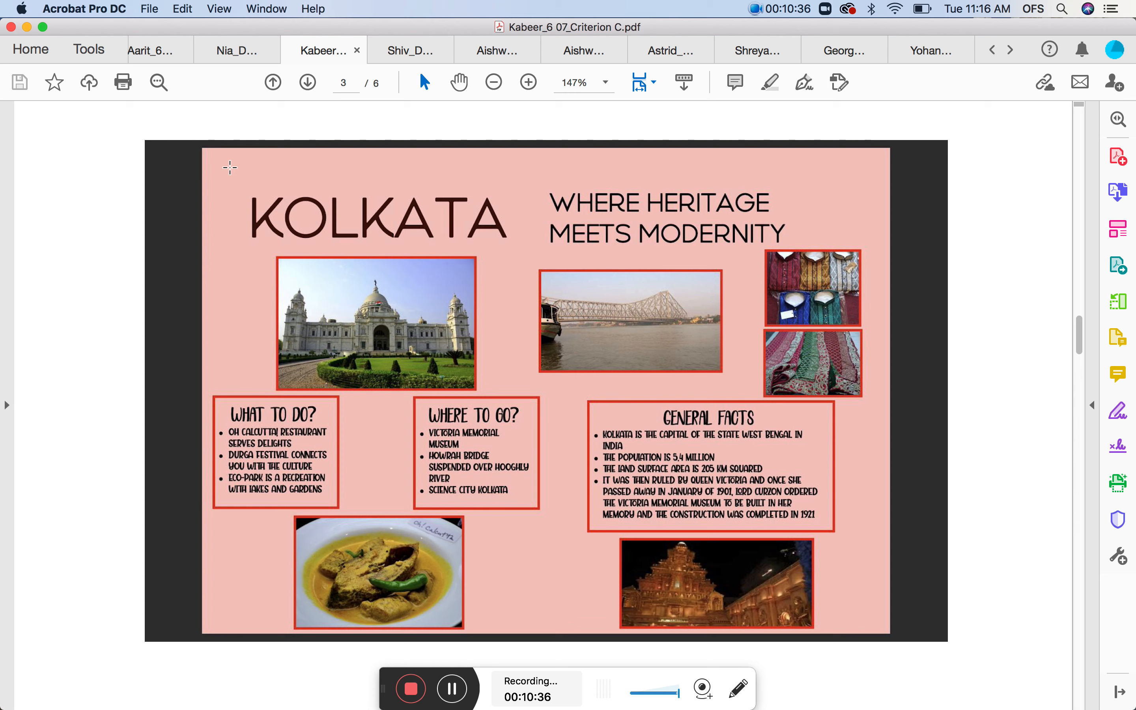
{"action": "mouse_move", "coordinate": [667, 206]}
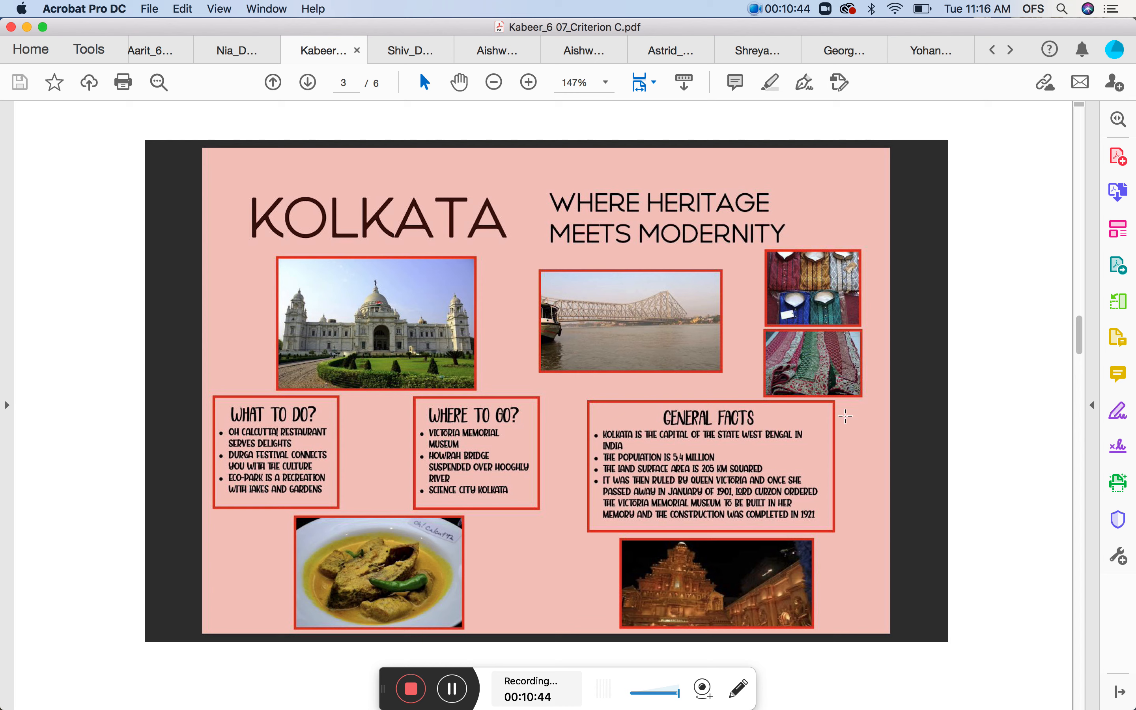
{"action": "mouse_move", "coordinate": [370, 216]}
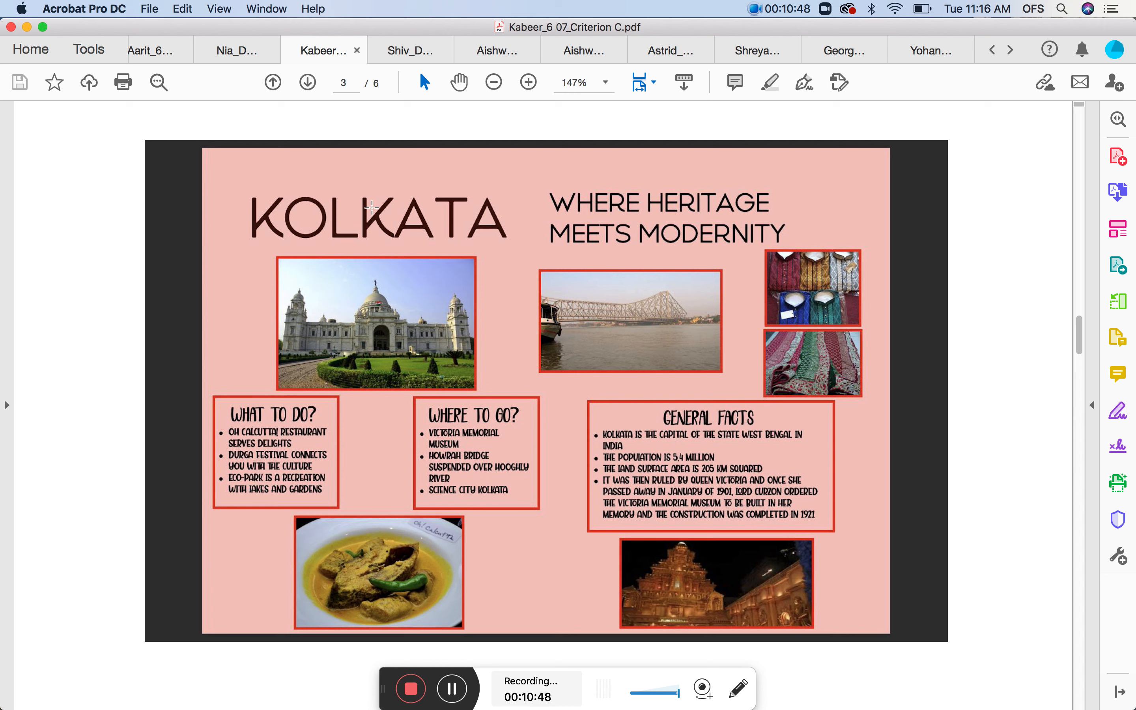
{"action": "mouse_move", "coordinate": [369, 167]}
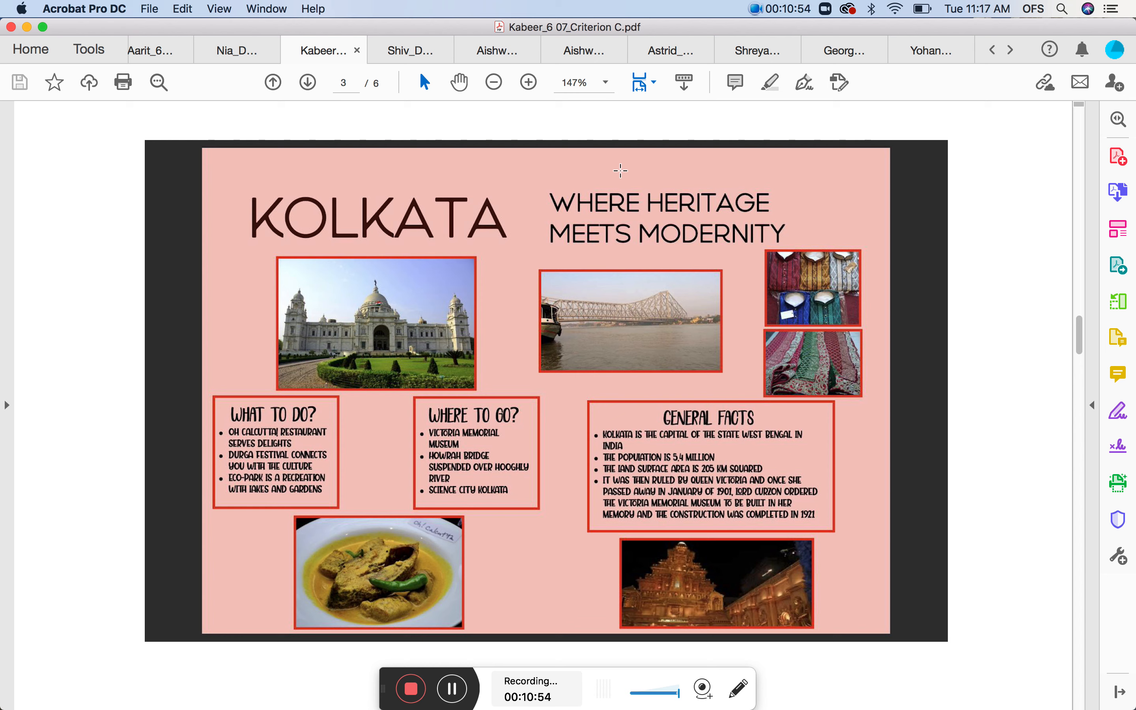
{"action": "mouse_move", "coordinate": [603, 159]}
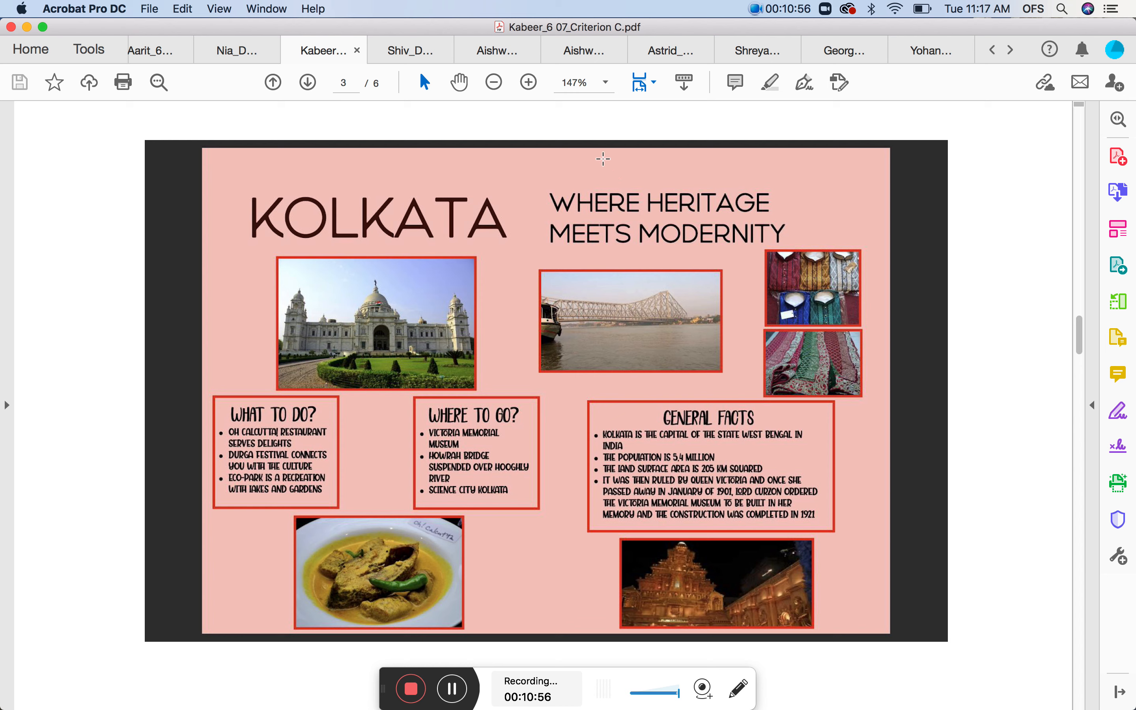
{"action": "mouse_move", "coordinate": [404, 366]}
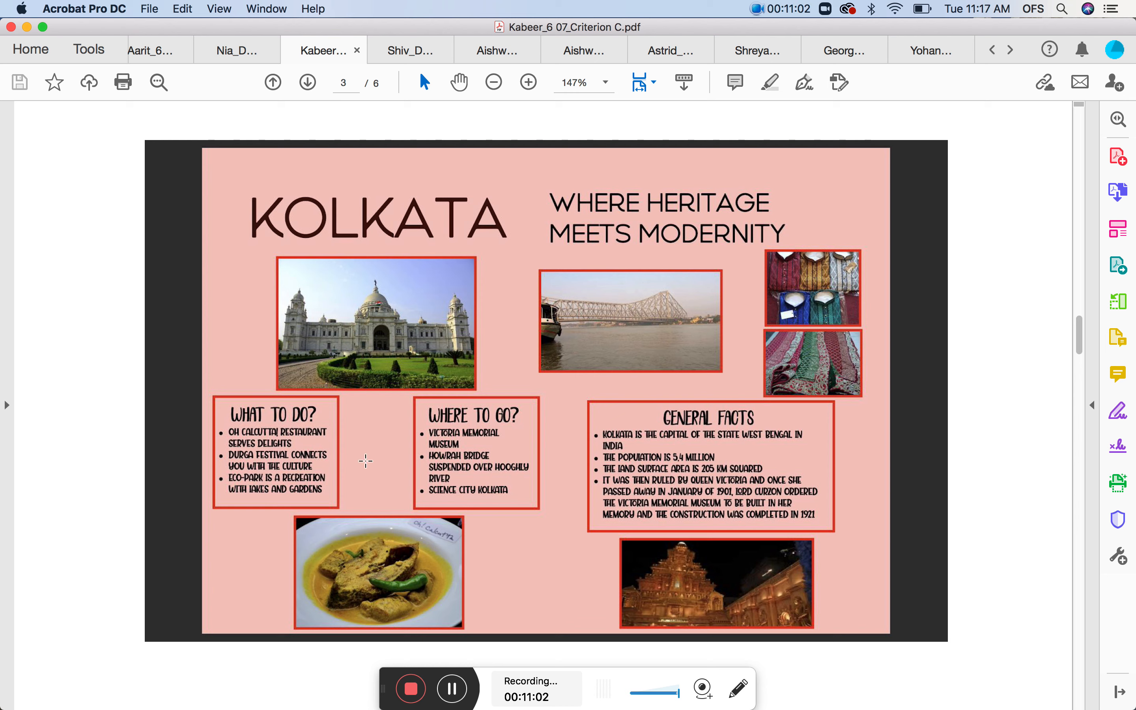
{"action": "mouse_move", "coordinate": [340, 449]}
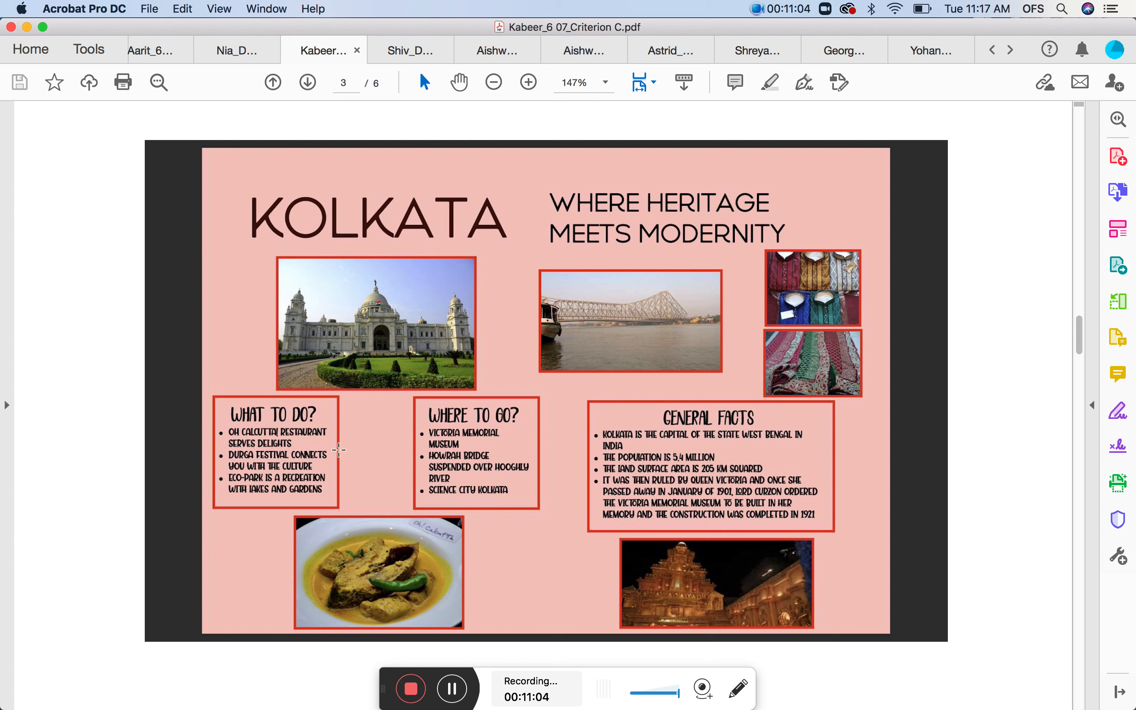
{"action": "mouse_move", "coordinate": [648, 596]}
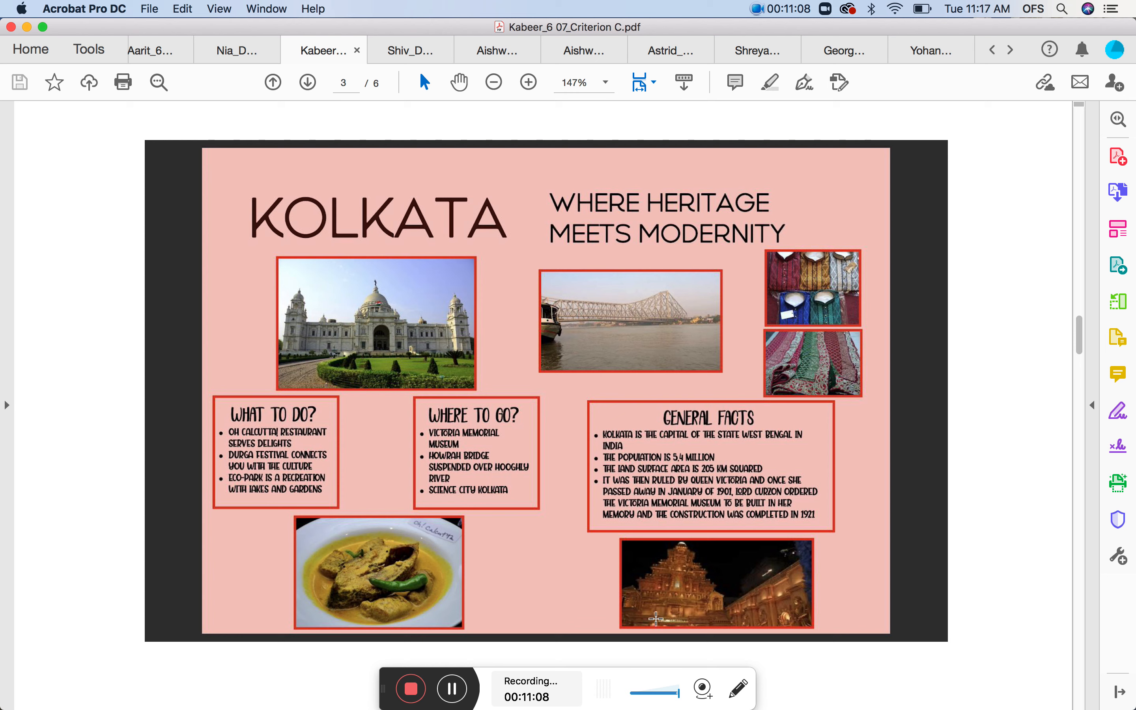
{"action": "mouse_move", "coordinate": [699, 262]}
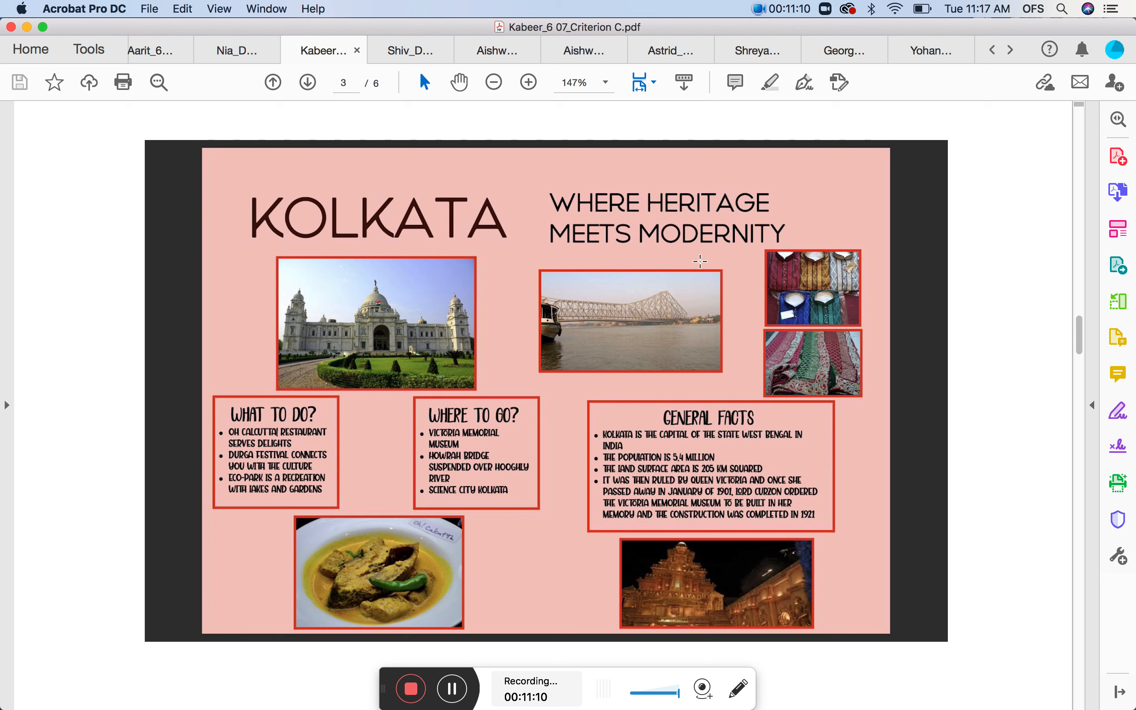
{"action": "mouse_move", "coordinate": [459, 223]}
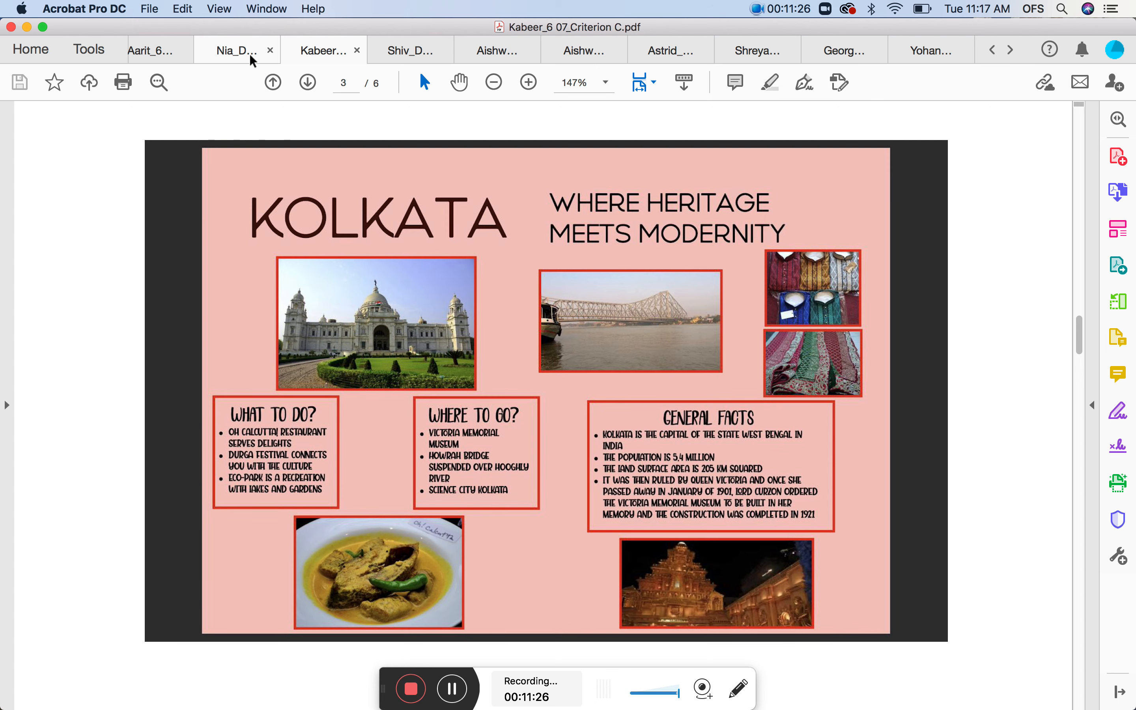
{"action": "left_click", "coordinate": [235, 51]}
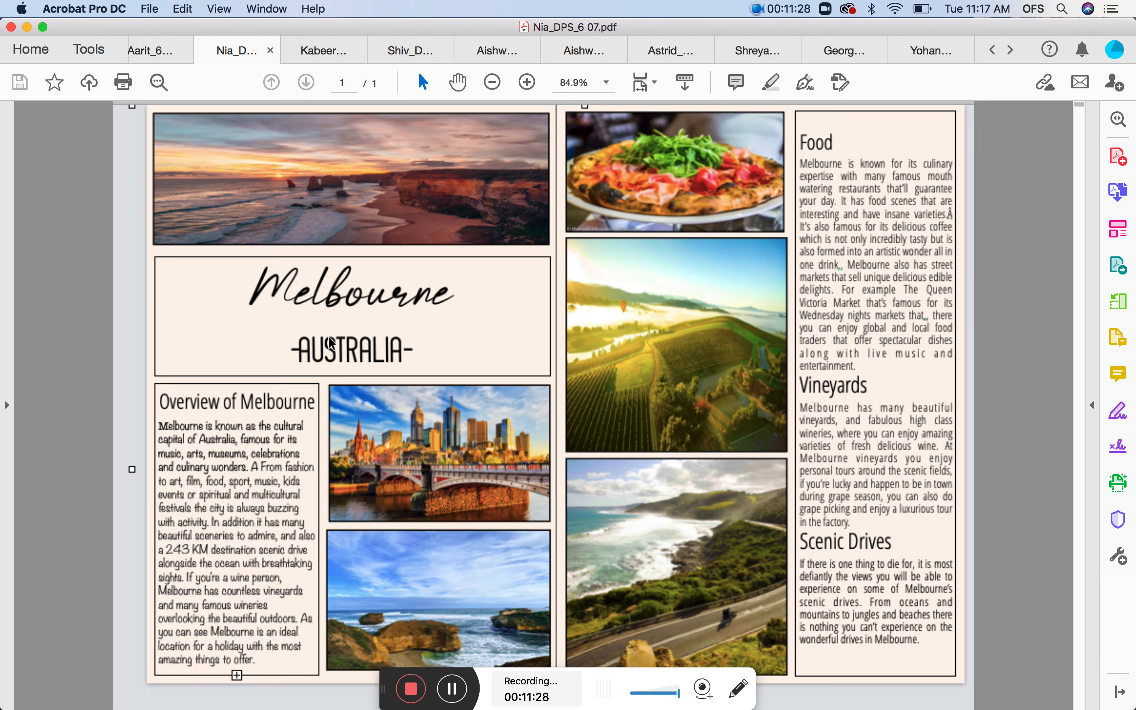
{"action": "mouse_move", "coordinate": [586, 219]}
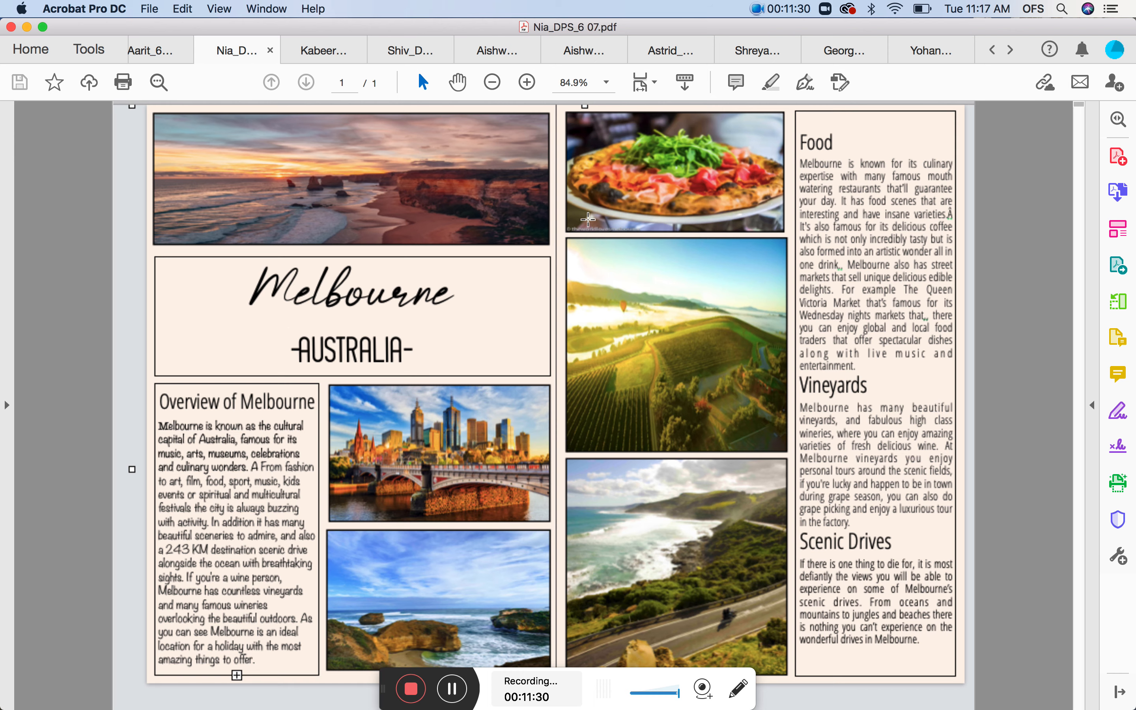
{"action": "left_click", "coordinate": [492, 82]}
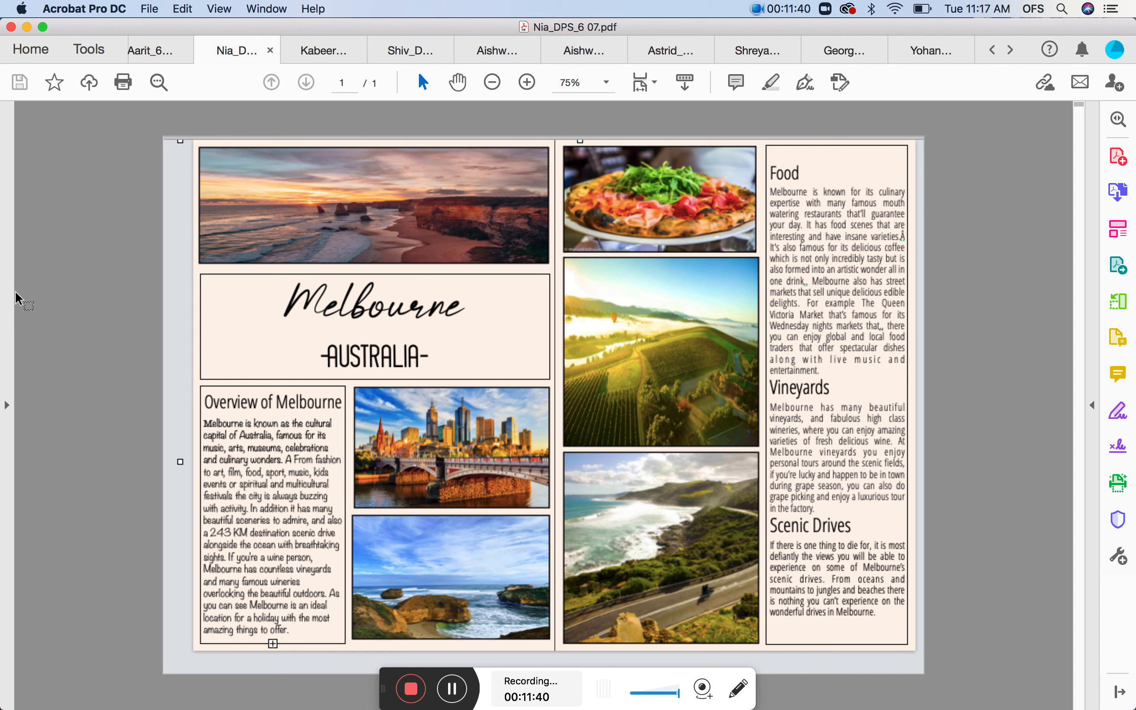
{"action": "mouse_move", "coordinate": [259, 312]}
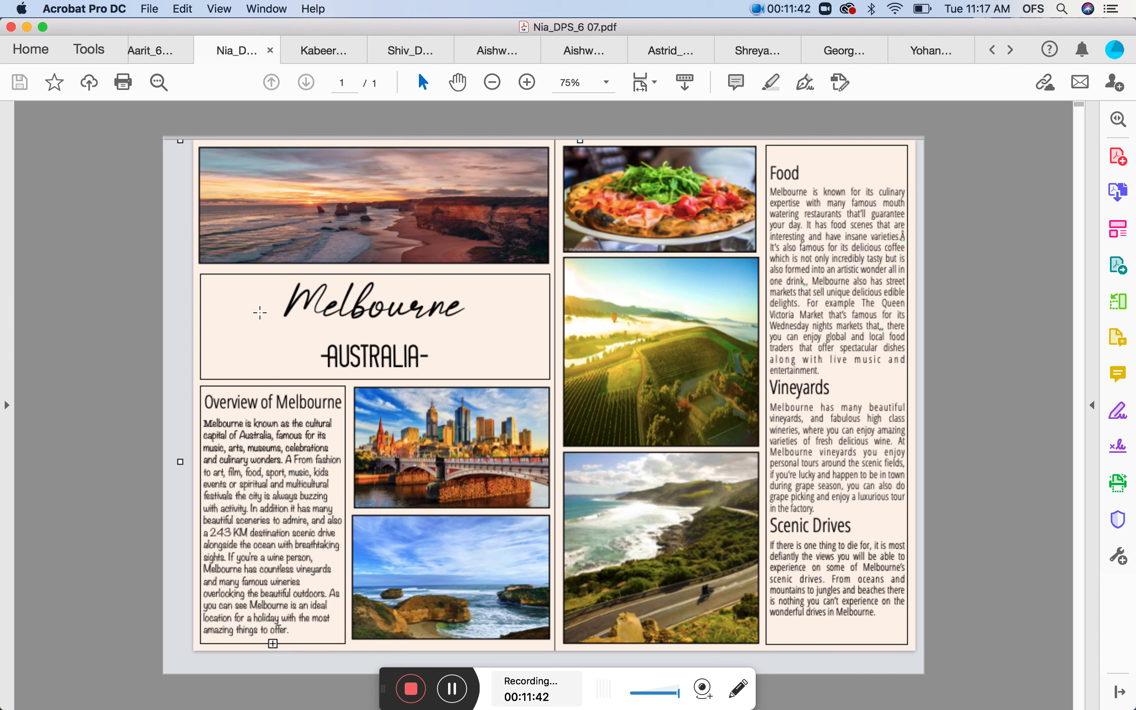
{"action": "mouse_move", "coordinate": [417, 325]}
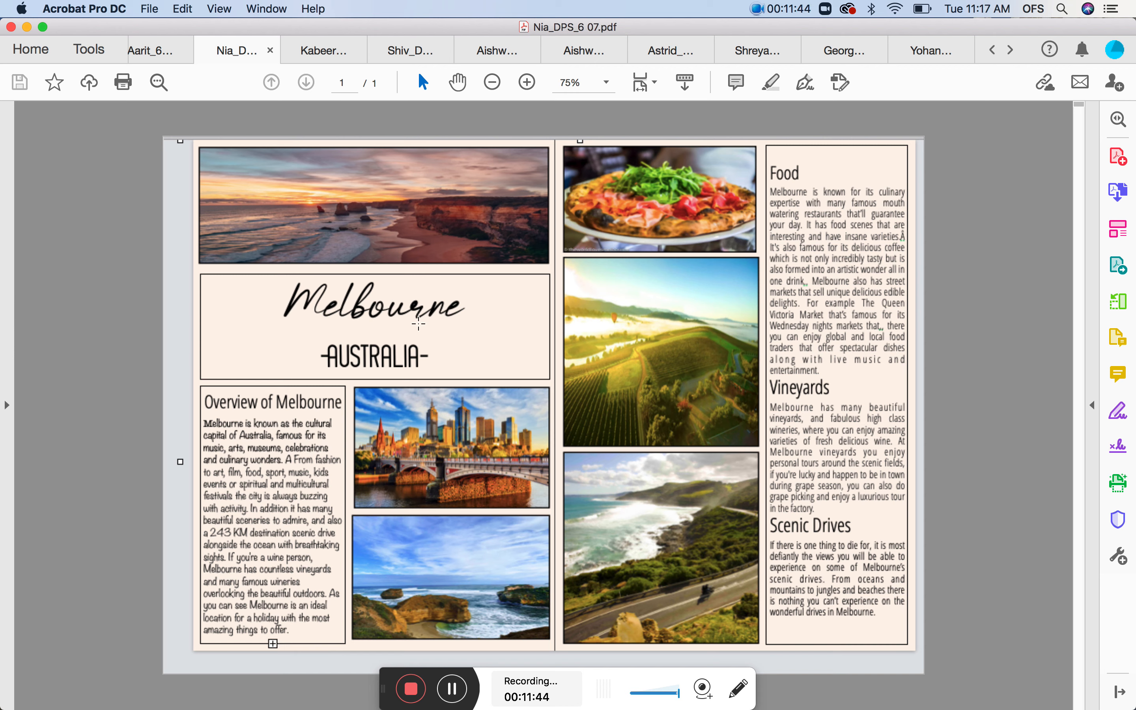
{"action": "mouse_move", "coordinate": [307, 329]}
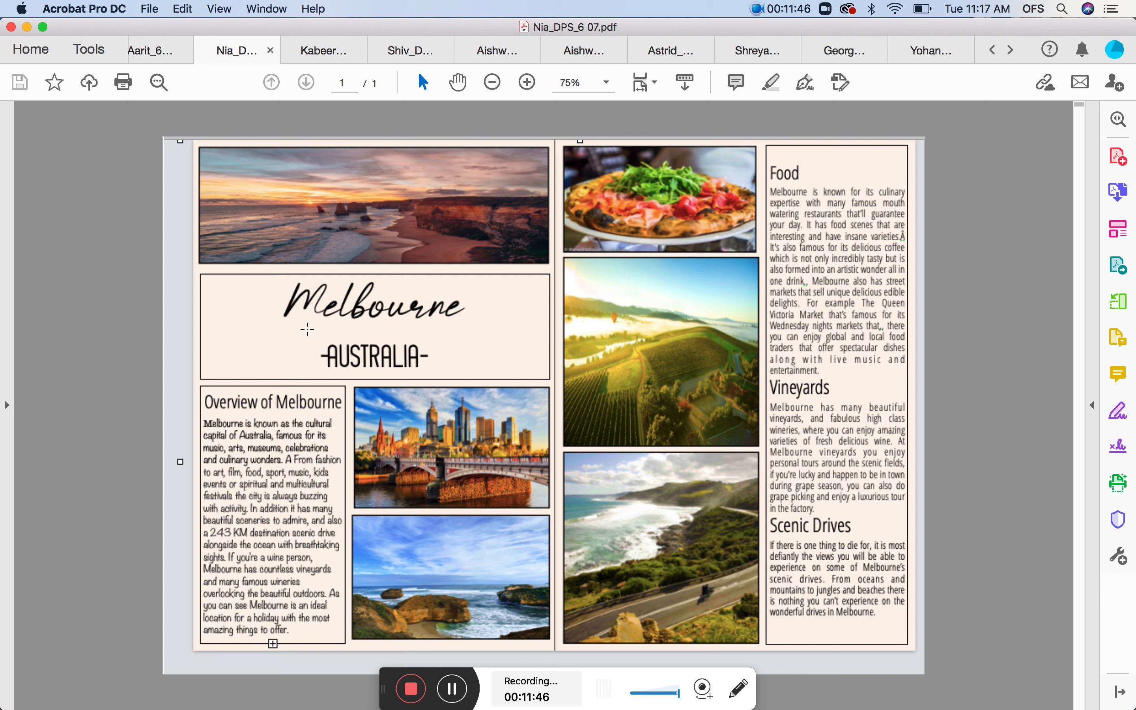
{"action": "mouse_move", "coordinate": [280, 309]}
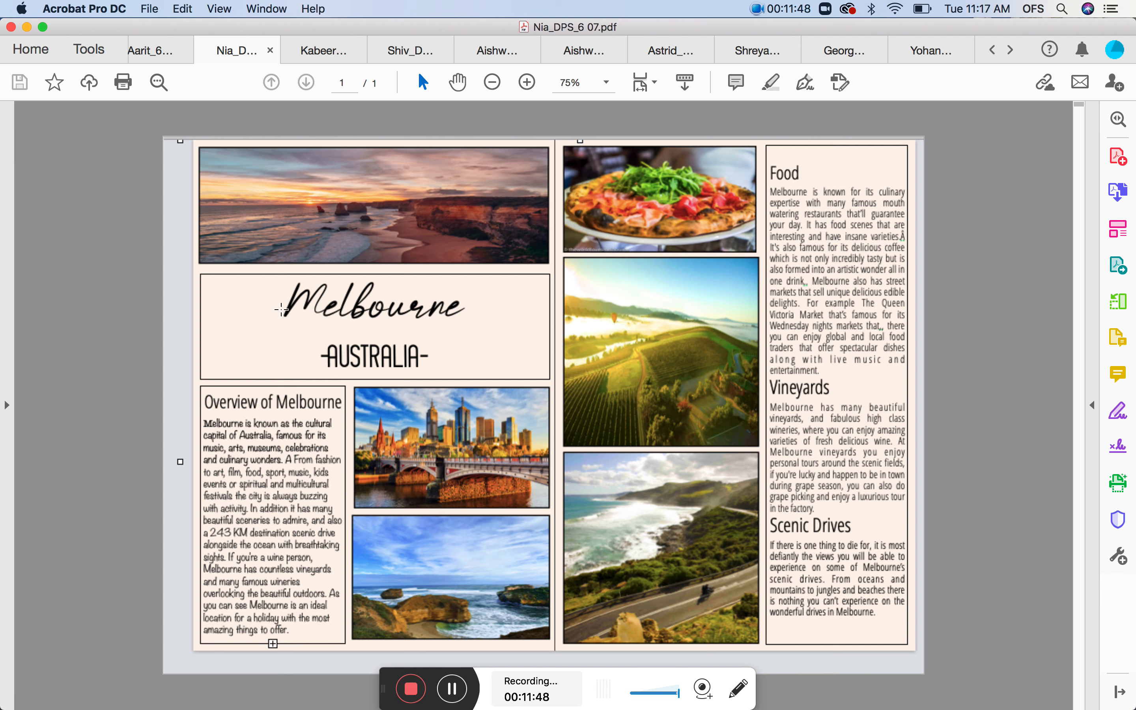
{"action": "mouse_move", "coordinate": [604, 355]}
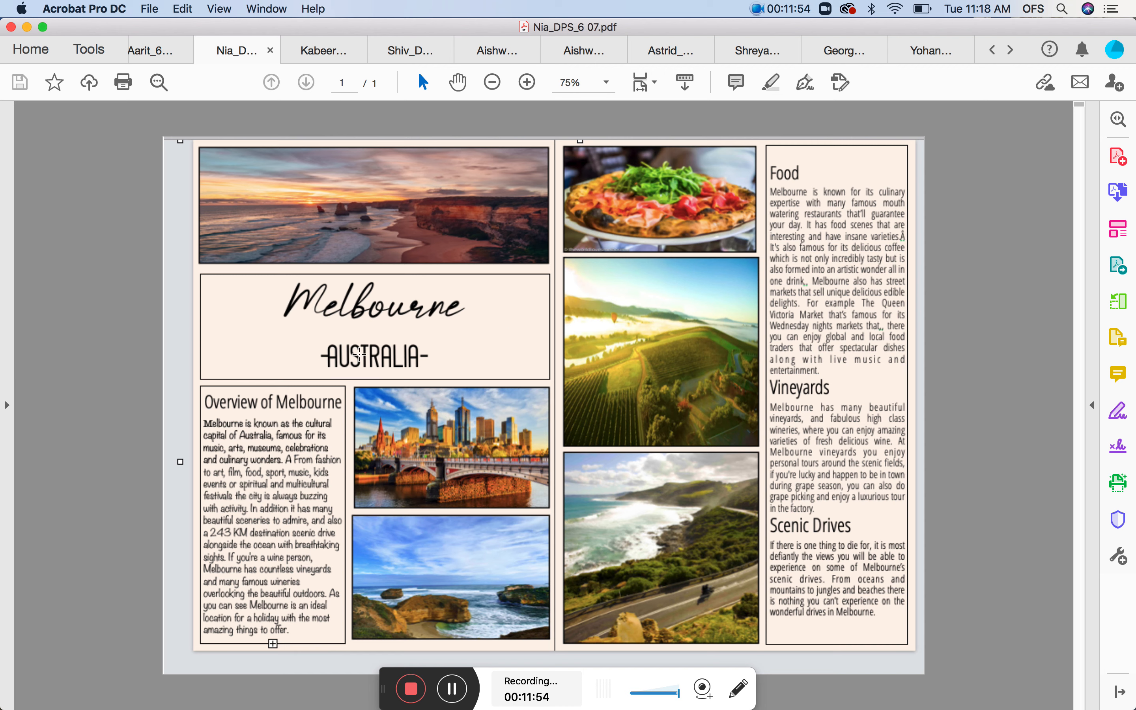
{"action": "mouse_move", "coordinate": [715, 266]}
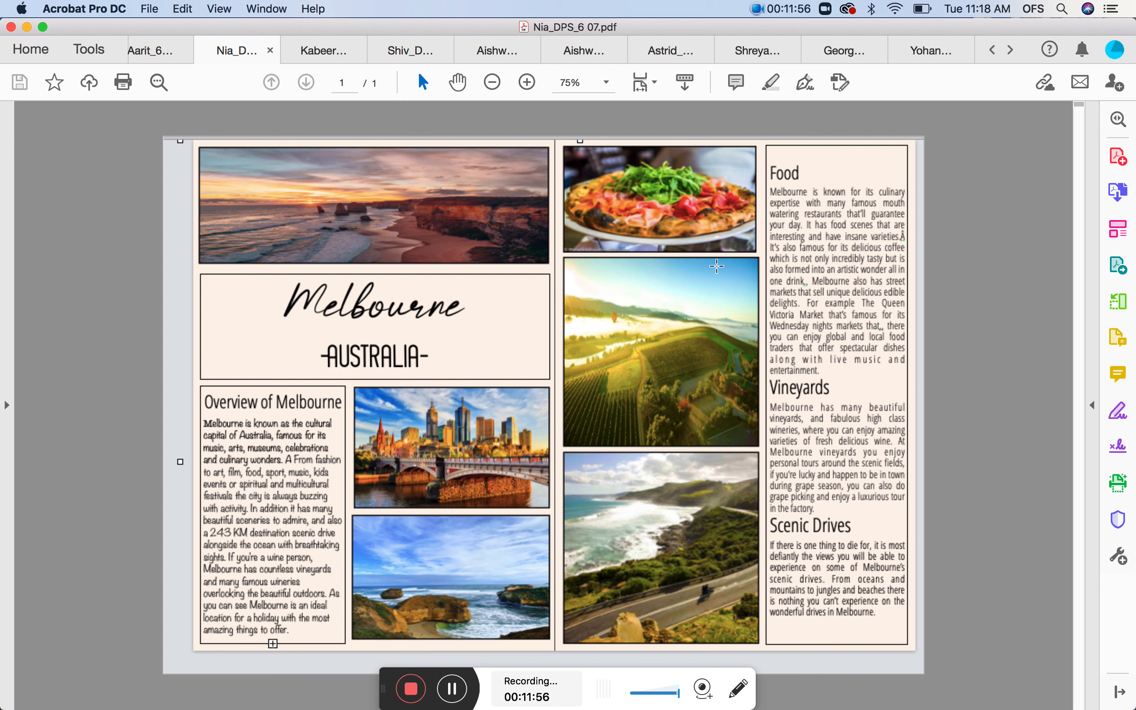
{"action": "mouse_move", "coordinate": [797, 473]}
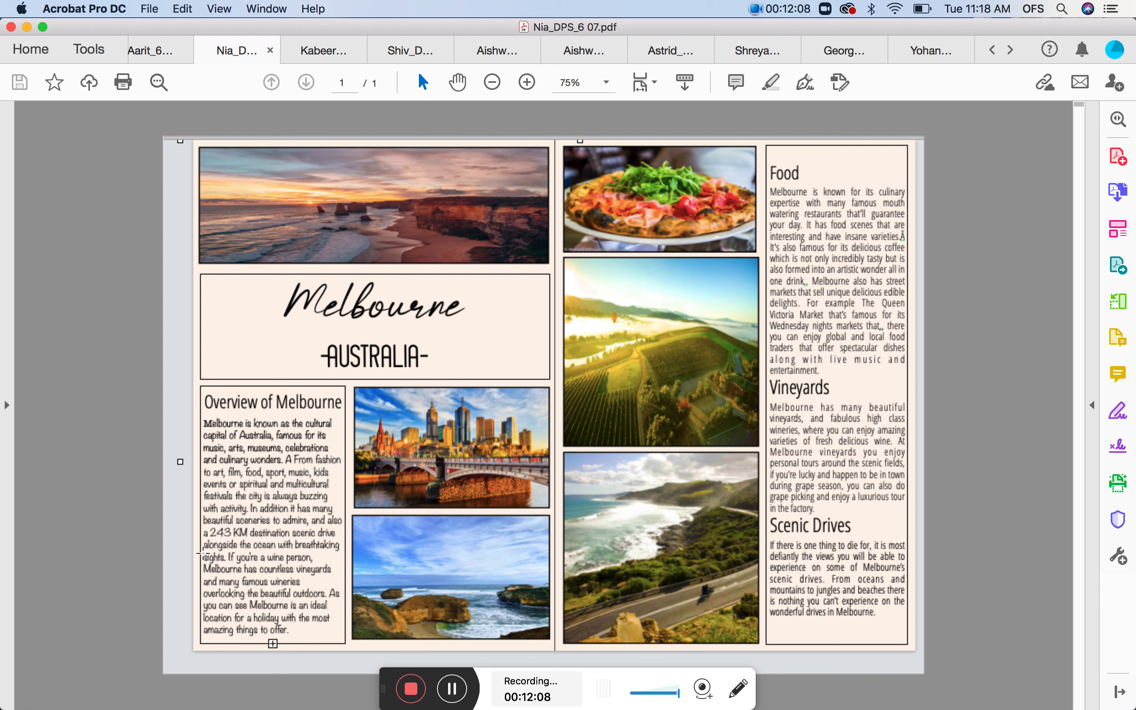
{"action": "mouse_move", "coordinate": [772, 350]}
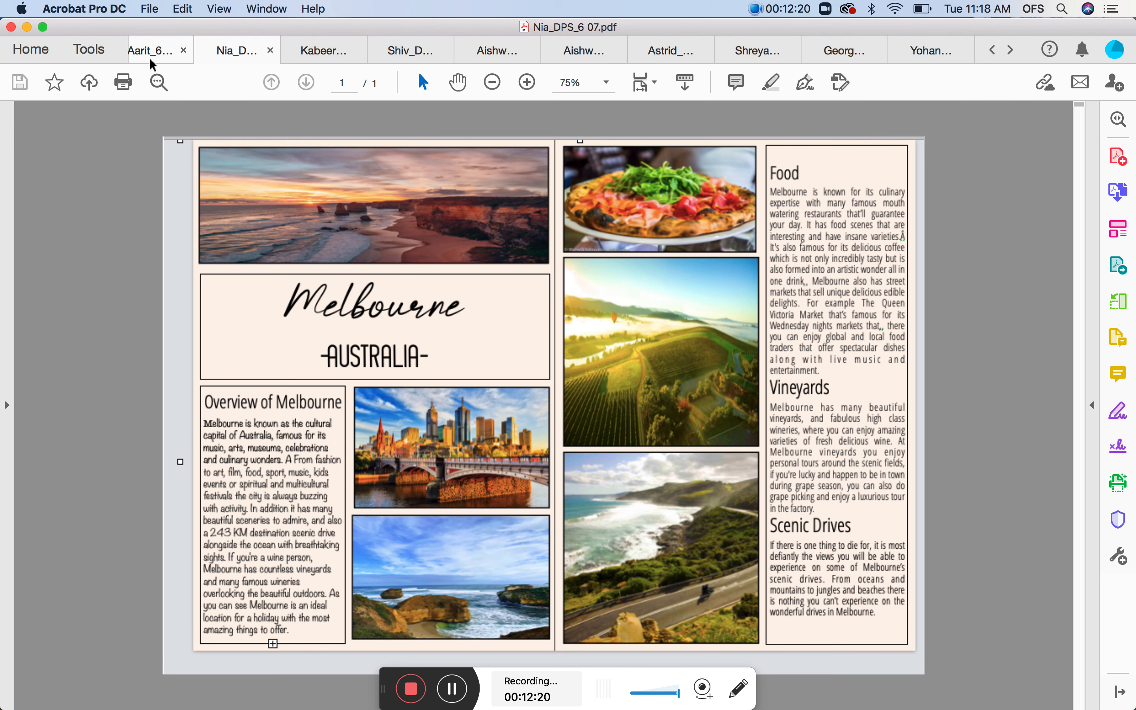
Show Aarit's 'There's Nothing Like Australia' poster with its Sydney and Melbourne landmark photos.
{"action": "left_click", "coordinate": [151, 50]}
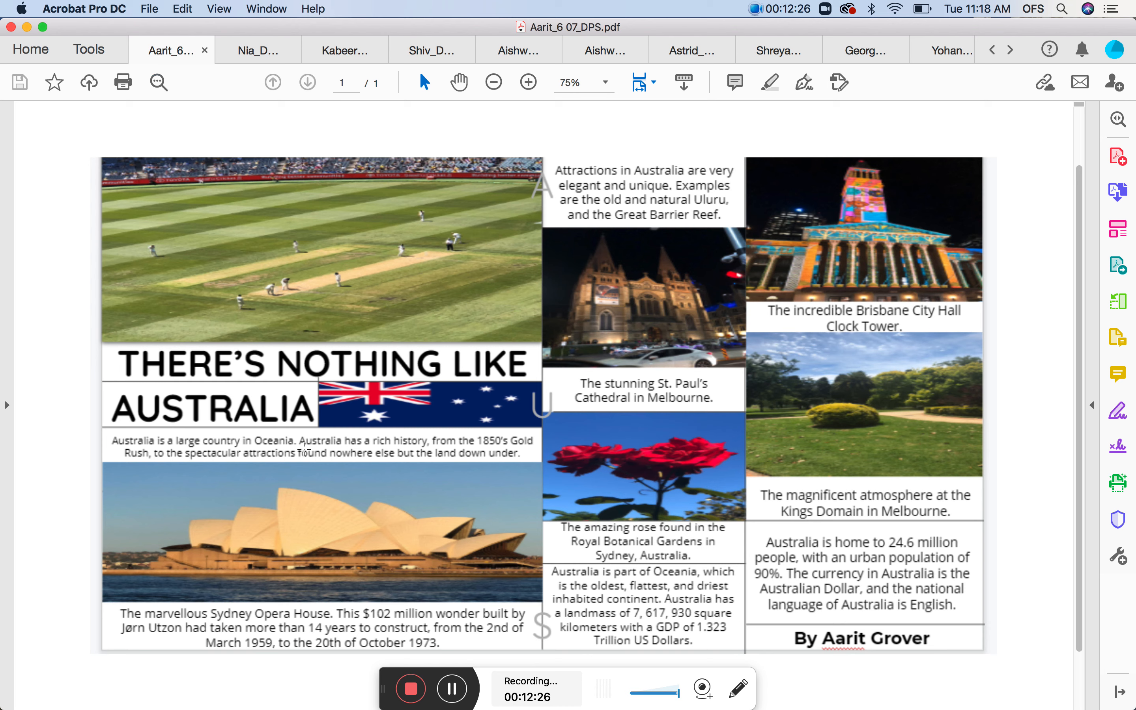
{"action": "mouse_move", "coordinate": [316, 520]}
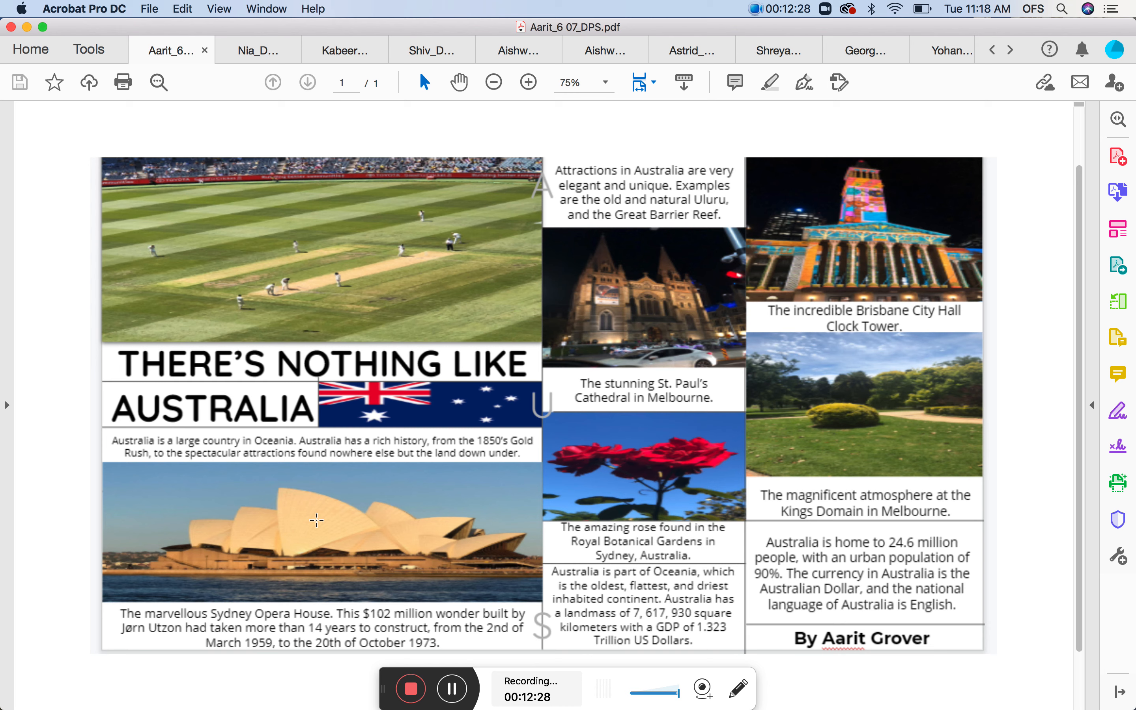
{"action": "mouse_move", "coordinate": [598, 388]}
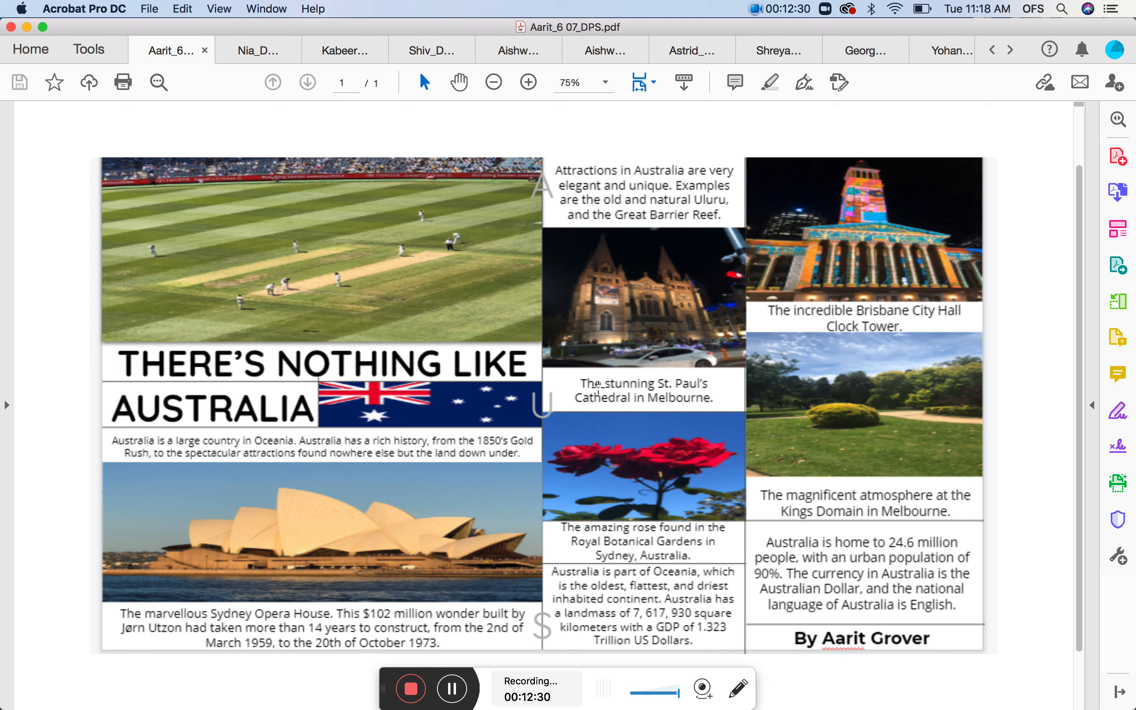
{"action": "mouse_move", "coordinate": [667, 483]}
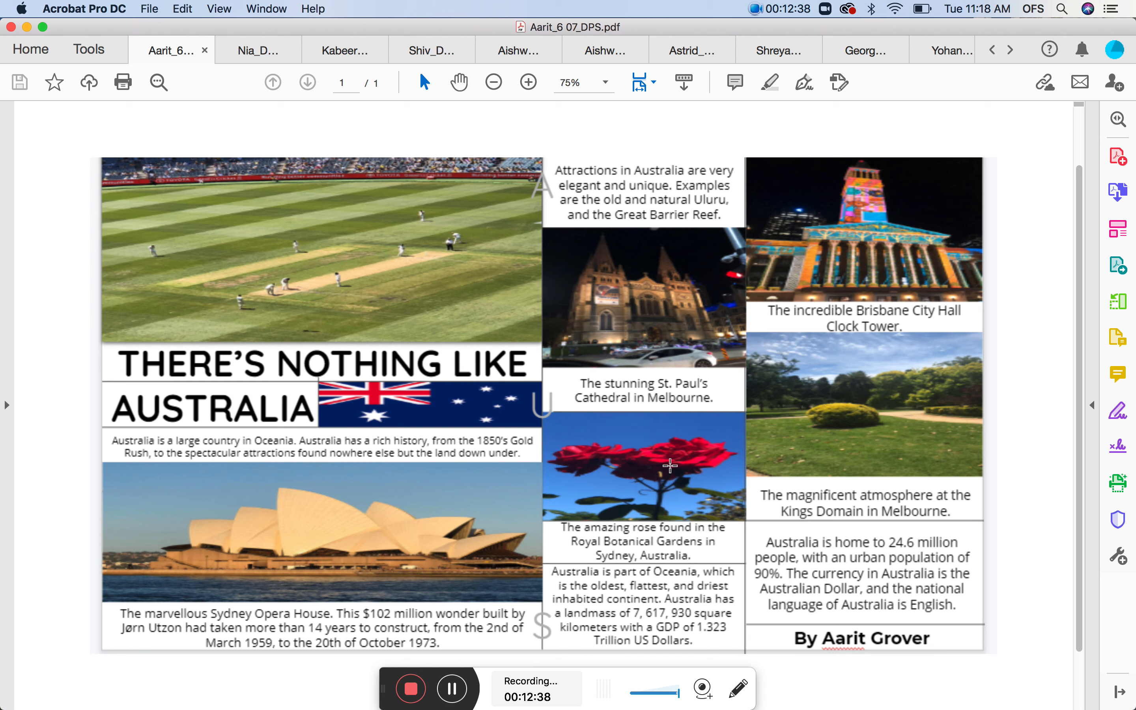
{"action": "mouse_move", "coordinate": [478, 490]}
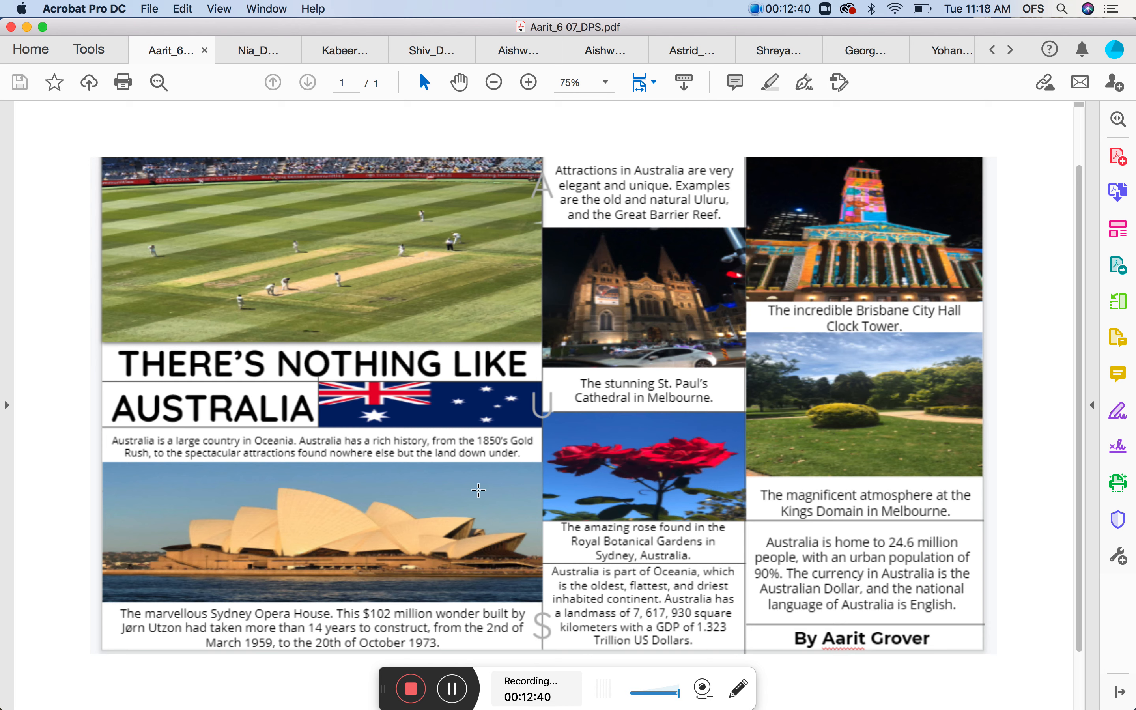
{"action": "mouse_move", "coordinate": [636, 502]}
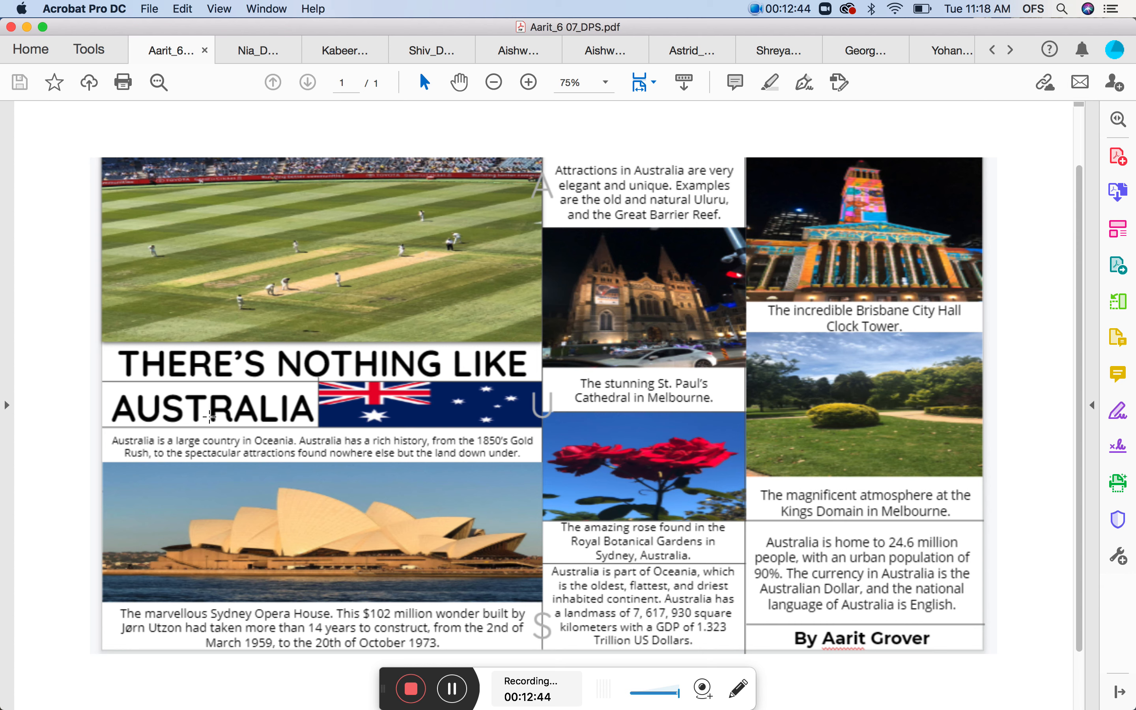
{"action": "mouse_move", "coordinate": [262, 442]}
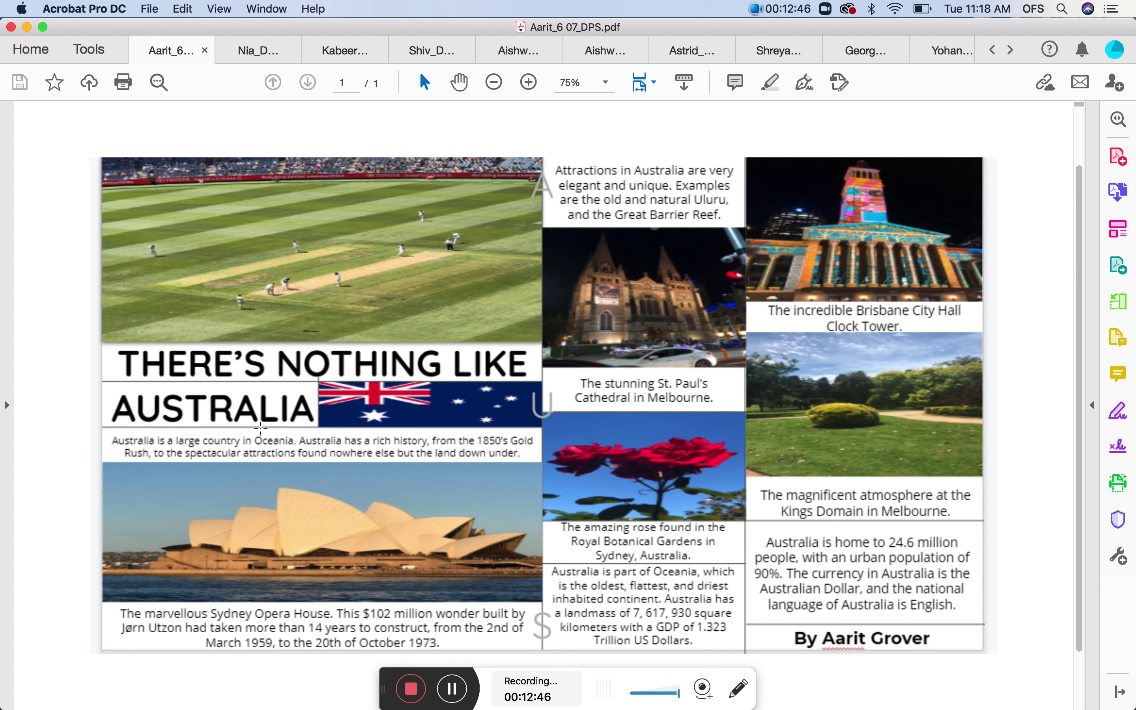
{"action": "mouse_move", "coordinate": [692, 543]}
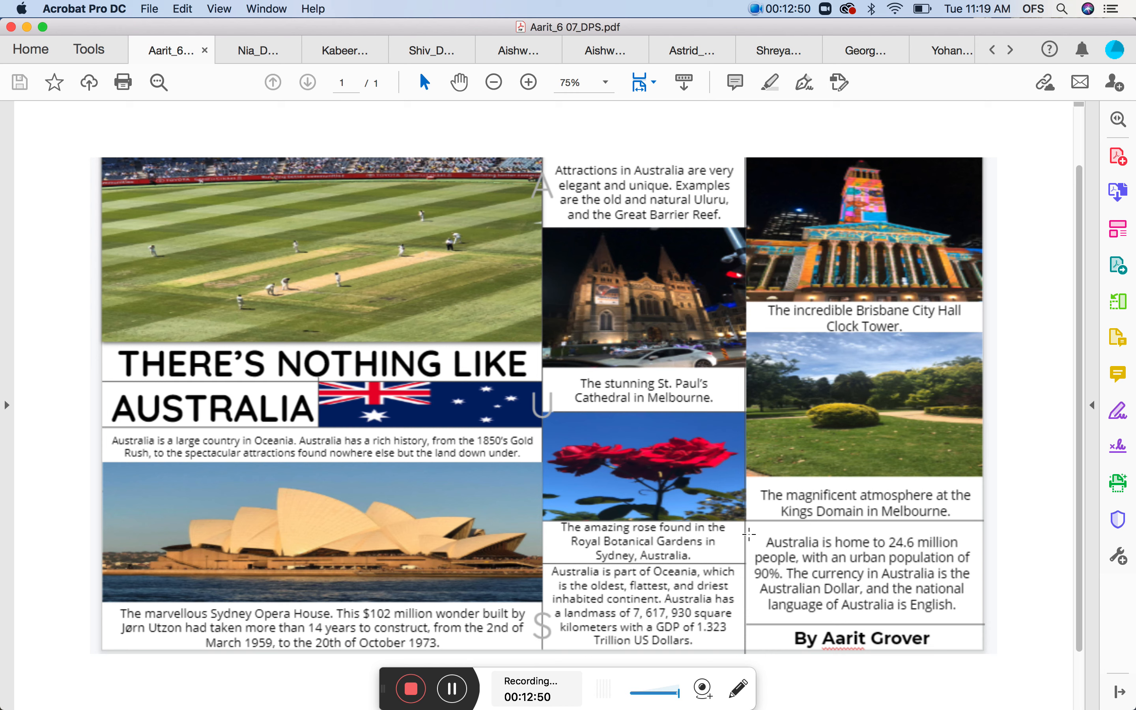
{"action": "mouse_move", "coordinate": [800, 519]}
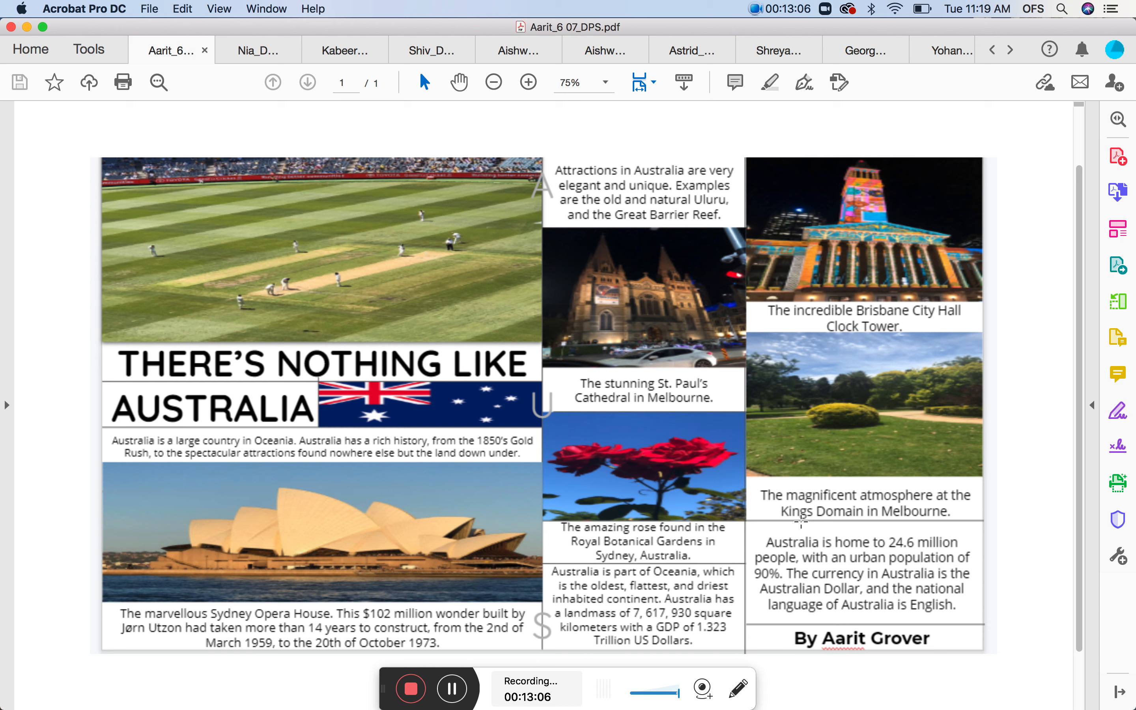
{"action": "mouse_move", "coordinate": [794, 501]}
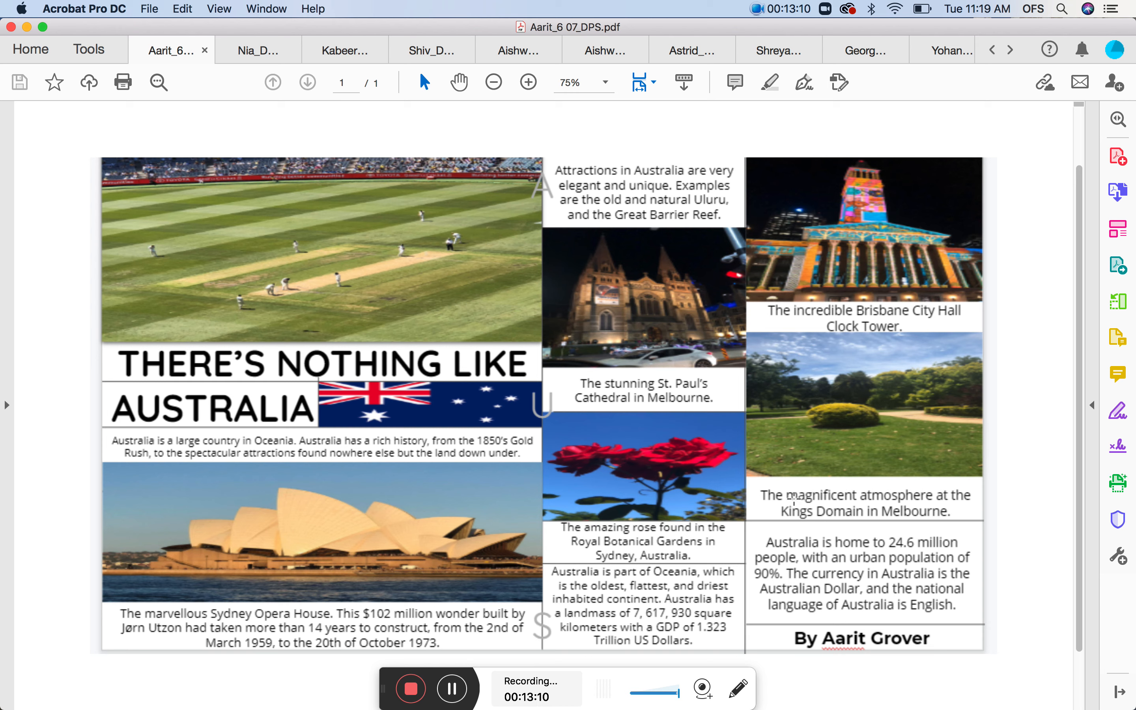
{"action": "mouse_move", "coordinate": [815, 599]}
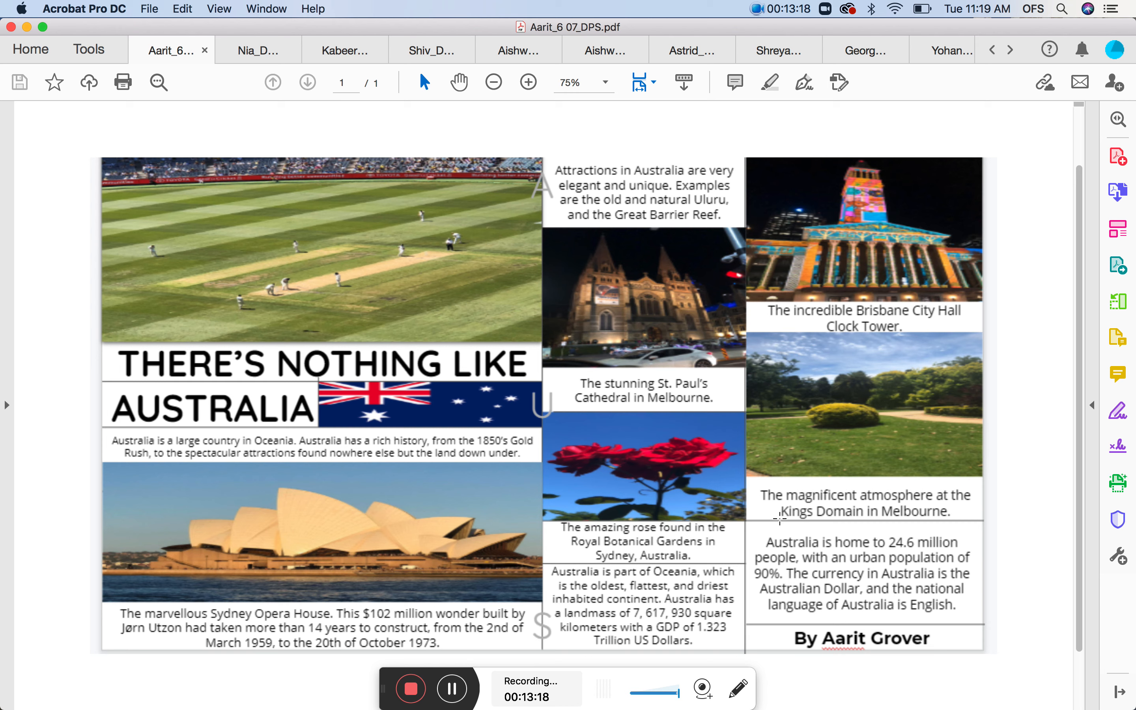
{"action": "mouse_move", "coordinate": [794, 637]}
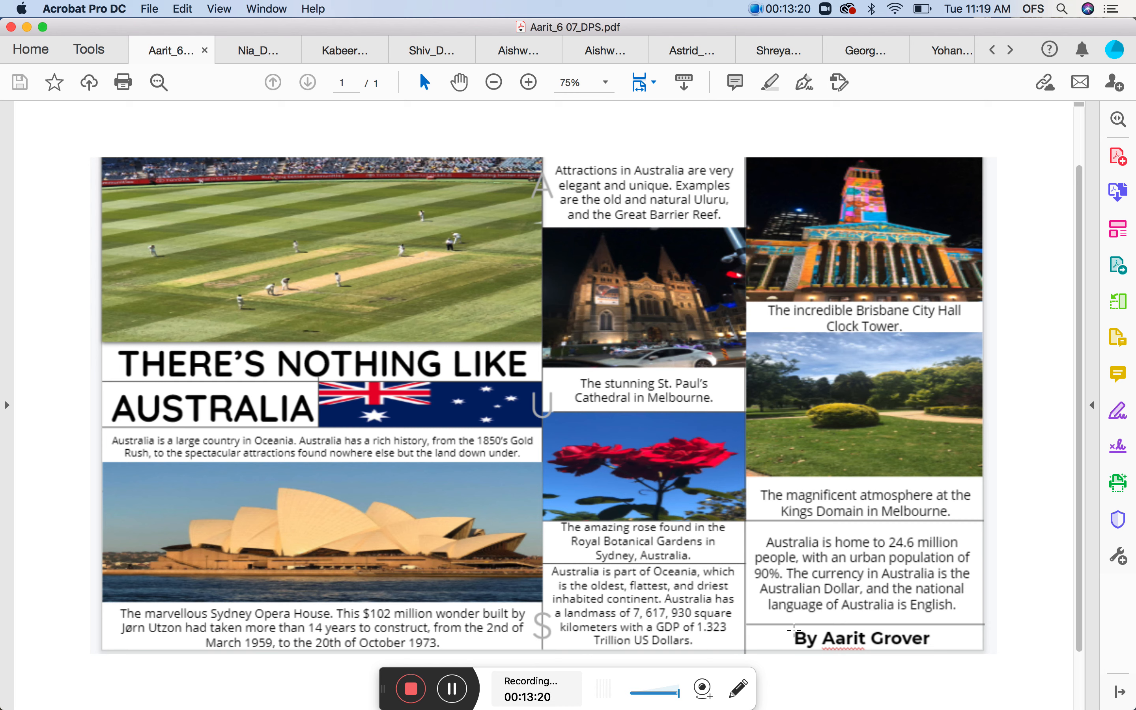
{"action": "mouse_move", "coordinate": [816, 641]}
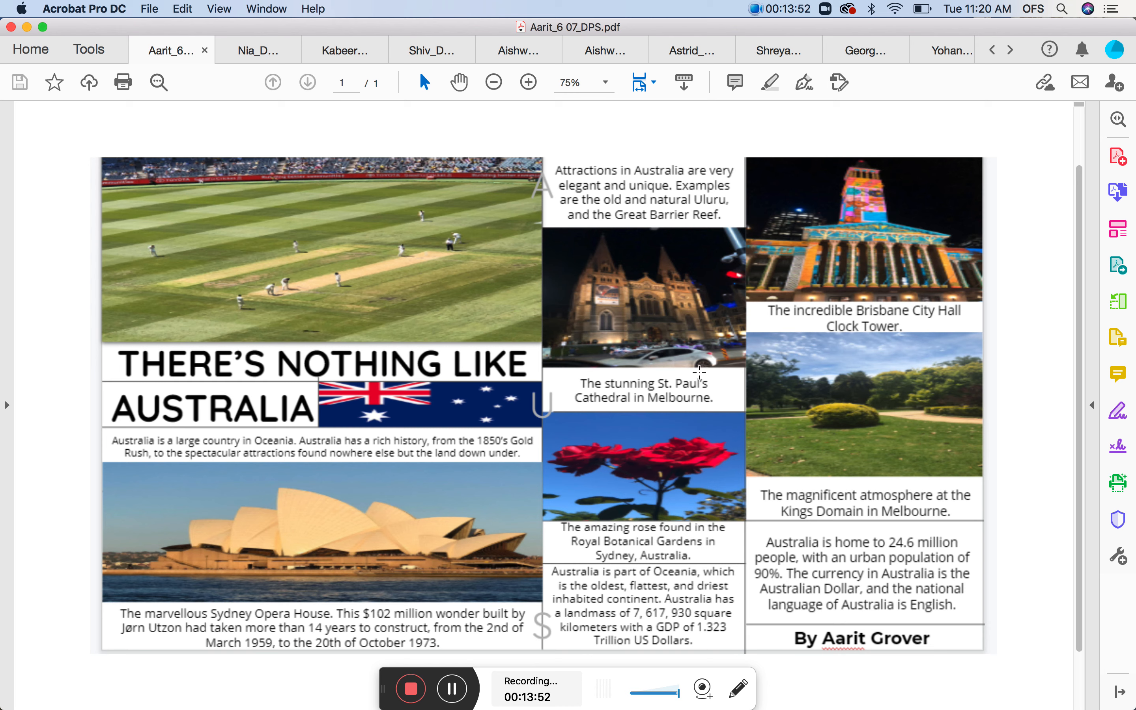
{"action": "mouse_move", "coordinate": [822, 512]}
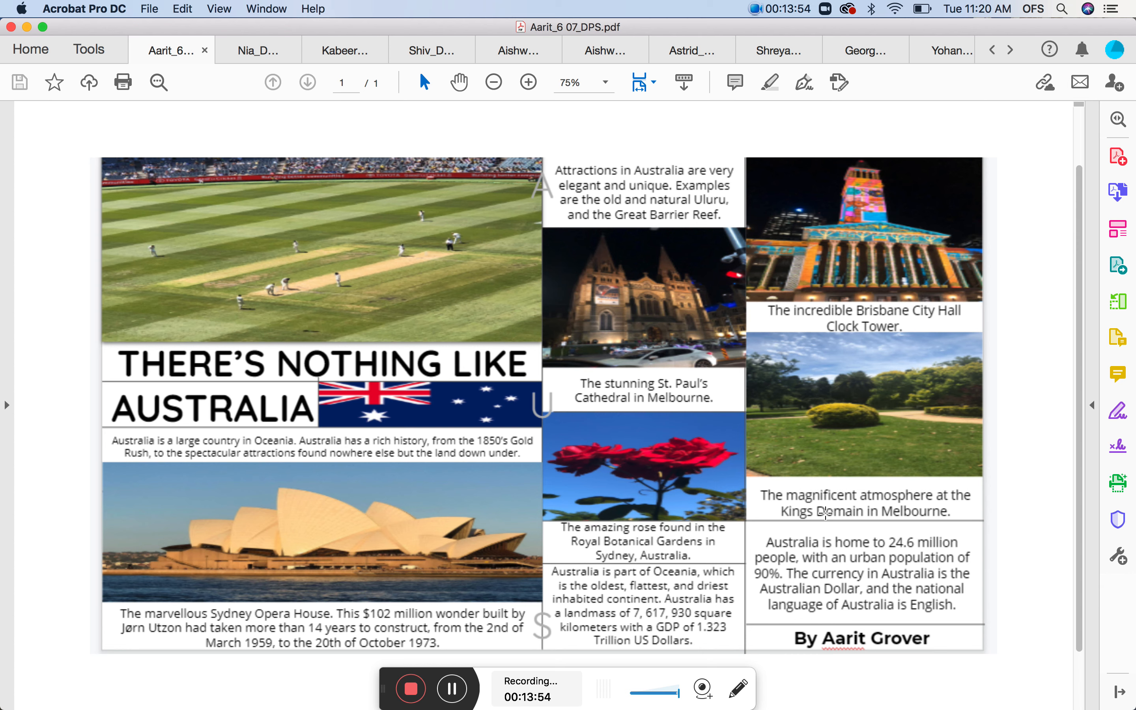
{"action": "mouse_move", "coordinate": [342, 627]}
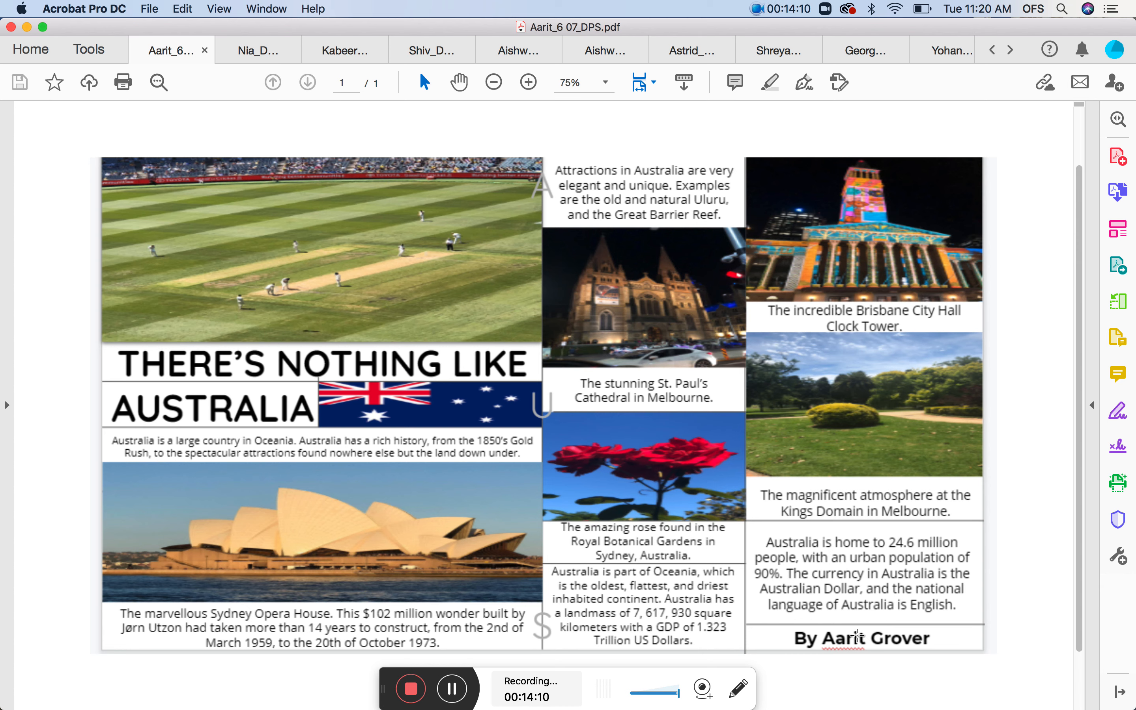
{"action": "mouse_move", "coordinate": [877, 640]}
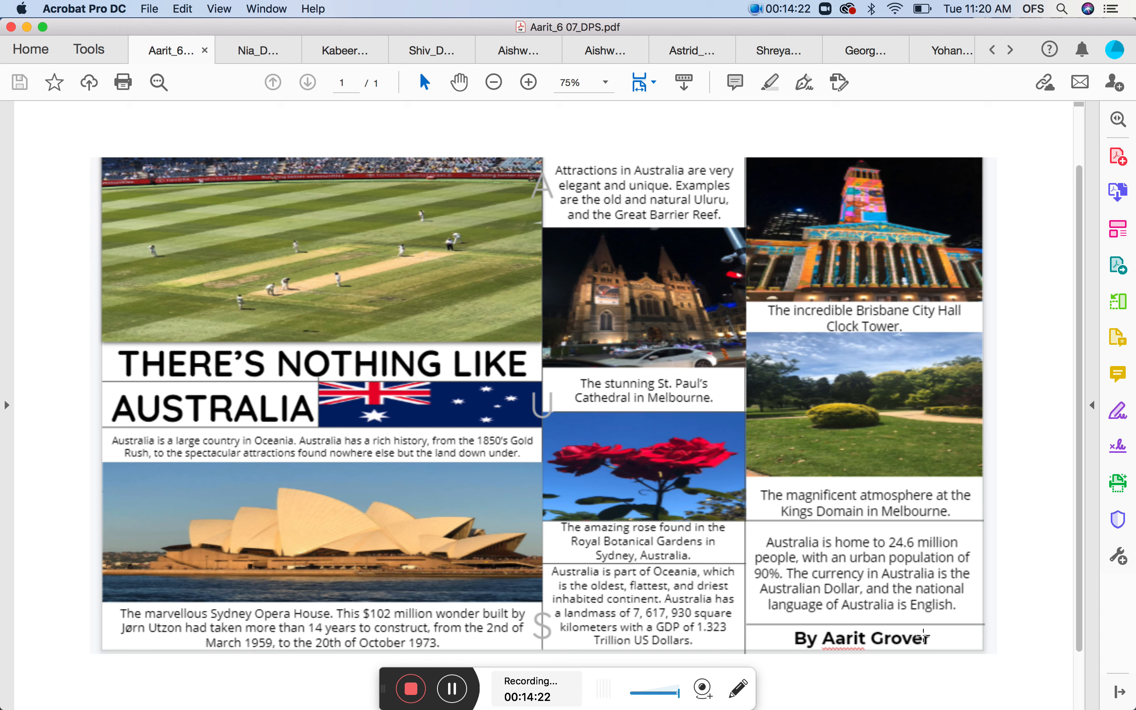
{"action": "mouse_move", "coordinate": [906, 650]}
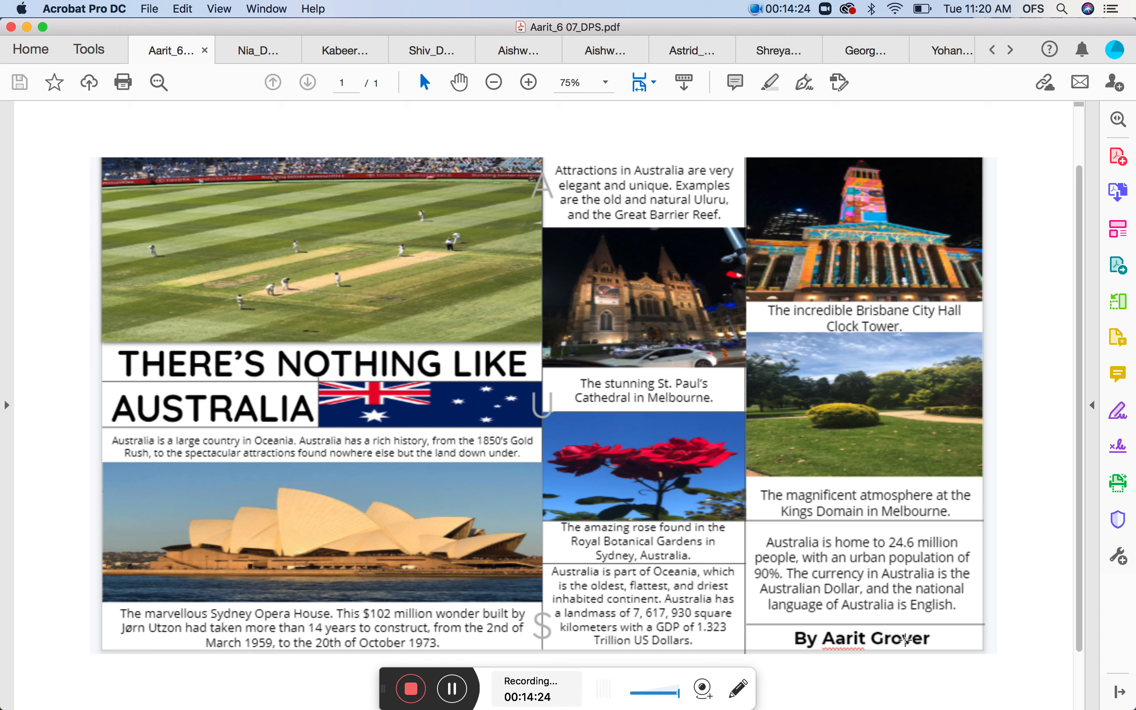
{"action": "mouse_move", "coordinate": [644, 202]}
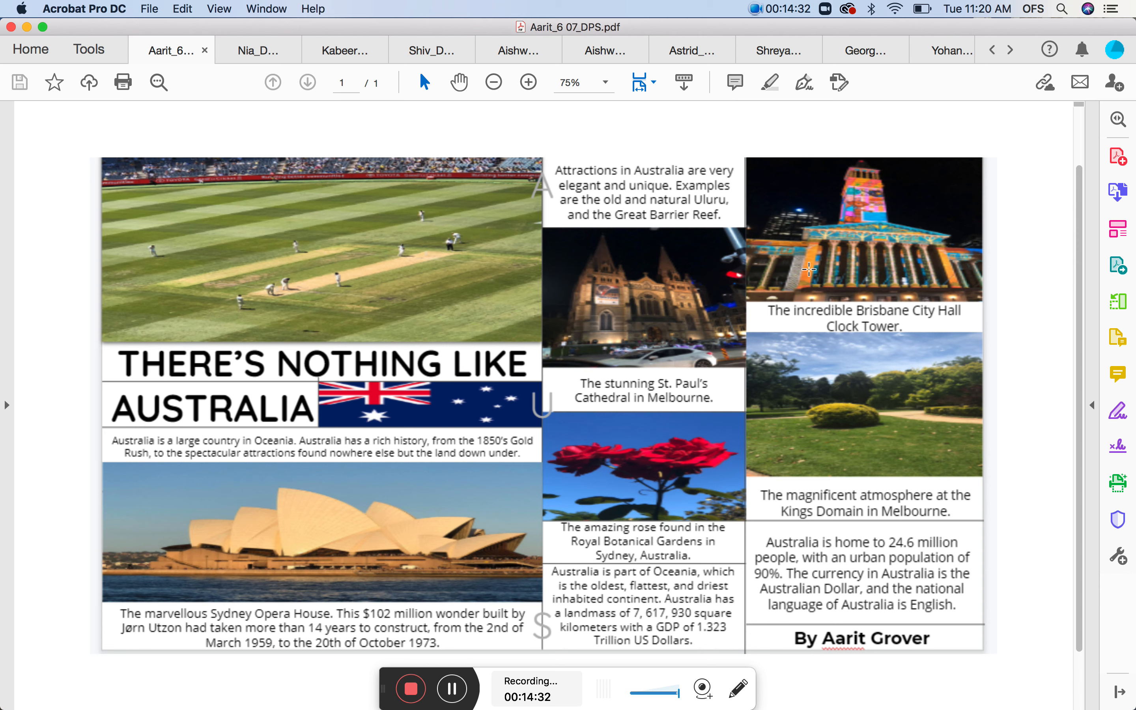
{"action": "mouse_move", "coordinate": [395, 172]}
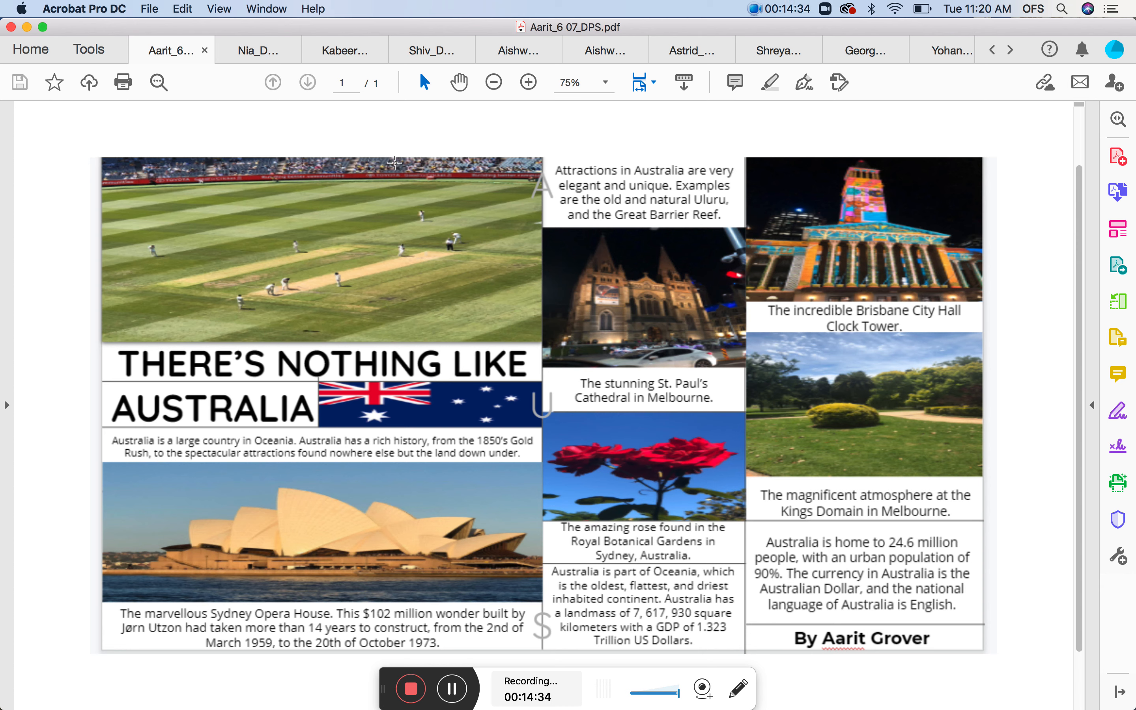